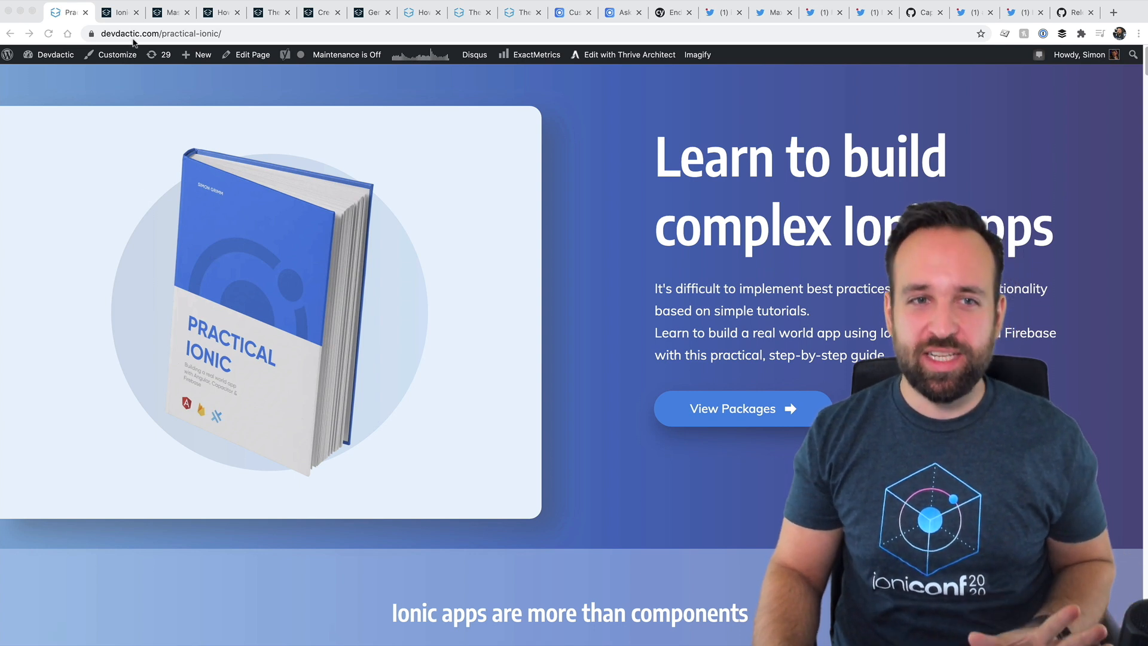
pyautogui.moveTo(420, 336)
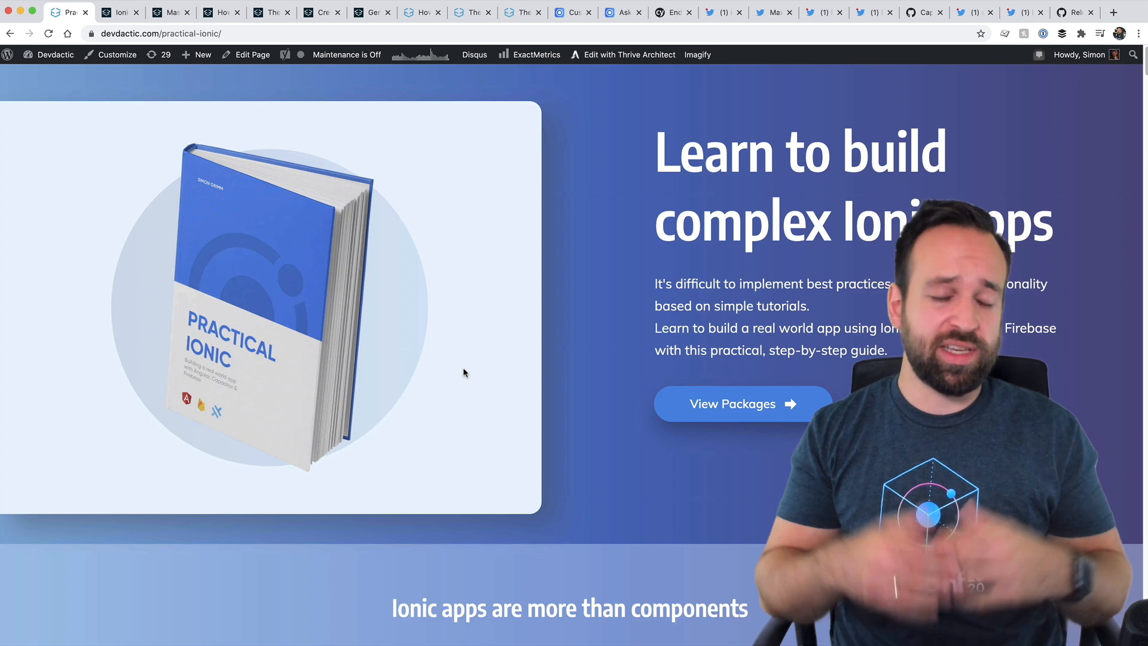
# - Scroll the Practical Ionic page past features, chapters, bonus guides and packages to the FAQ
pyautogui.scroll(-3)
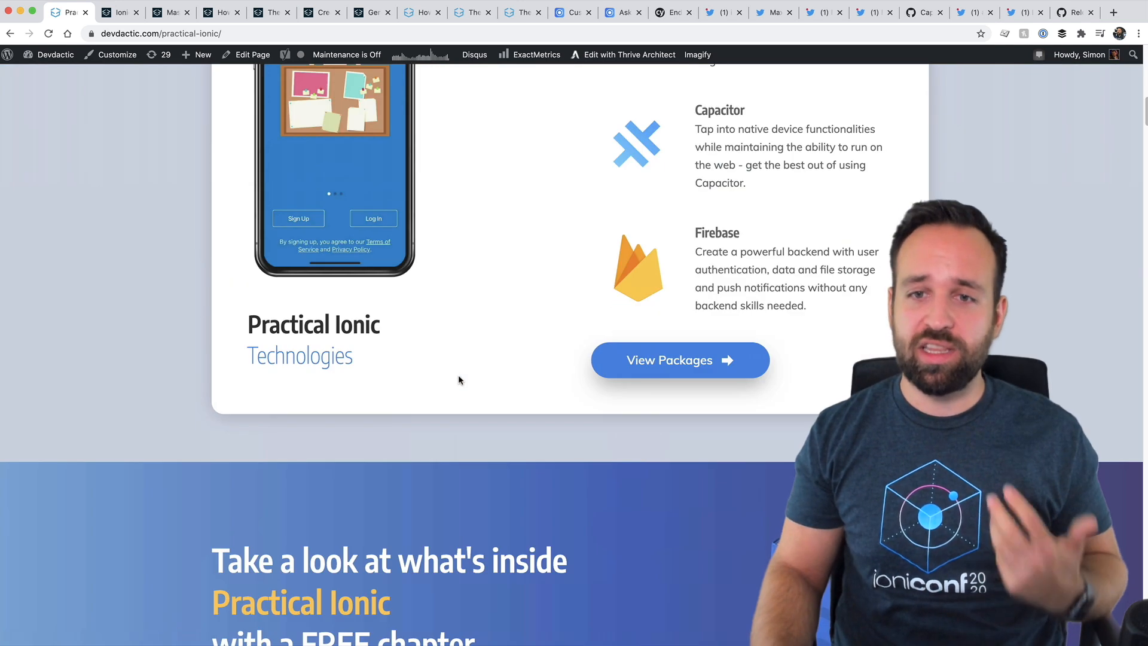
pyautogui.scroll(-3)
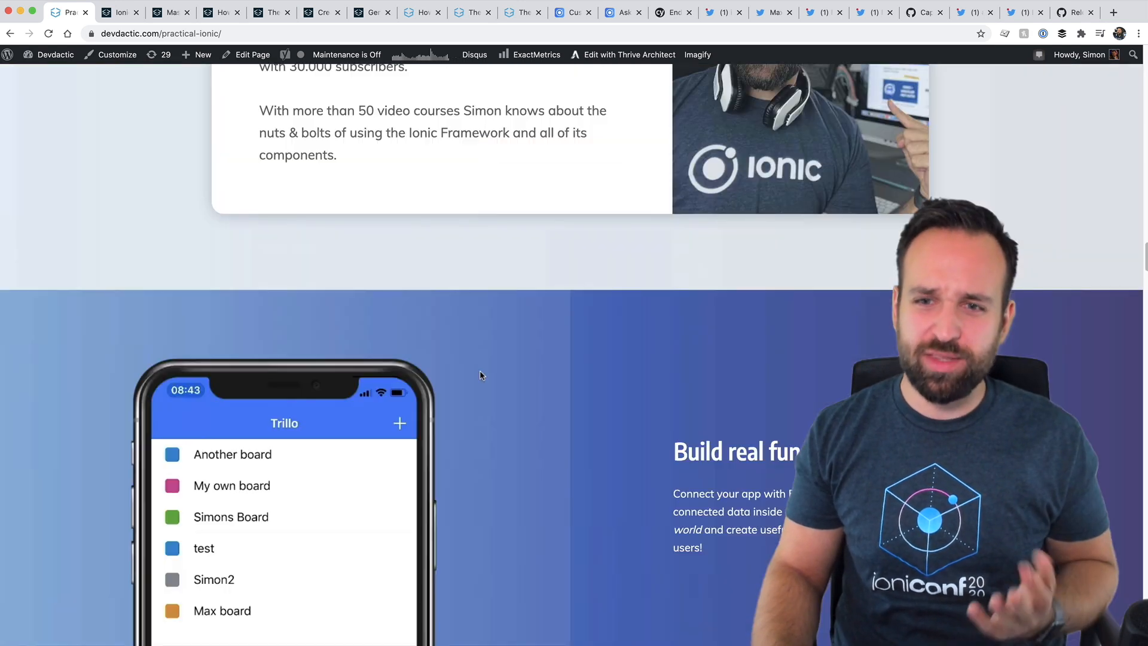
pyautogui.scroll(-3)
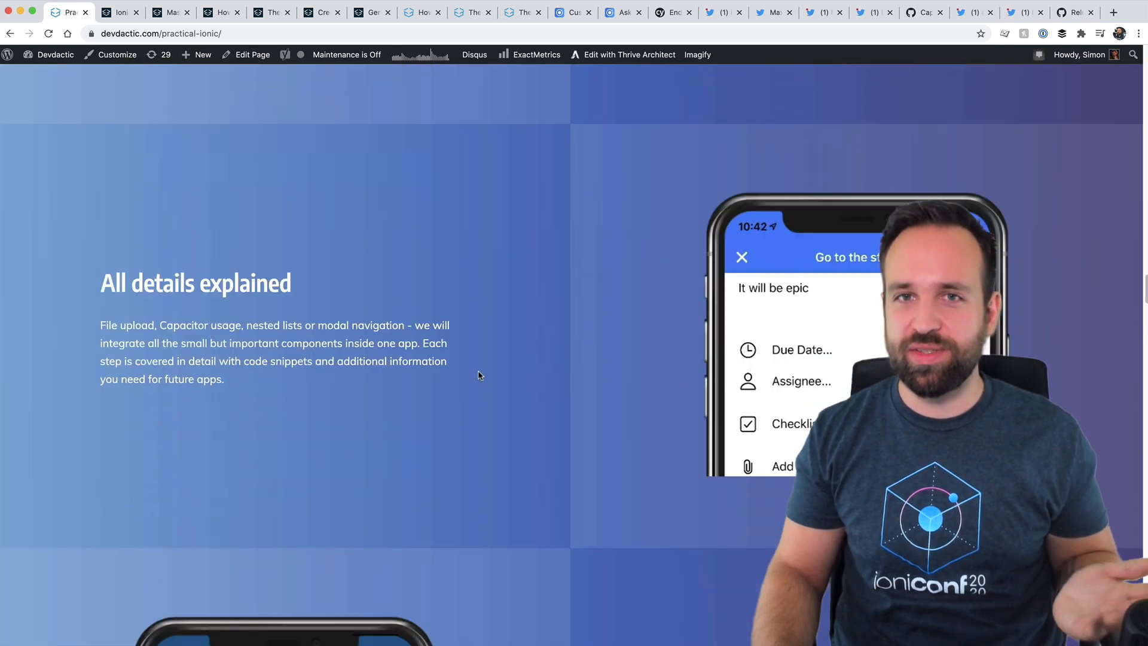
pyautogui.scroll(-3)
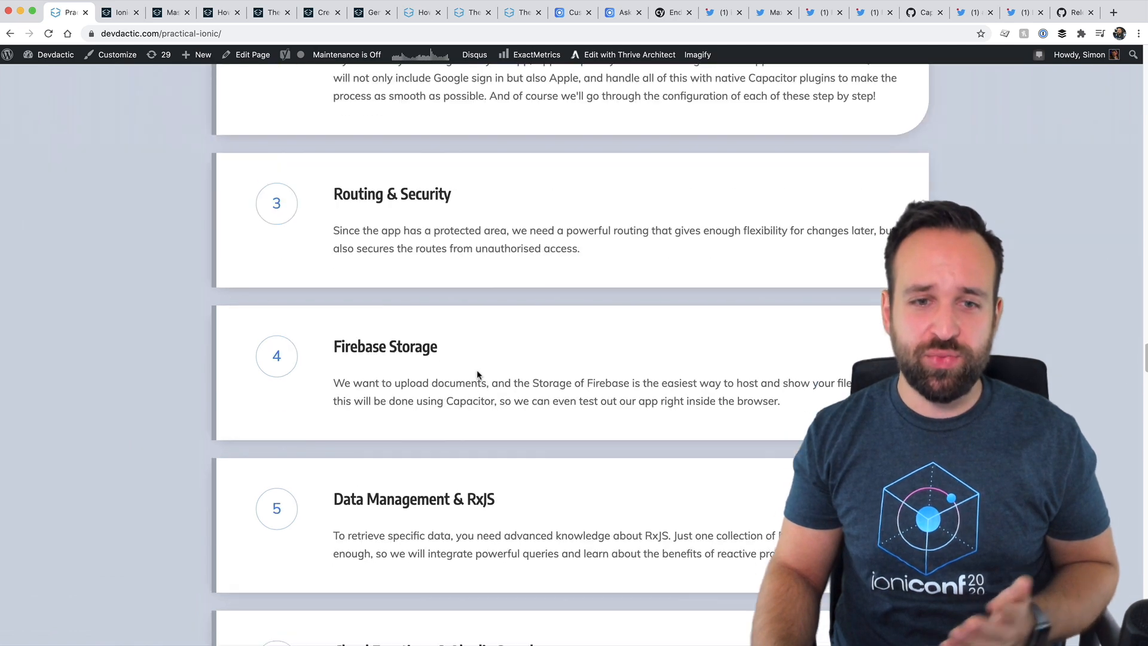
pyautogui.scroll(-3)
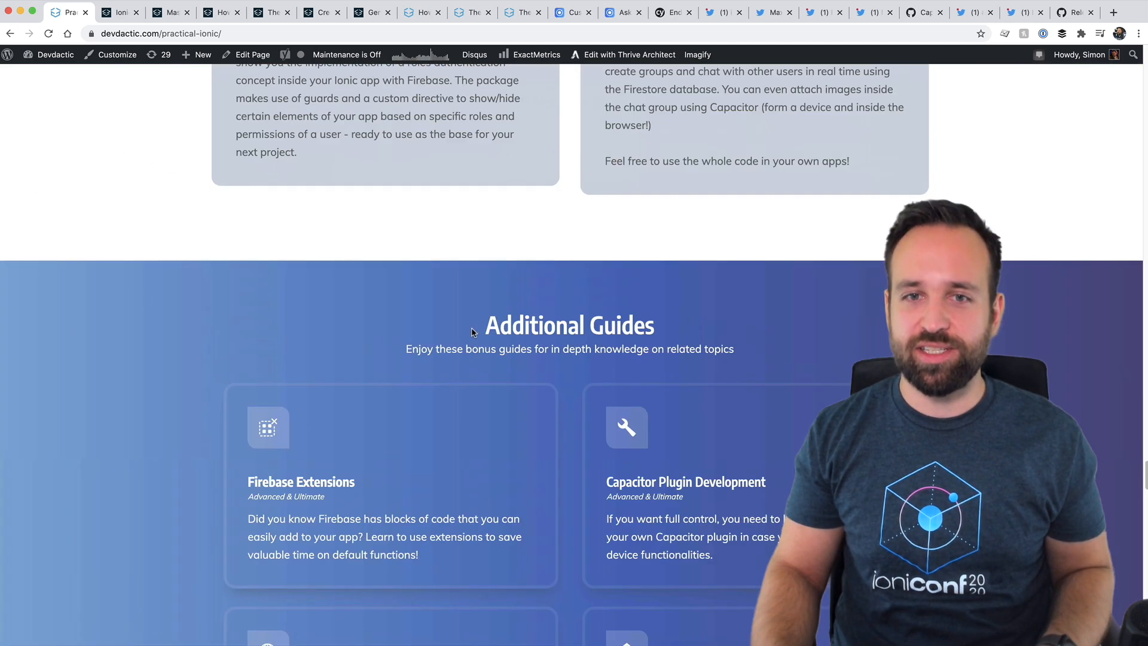
pyautogui.scroll(3)
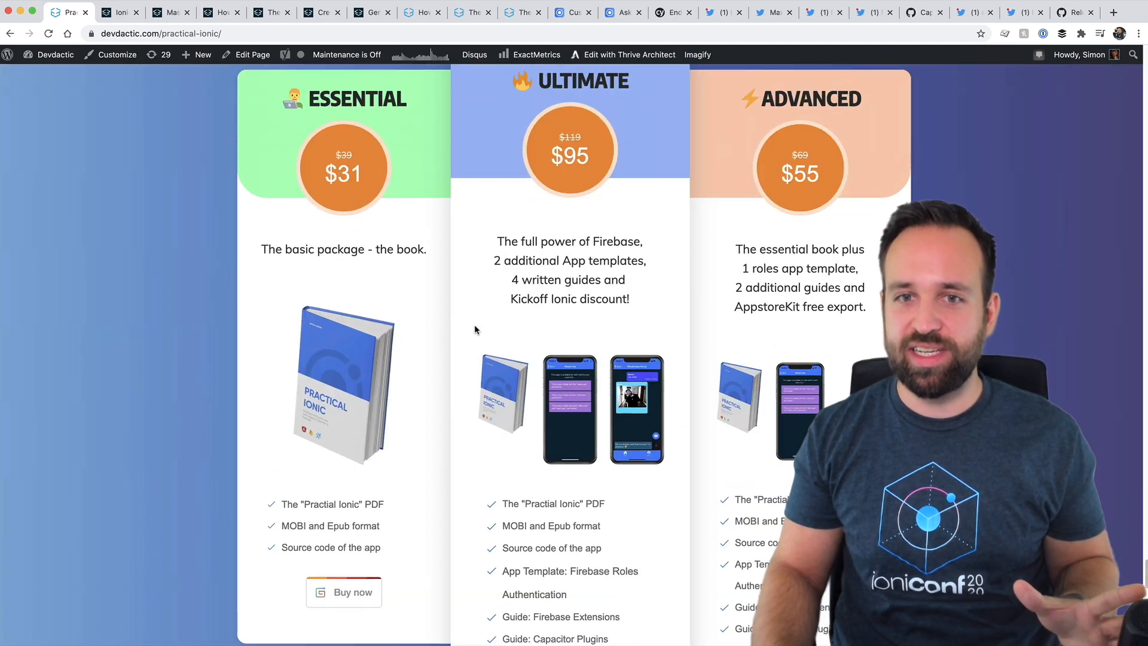
pyautogui.scroll(-3)
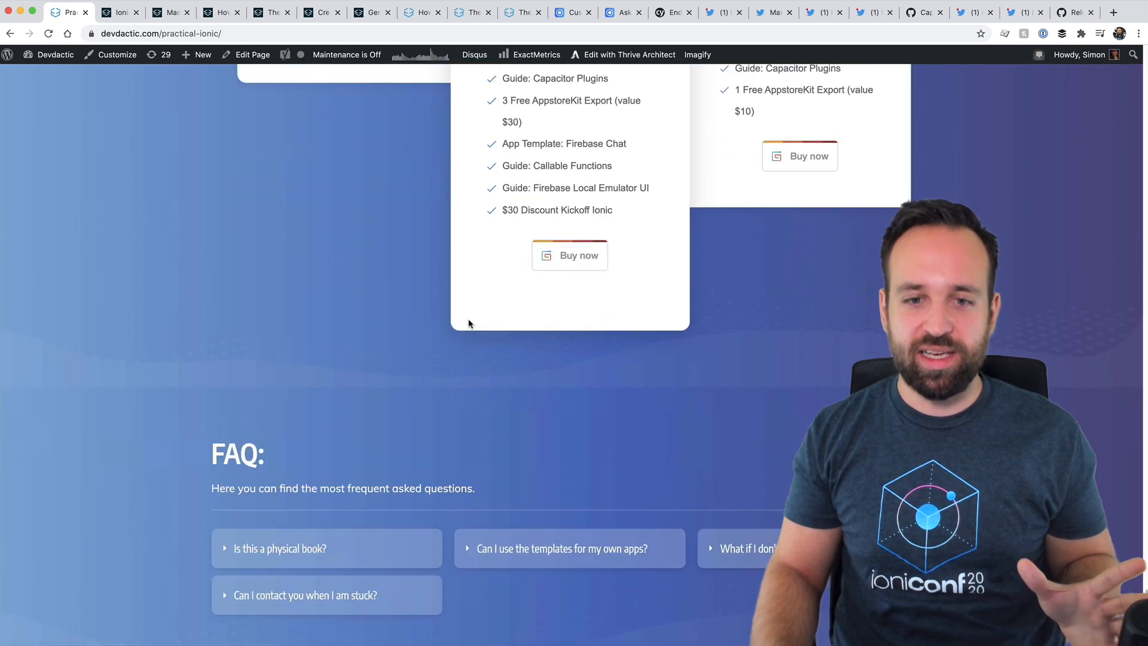
pyautogui.scroll(-3)
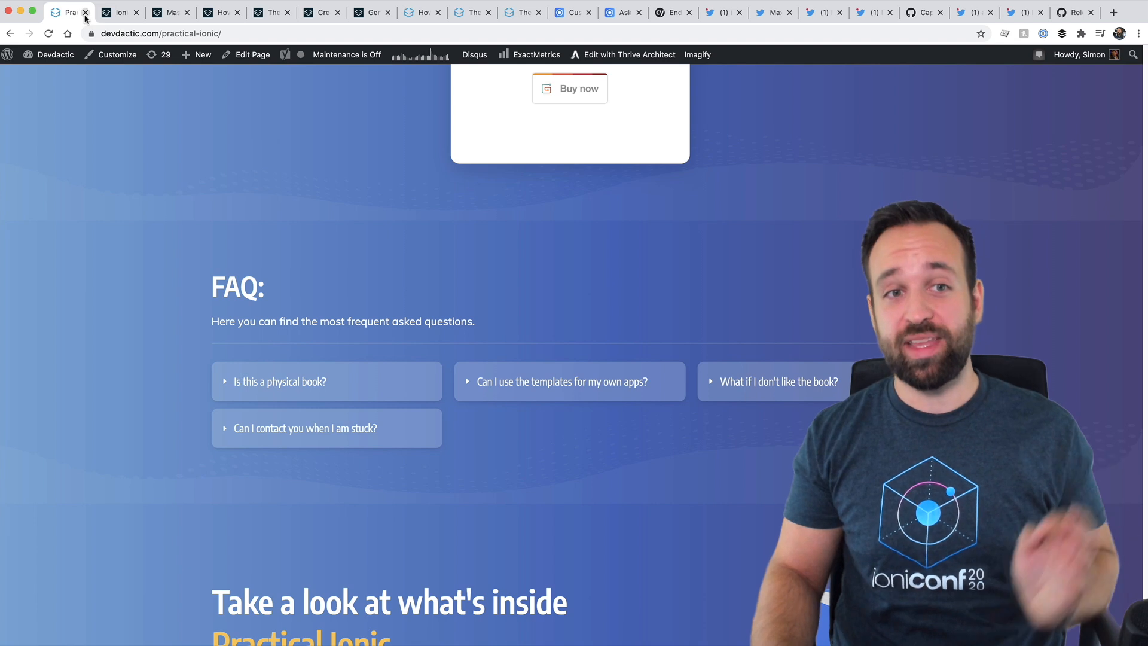
pyautogui.moveTo(421, 68)
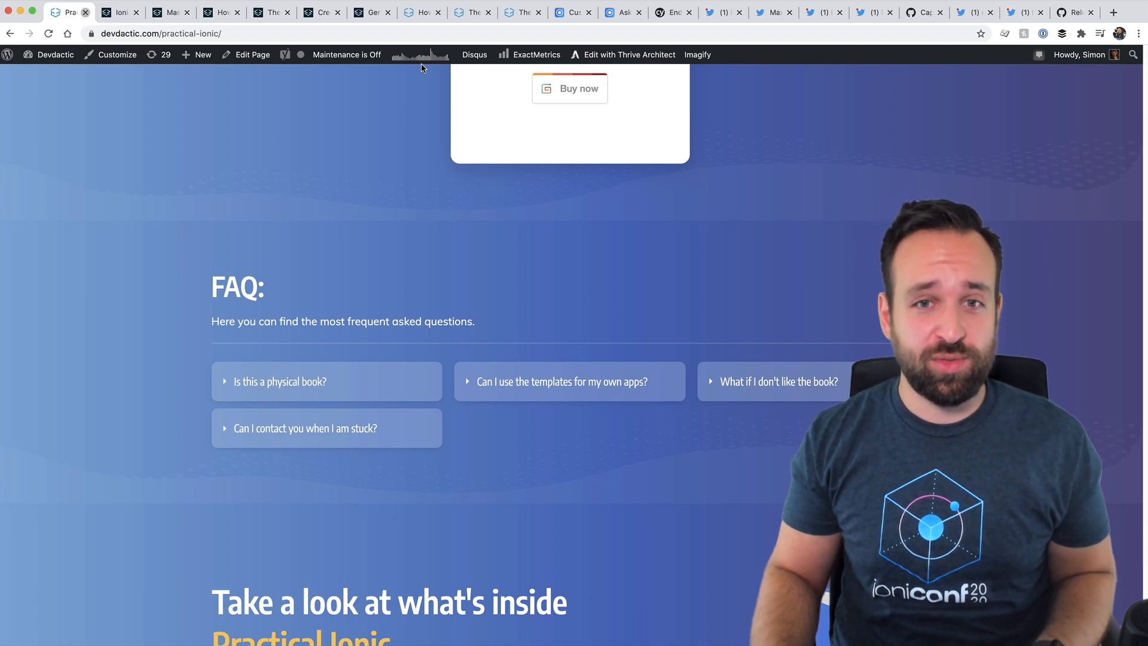
# - Close the Practical Ionic tab and scroll through the Ionic Everywhere course page
pyautogui.click(117, 12)
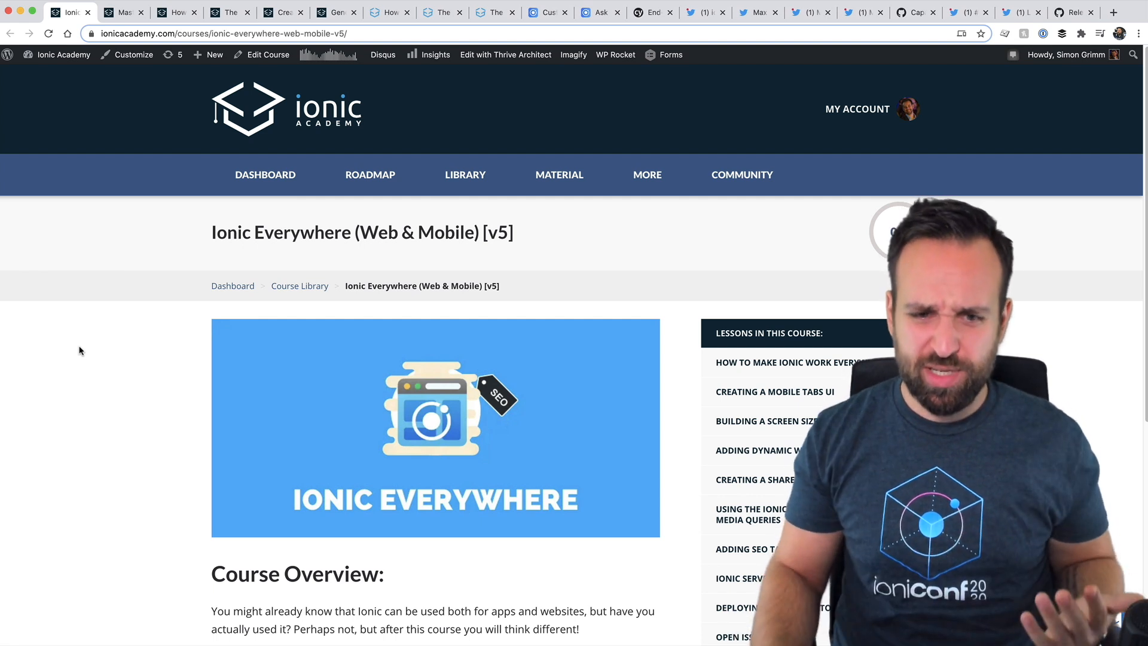
pyautogui.moveTo(104, 357)
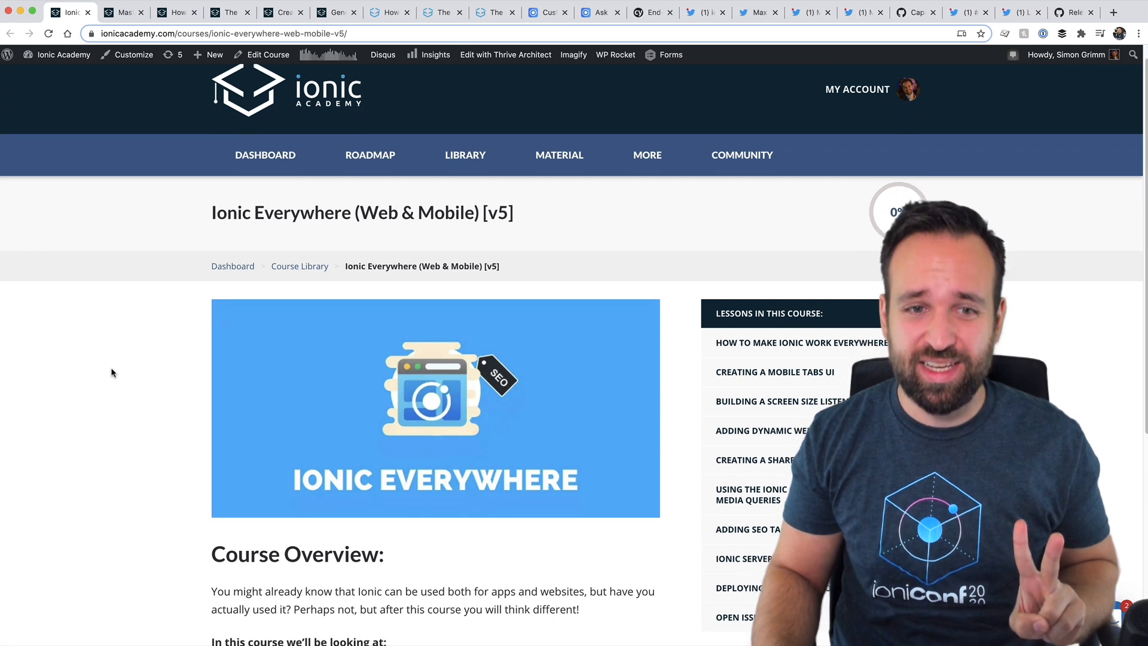
pyautogui.scroll(-3)
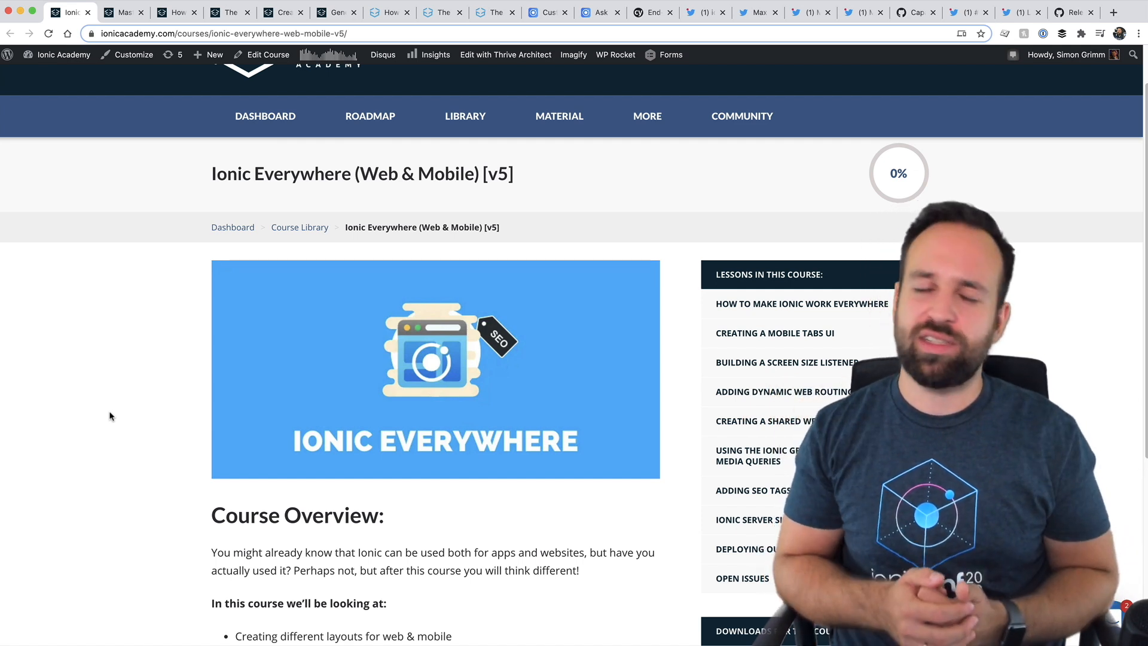
pyautogui.scroll(-3)
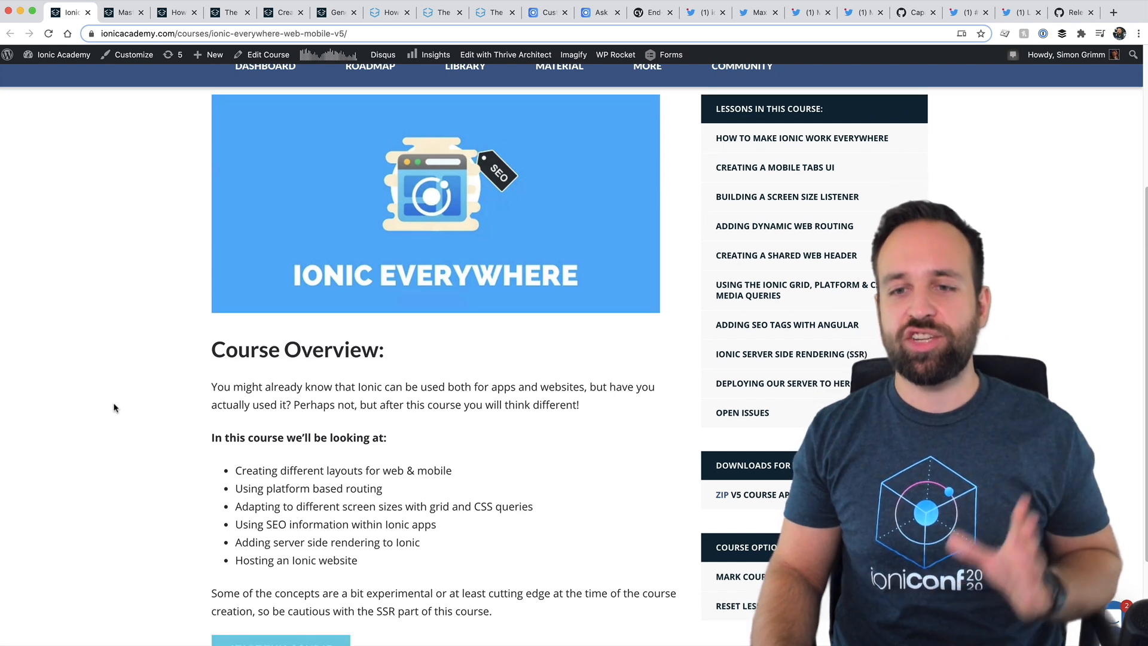
pyautogui.scroll(-3)
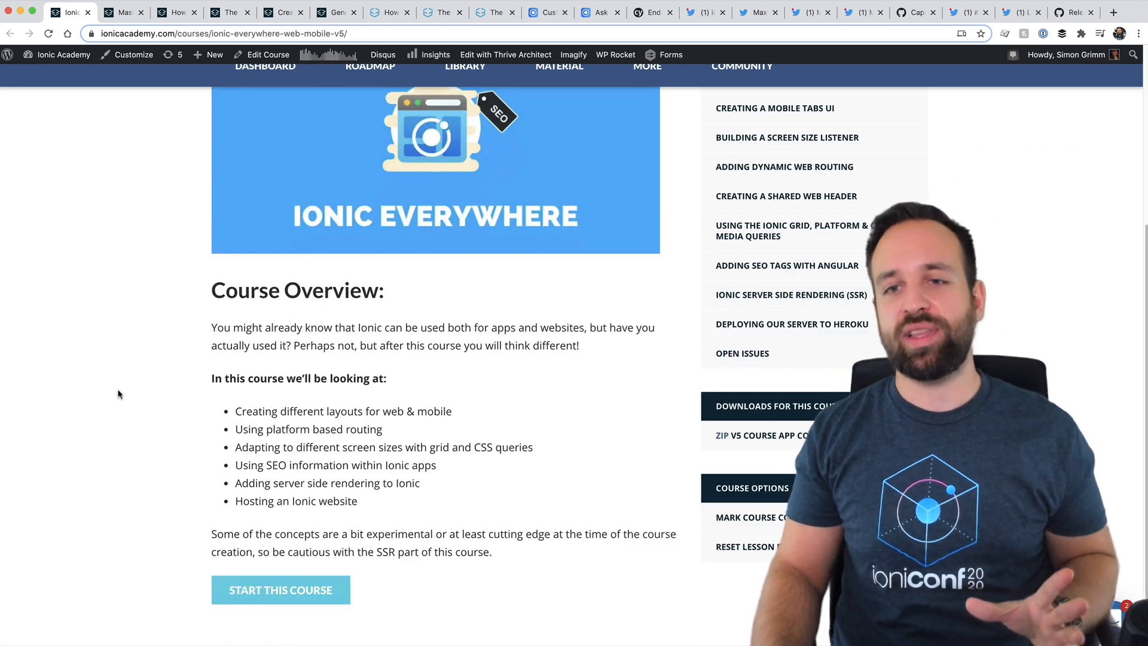
pyautogui.scroll(3)
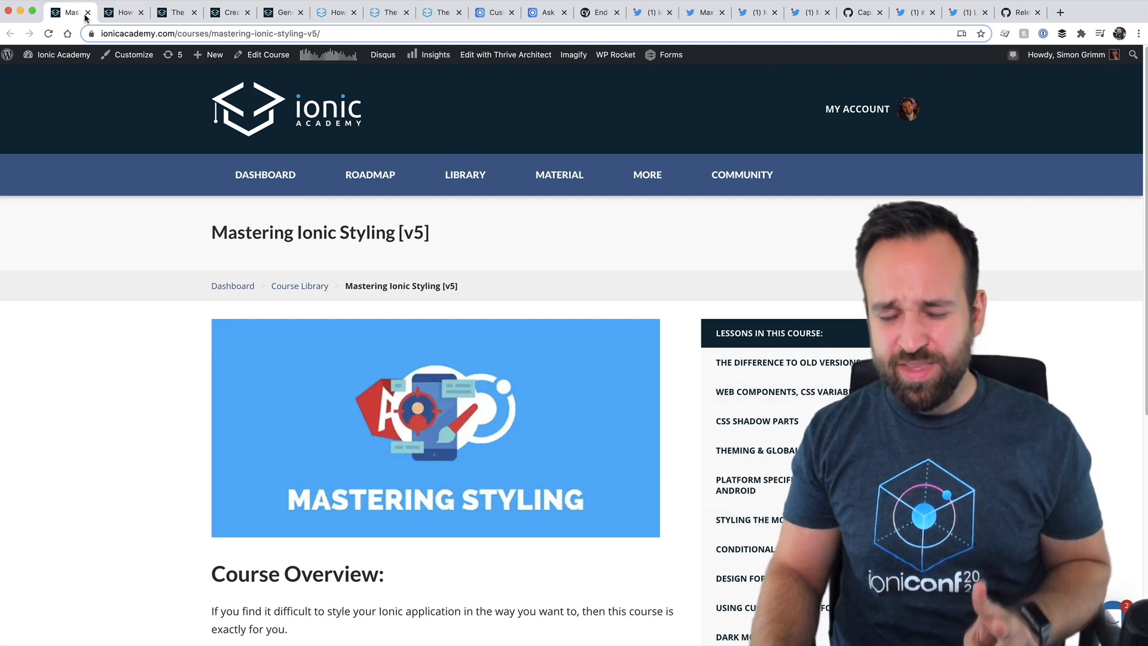
pyautogui.moveTo(103, 363)
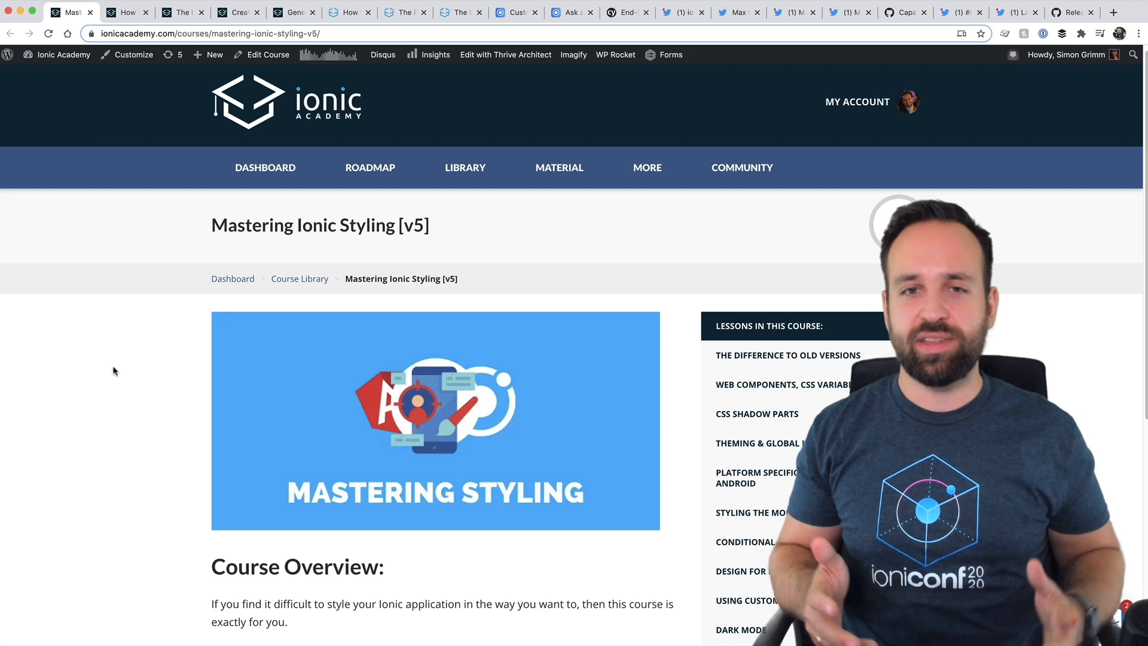
pyautogui.moveTo(107, 374)
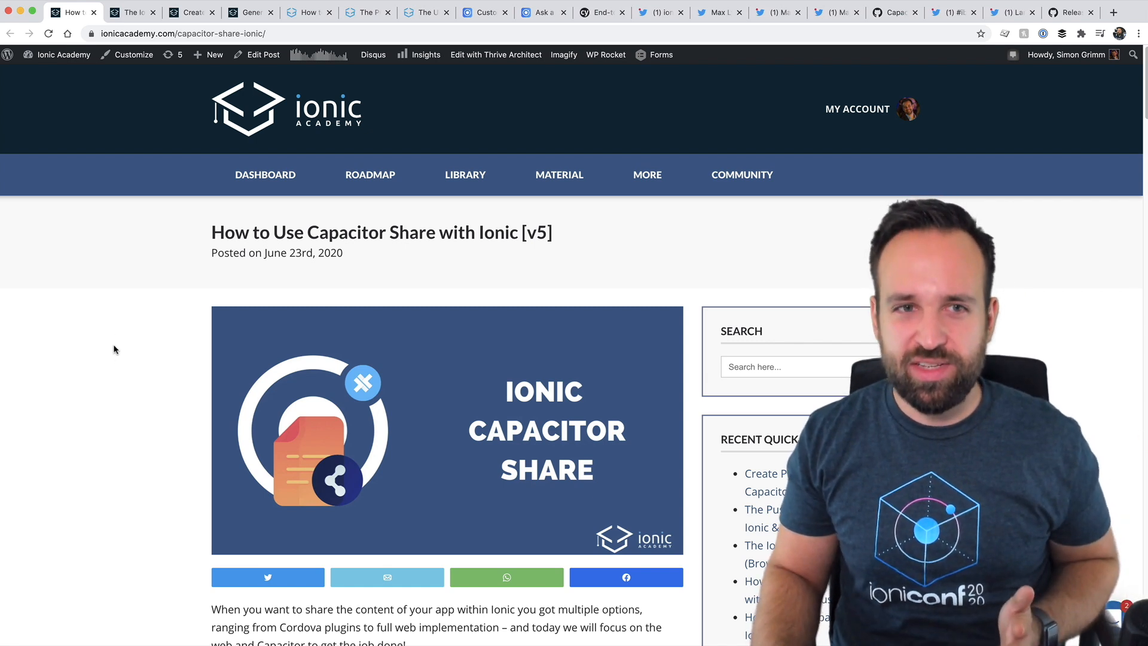
pyautogui.moveTo(144, 376)
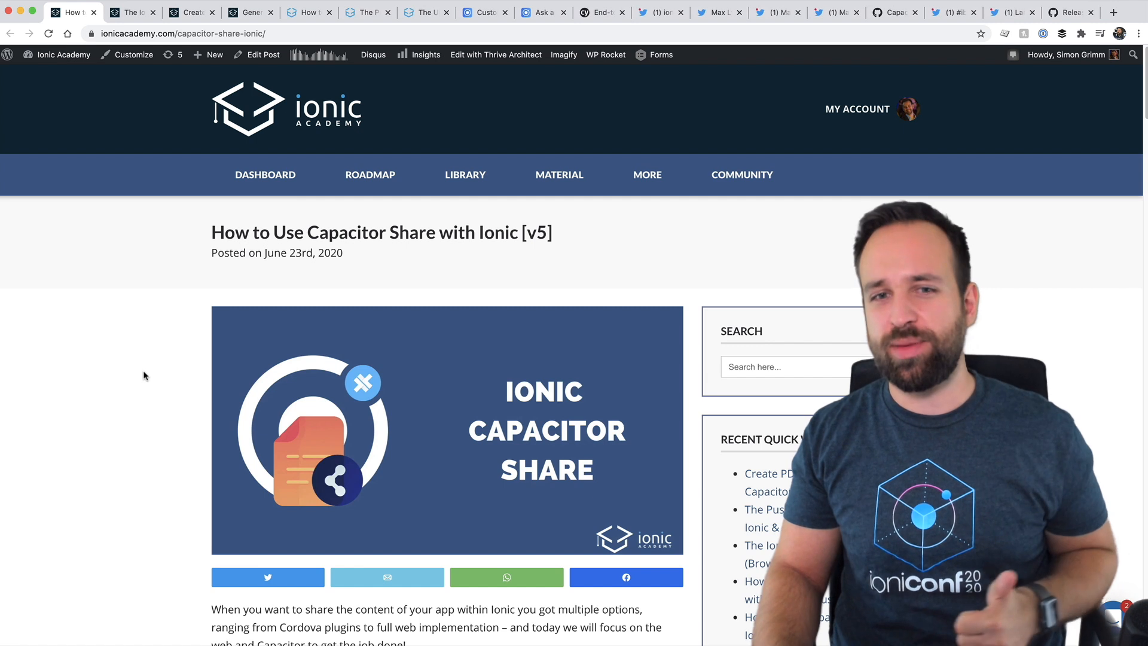
# - Skim the Capacitor Share post, then close its tab
pyautogui.scroll(-3)
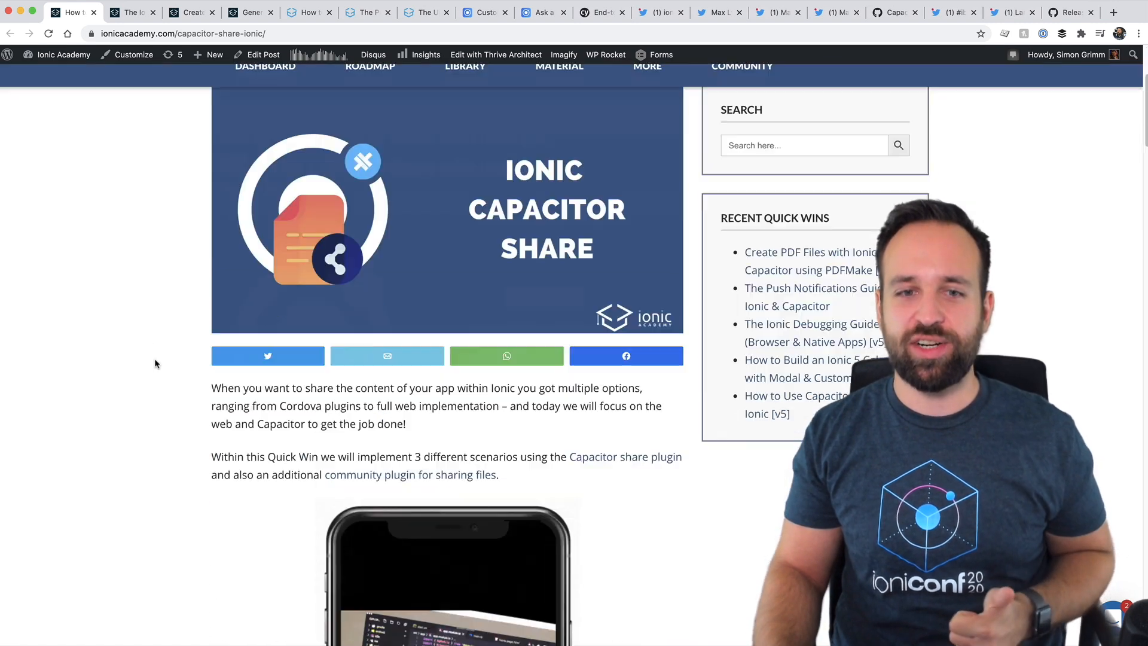
pyautogui.scroll(-3)
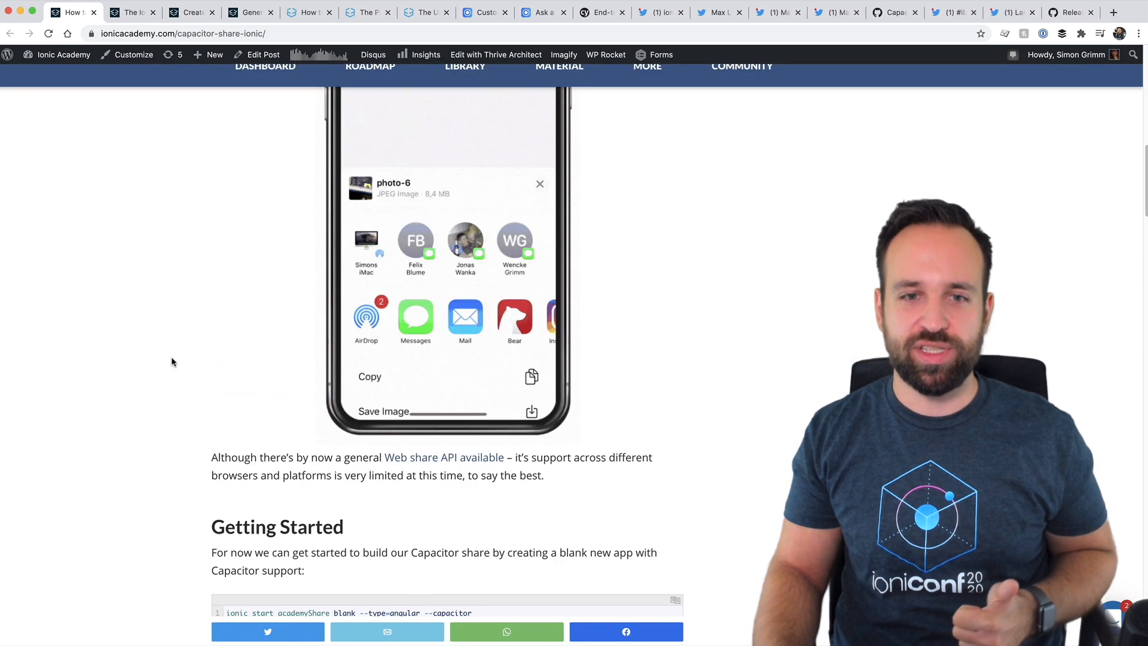
pyautogui.scroll(3)
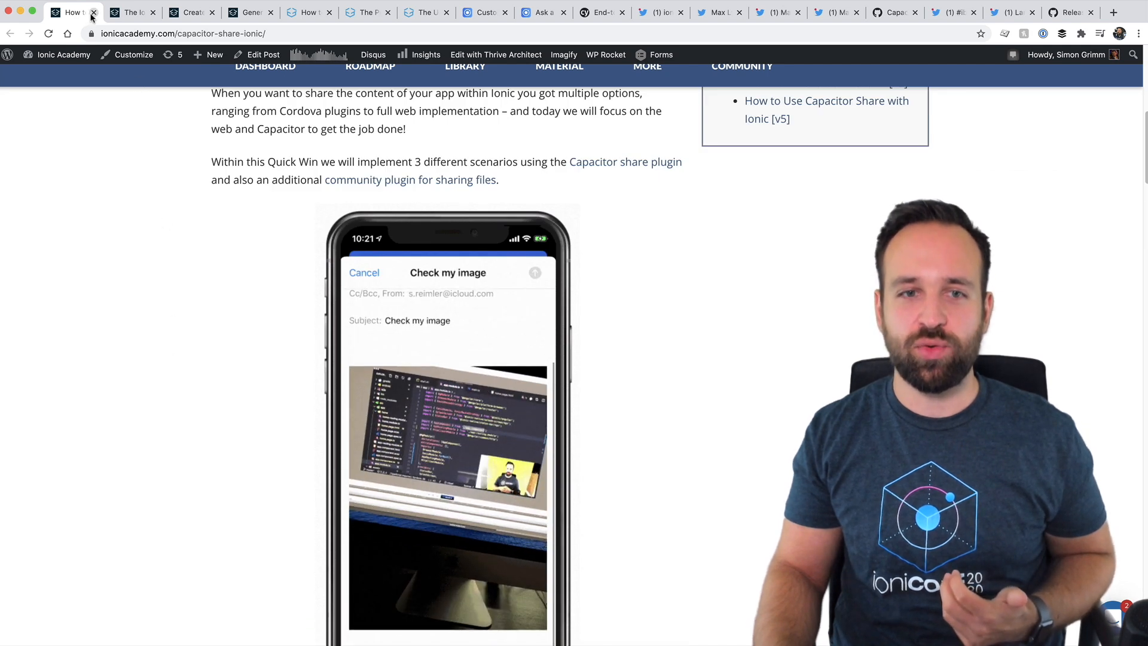
pyautogui.click(93, 13)
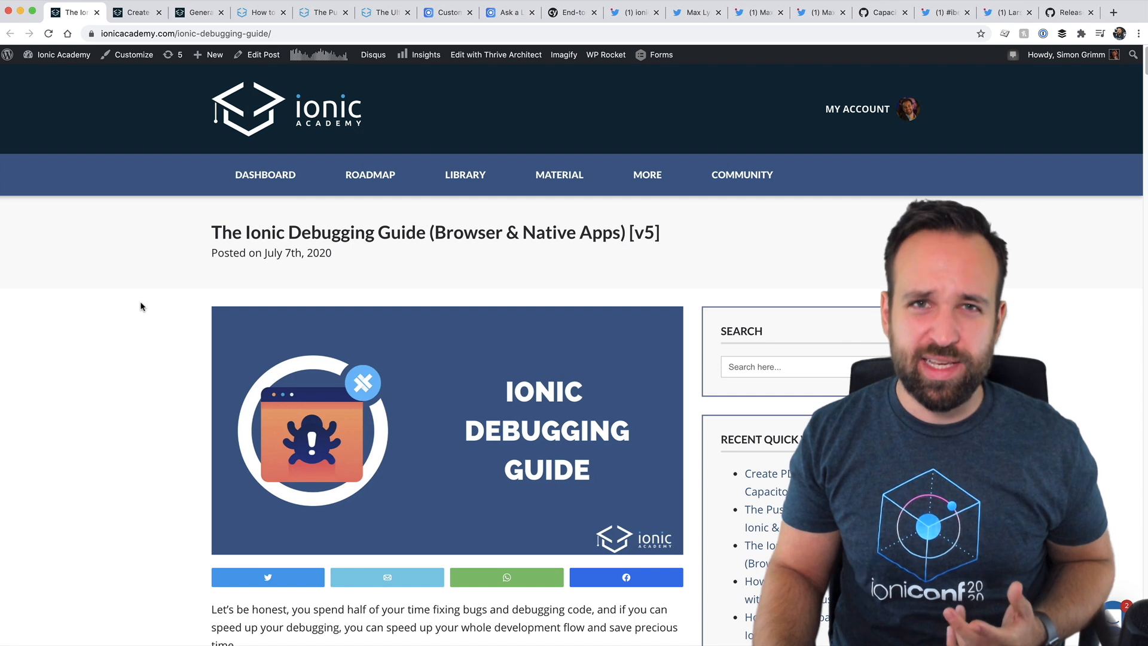
# - Scroll down through The Ionic Debugging Guide (Browser & Native Apps) article
pyautogui.scroll(-3)
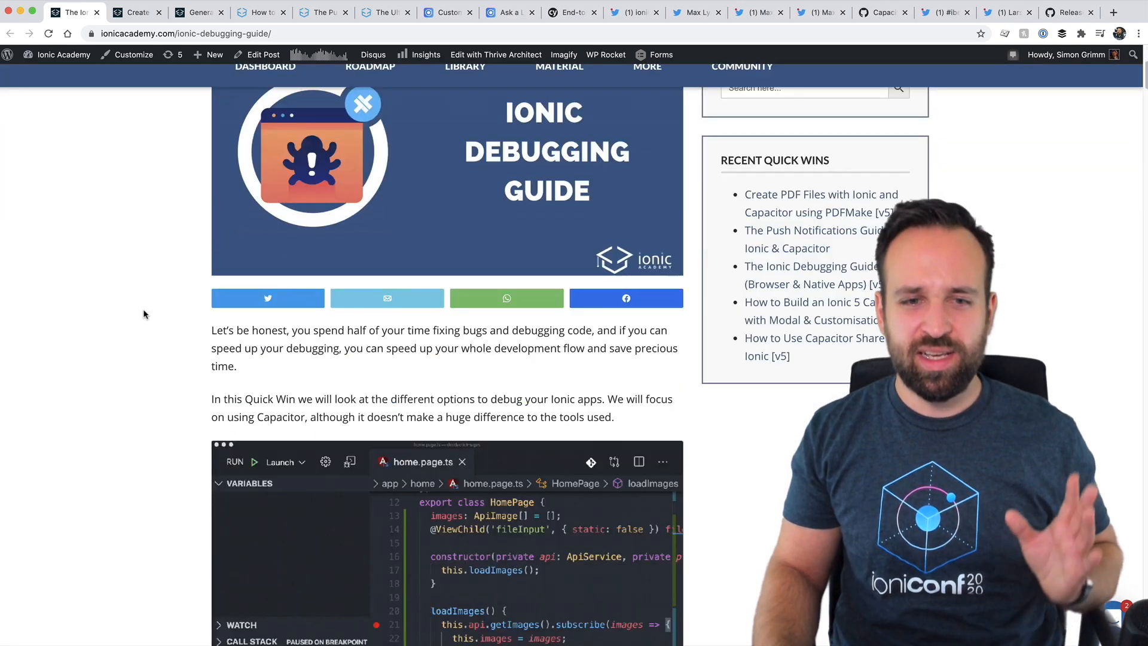
pyautogui.scroll(-3)
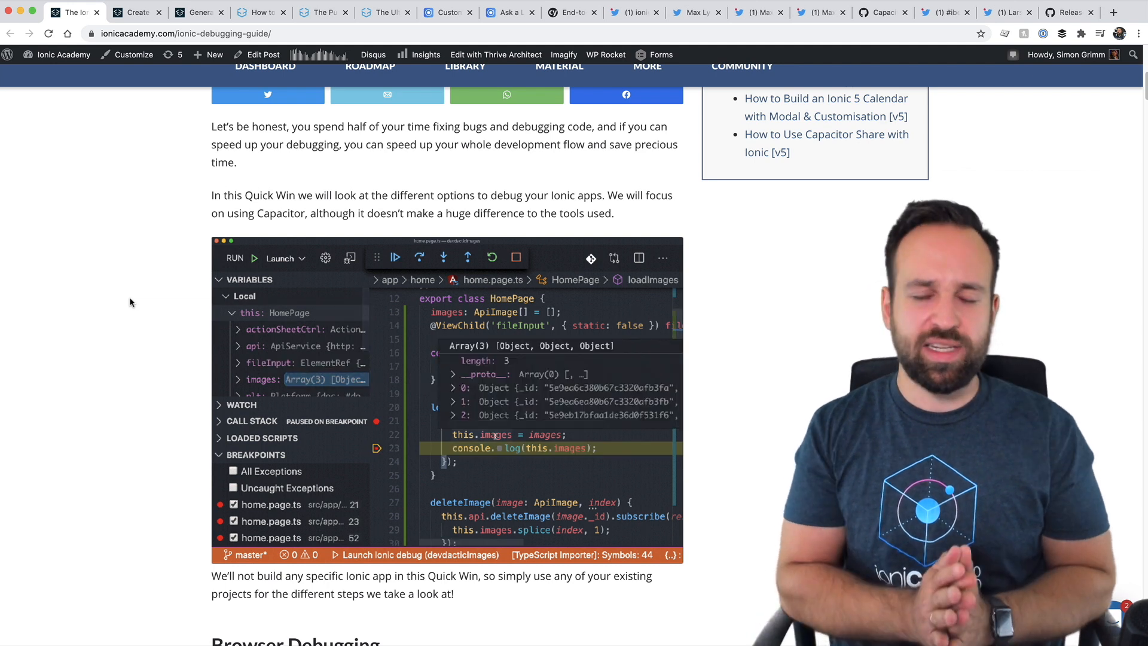
pyautogui.scroll(-3)
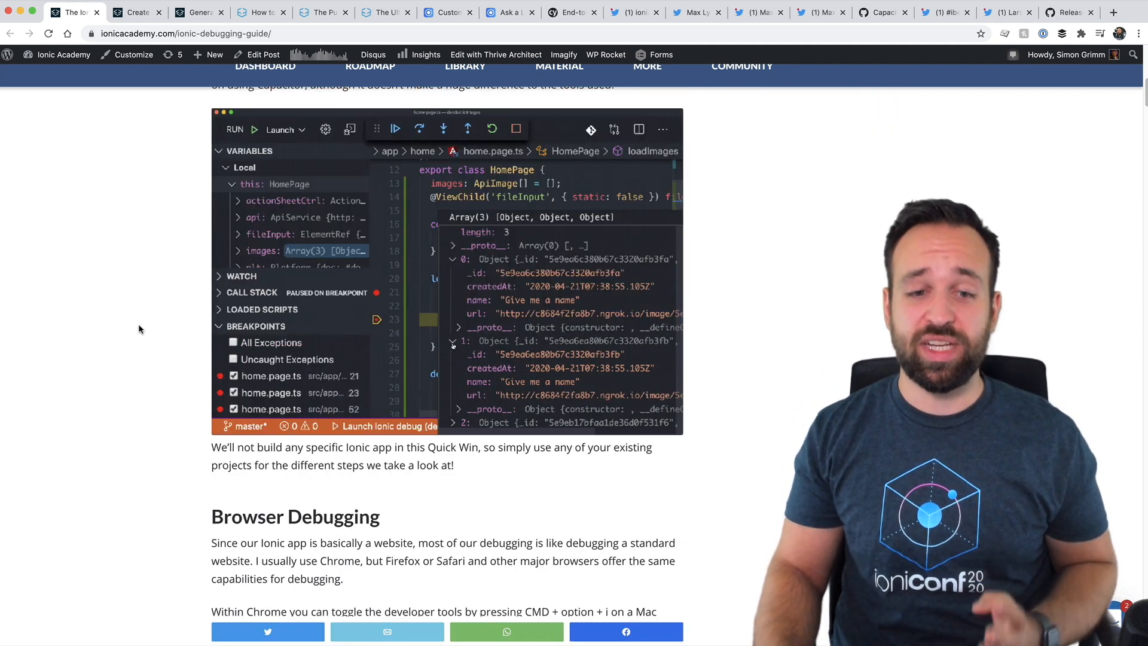
pyautogui.scroll(-3)
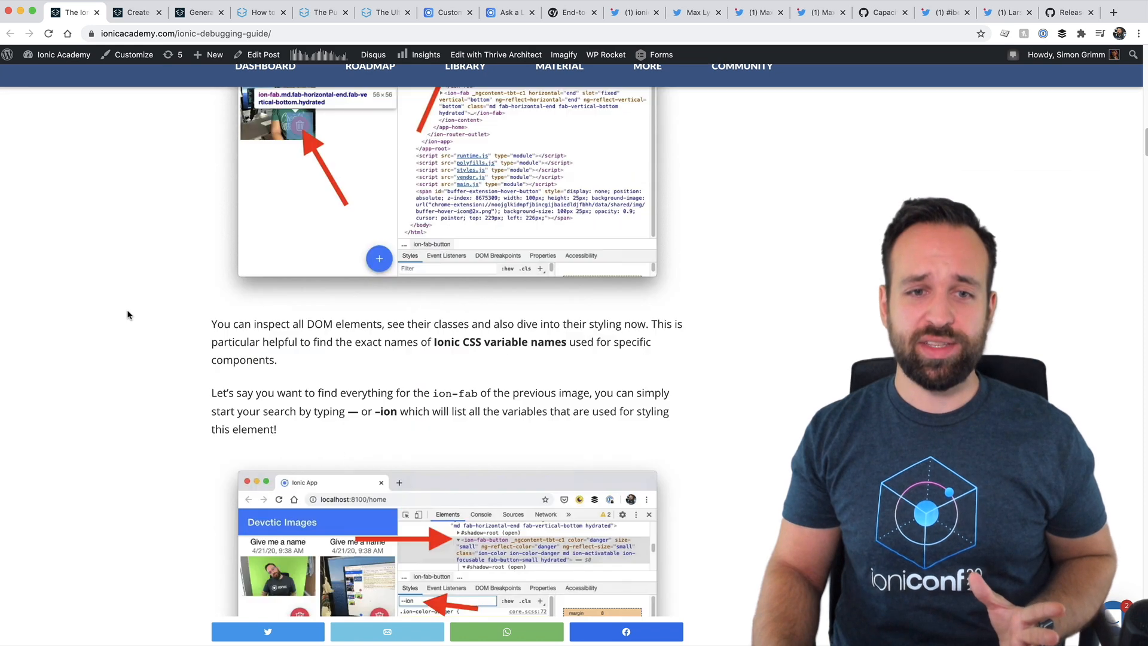
pyautogui.scroll(-3)
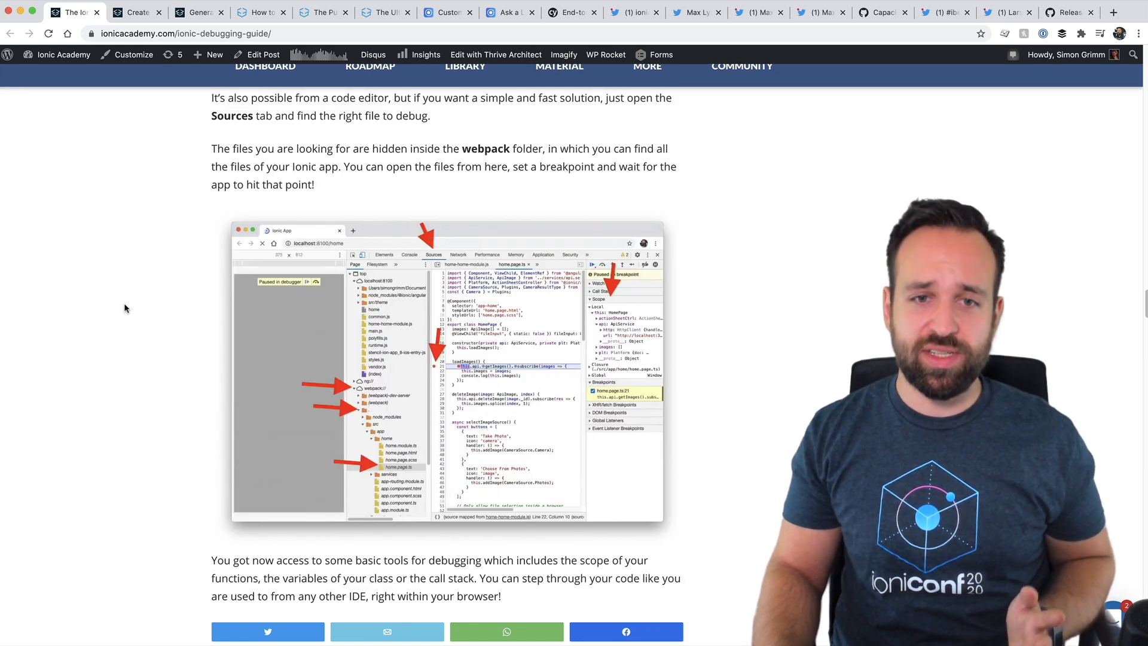
pyautogui.scroll(-3)
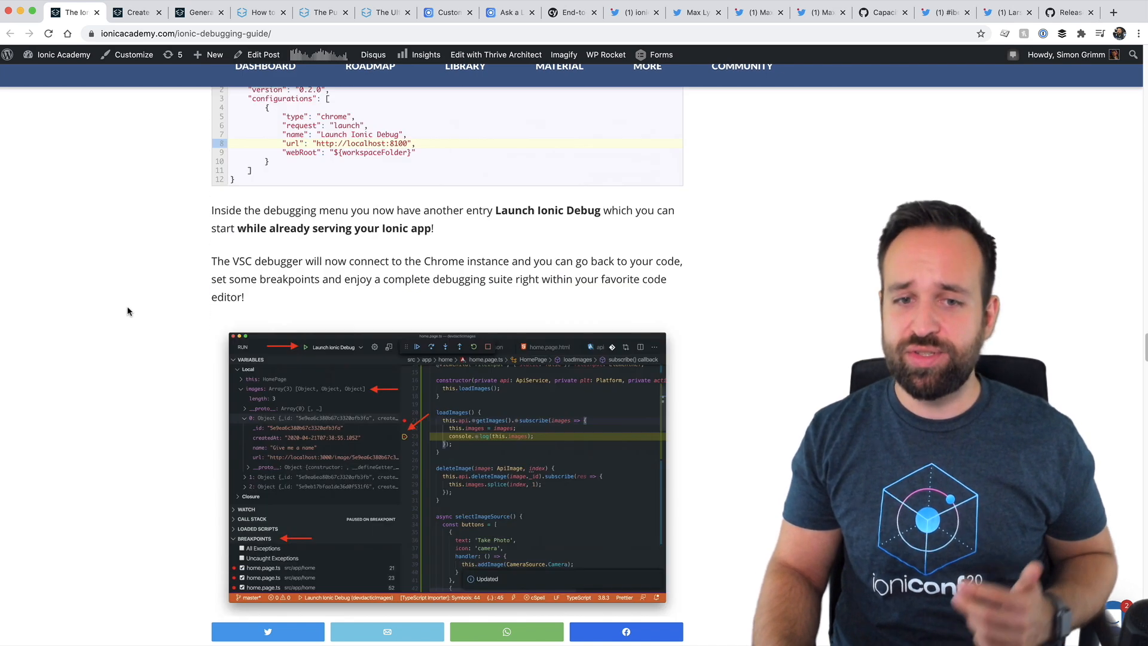
pyautogui.scroll(-3)
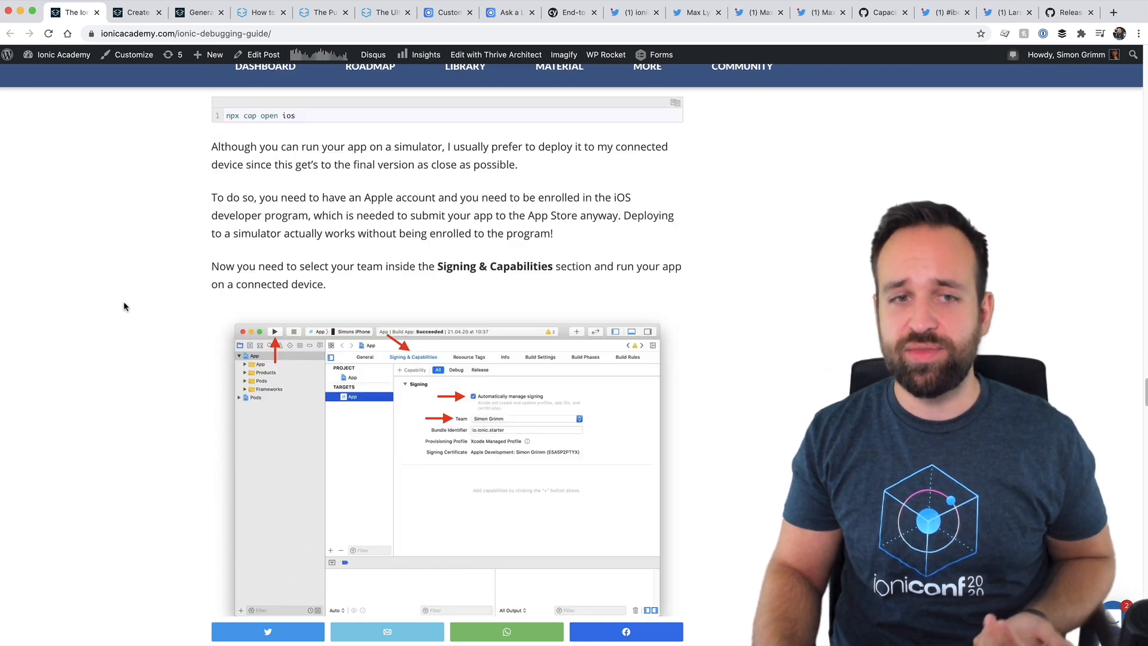
pyautogui.scroll(3)
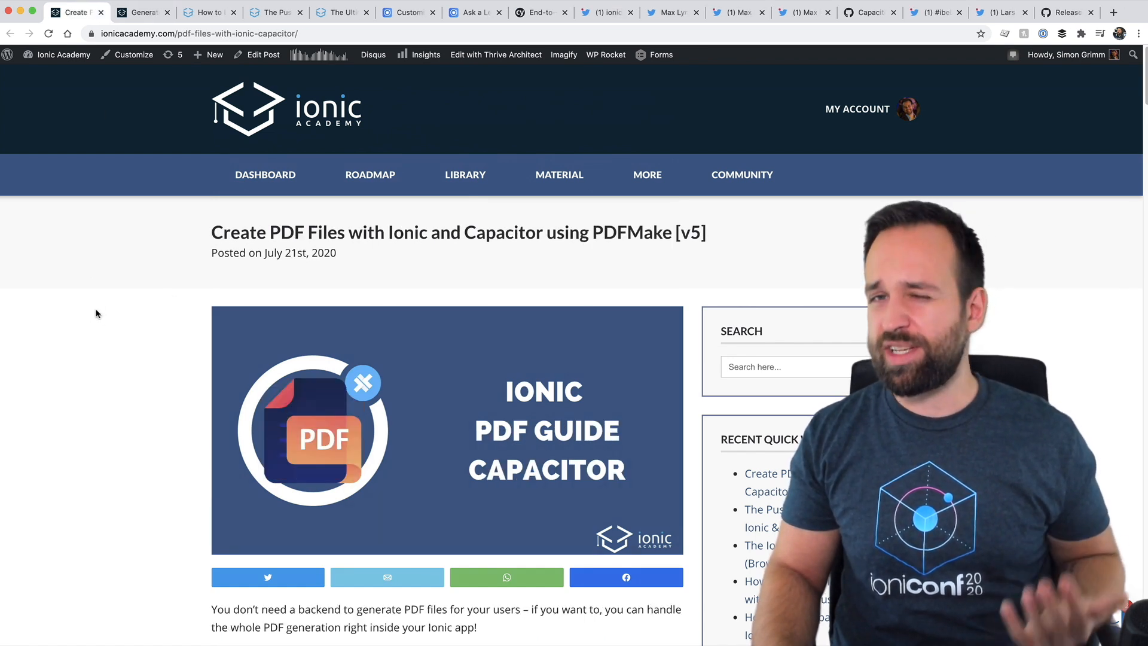
# - Skim the Create PDF Files article, then close its tab
pyautogui.scroll(-3)
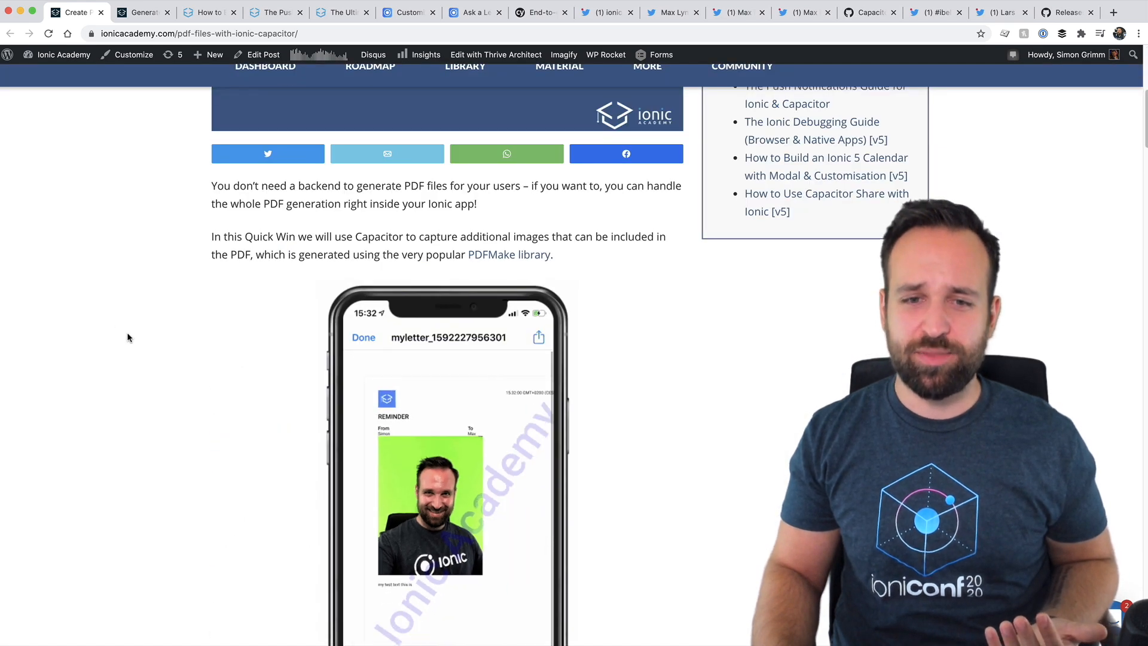
pyautogui.scroll(-3)
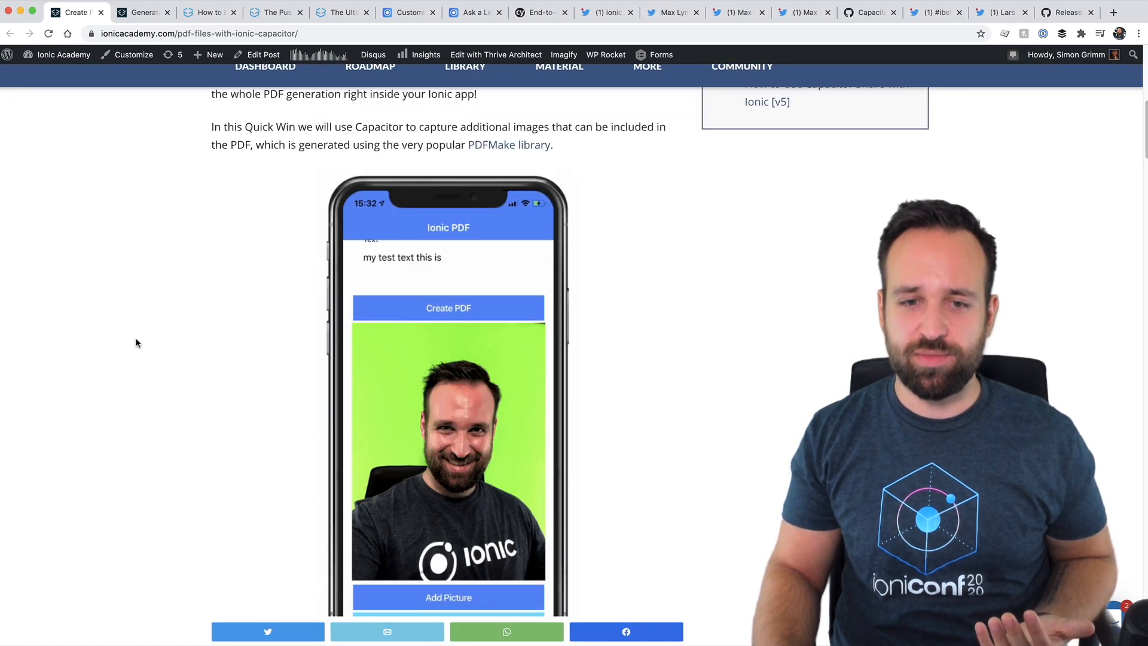
pyautogui.scroll(3)
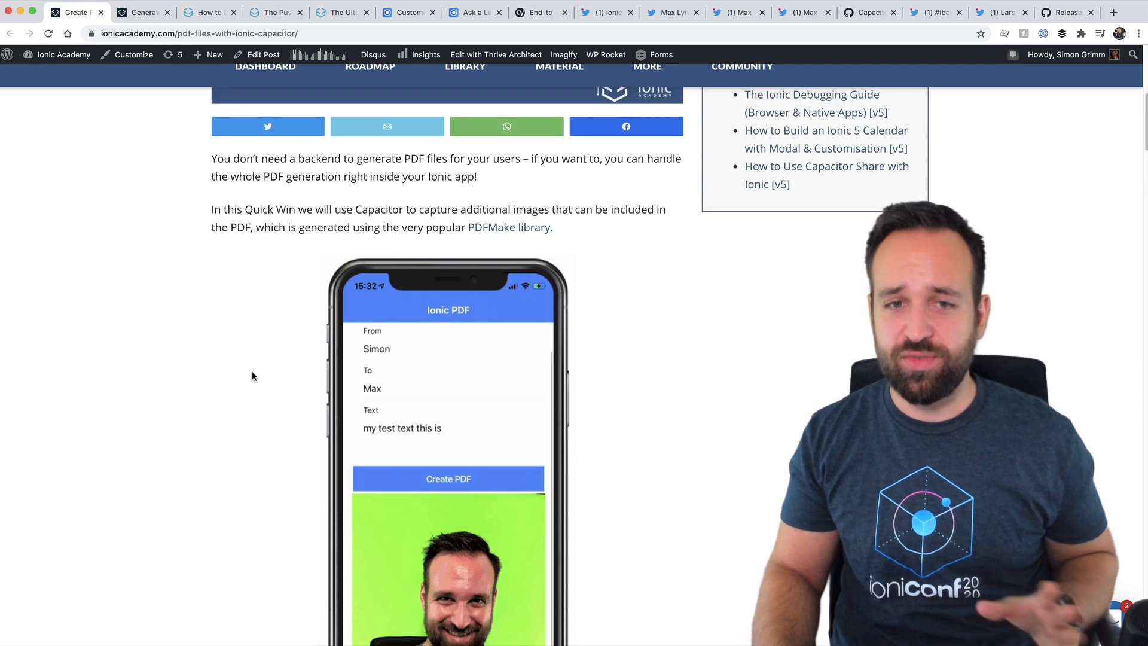
pyautogui.scroll(3)
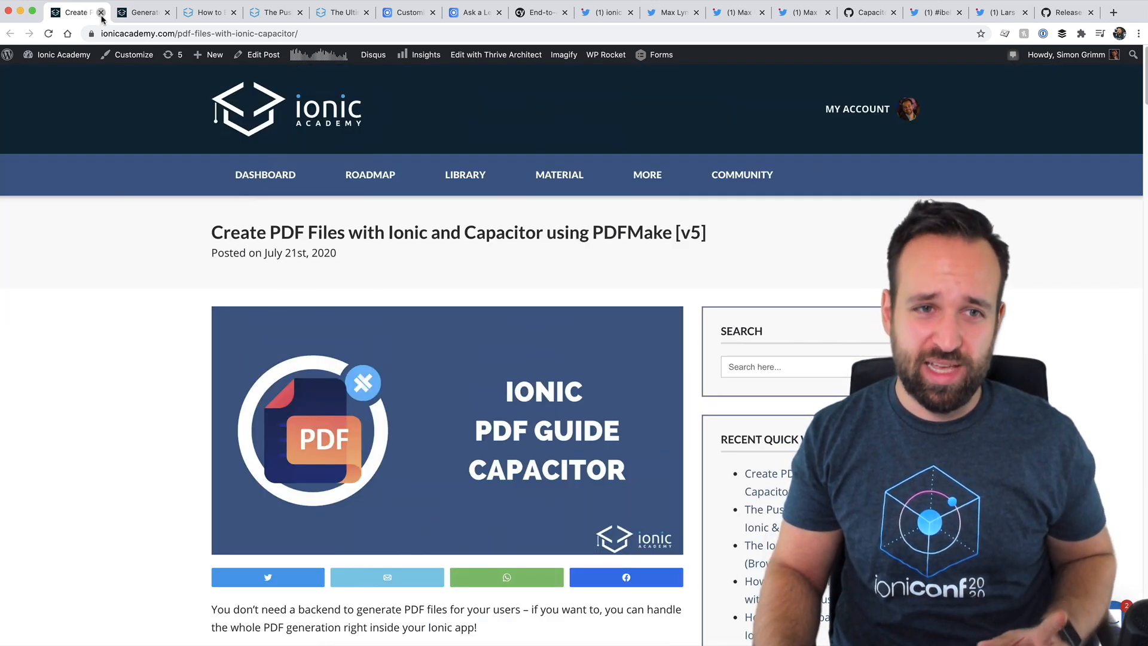
pyautogui.click(101, 13)
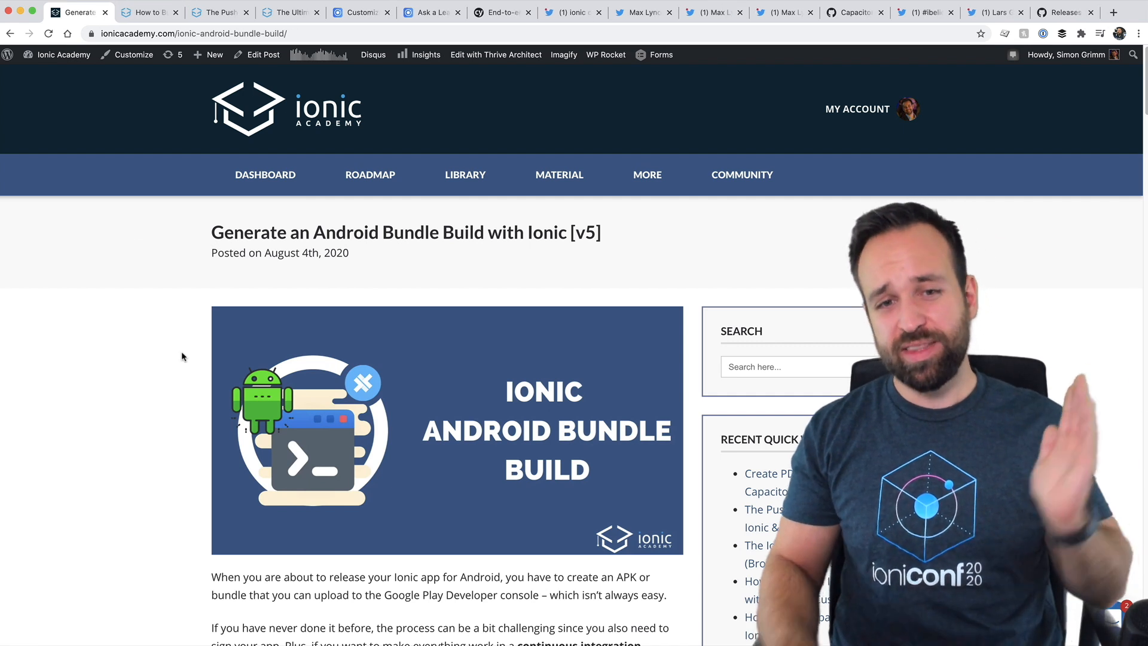
pyautogui.moveTo(176, 358)
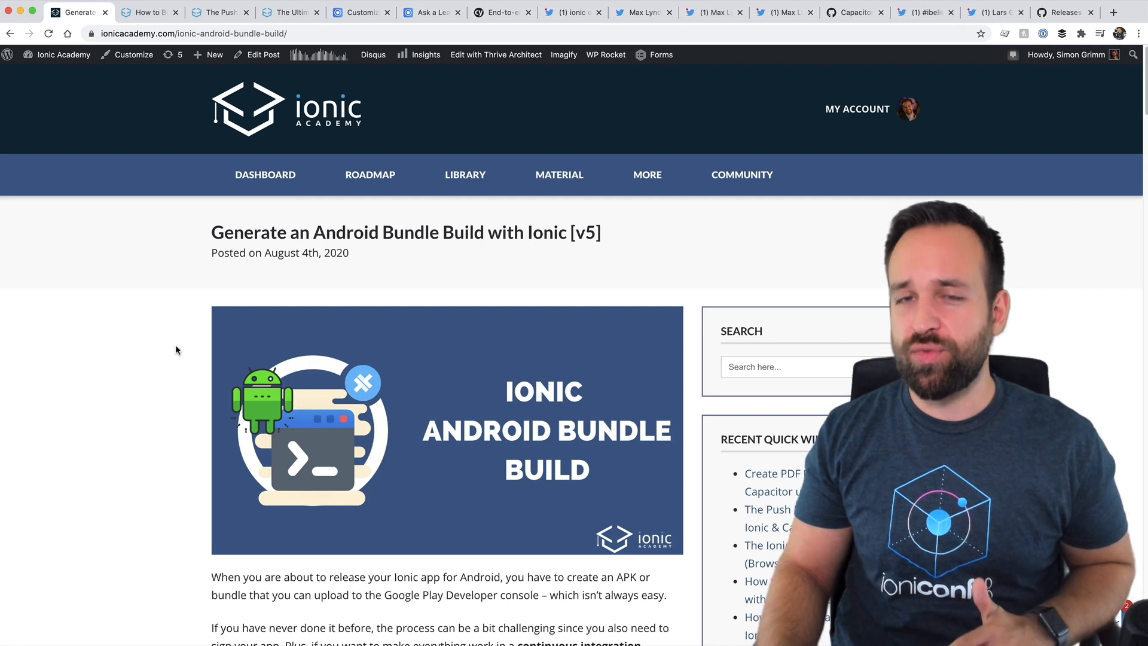
# - Scroll through the Generate an Android Bundle Build with Ionic post
pyautogui.scroll(-3)
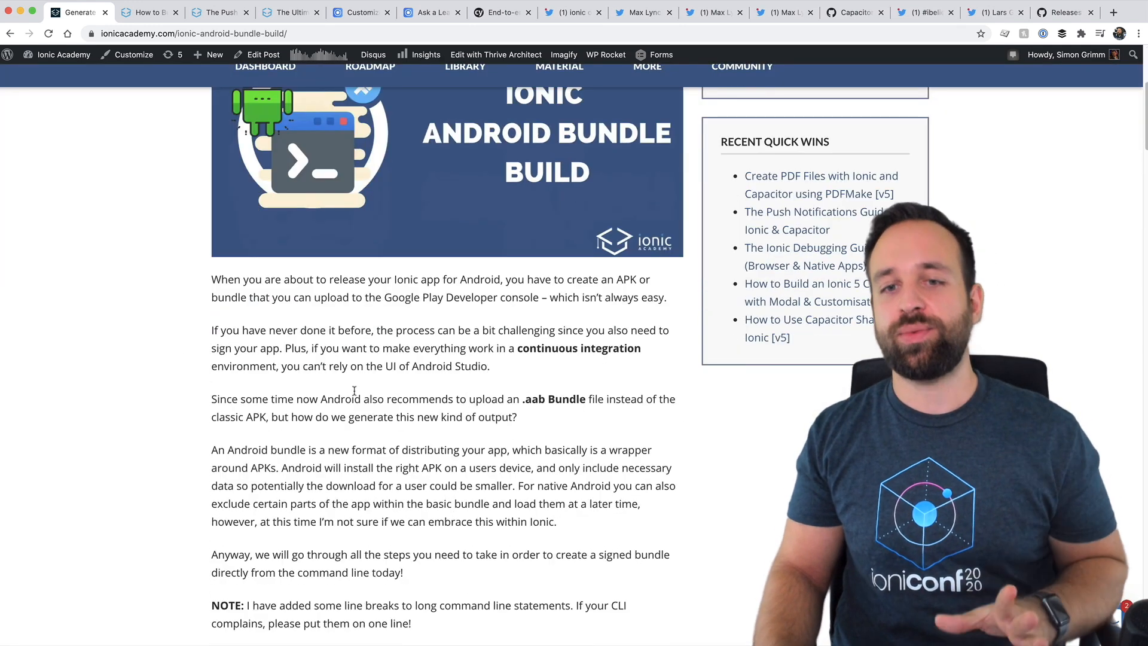
pyautogui.scroll(3)
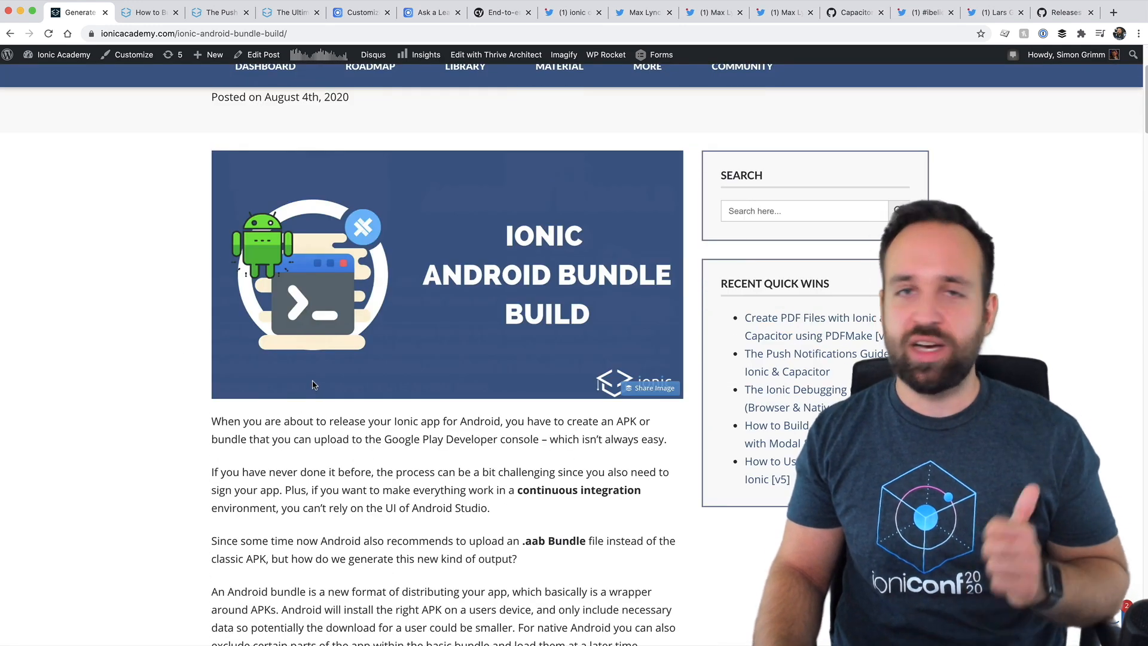
pyautogui.scroll(3)
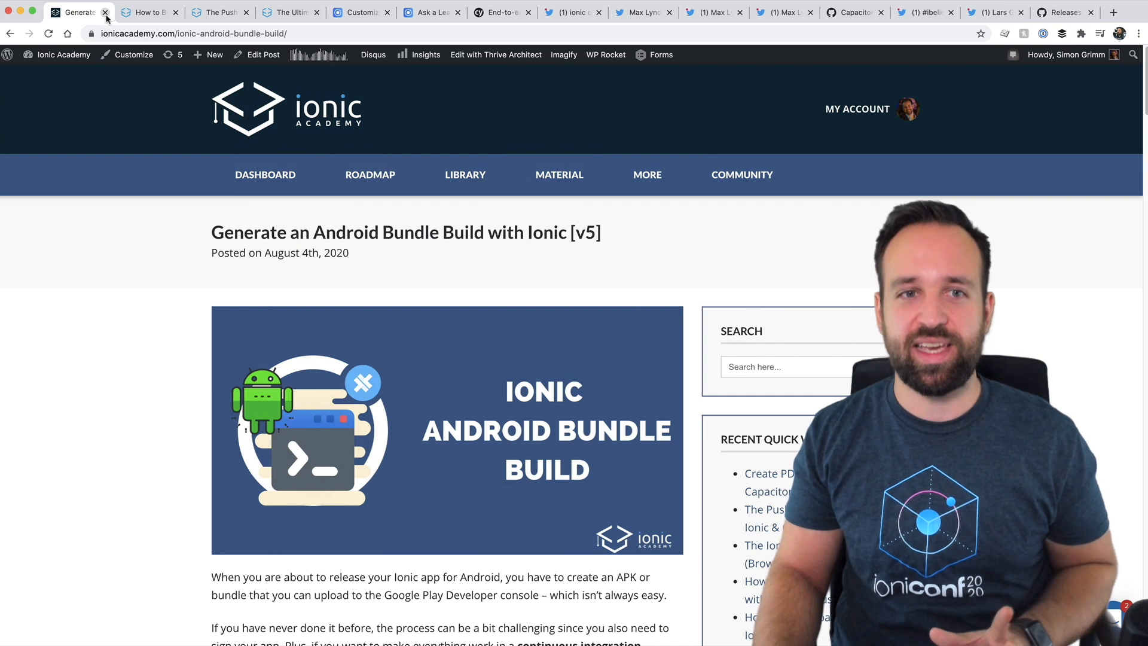
# - Close the Android Bundle Build tab and scroll through the Ionic 5 Calendar with Modal tutorial
pyautogui.click(105, 13)
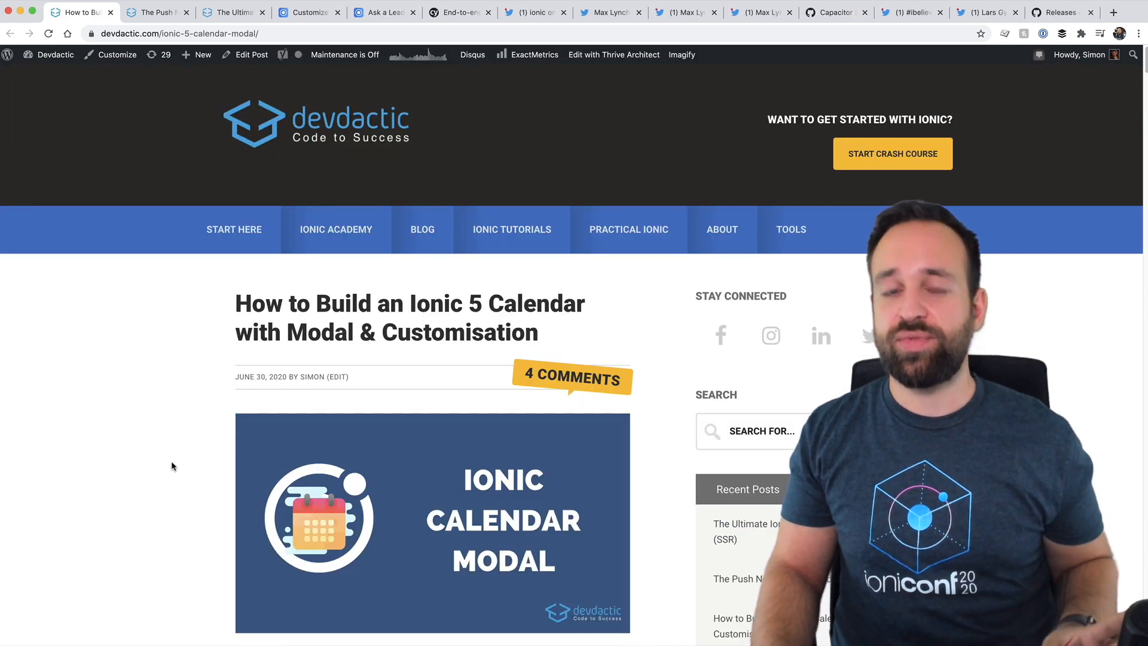
pyautogui.scroll(-3)
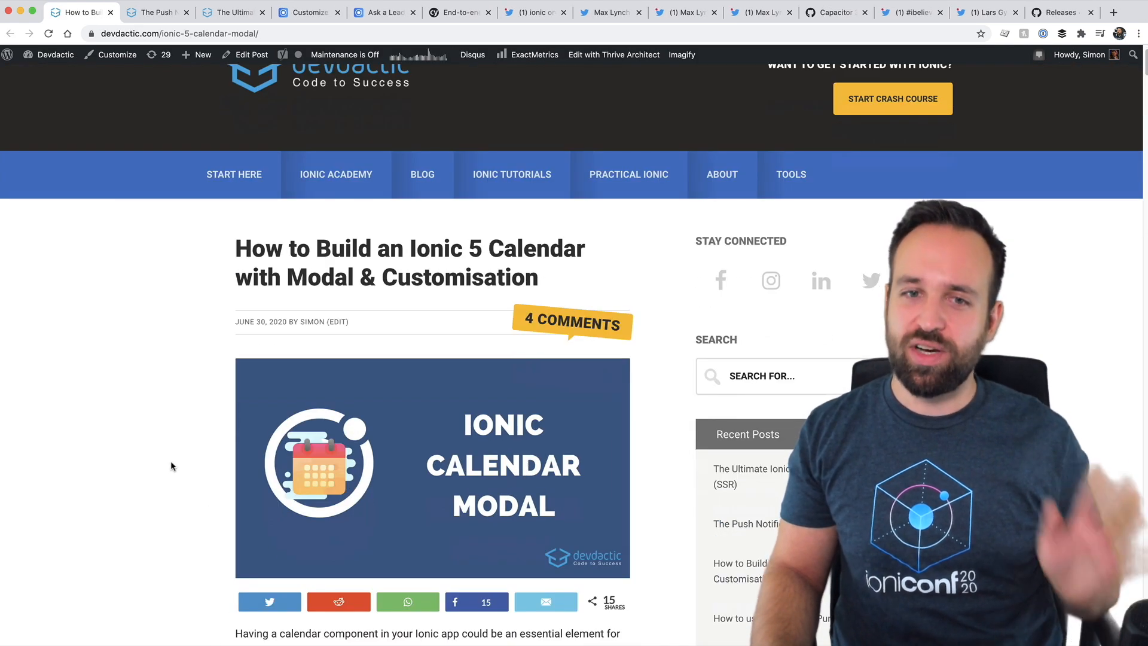
pyautogui.scroll(-3)
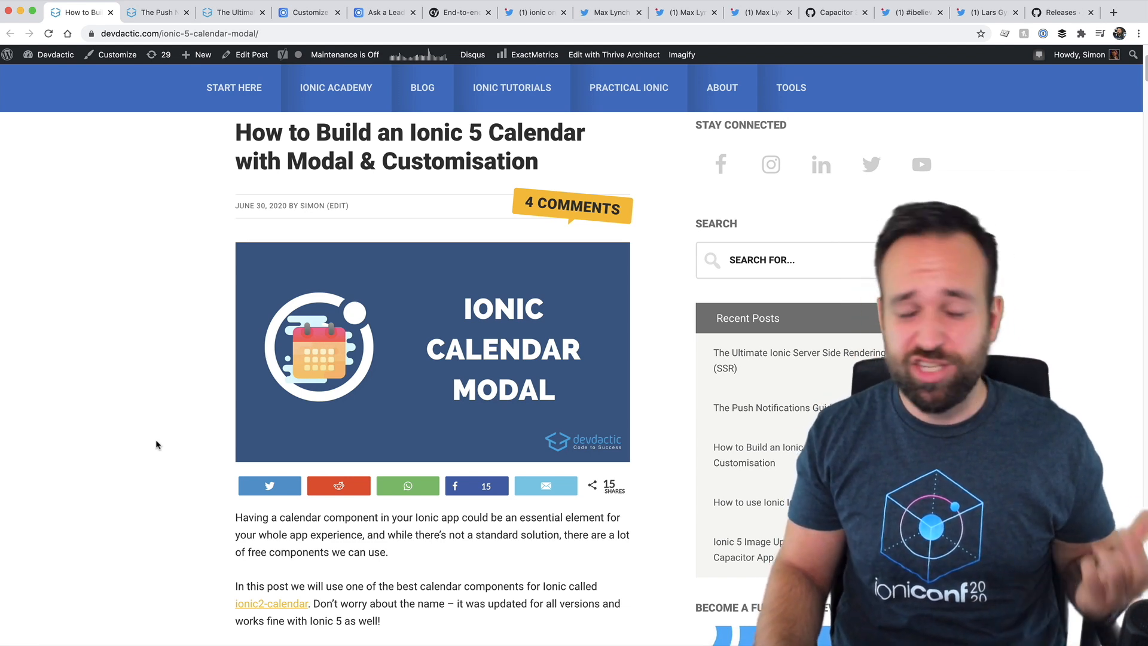
pyautogui.scroll(-3)
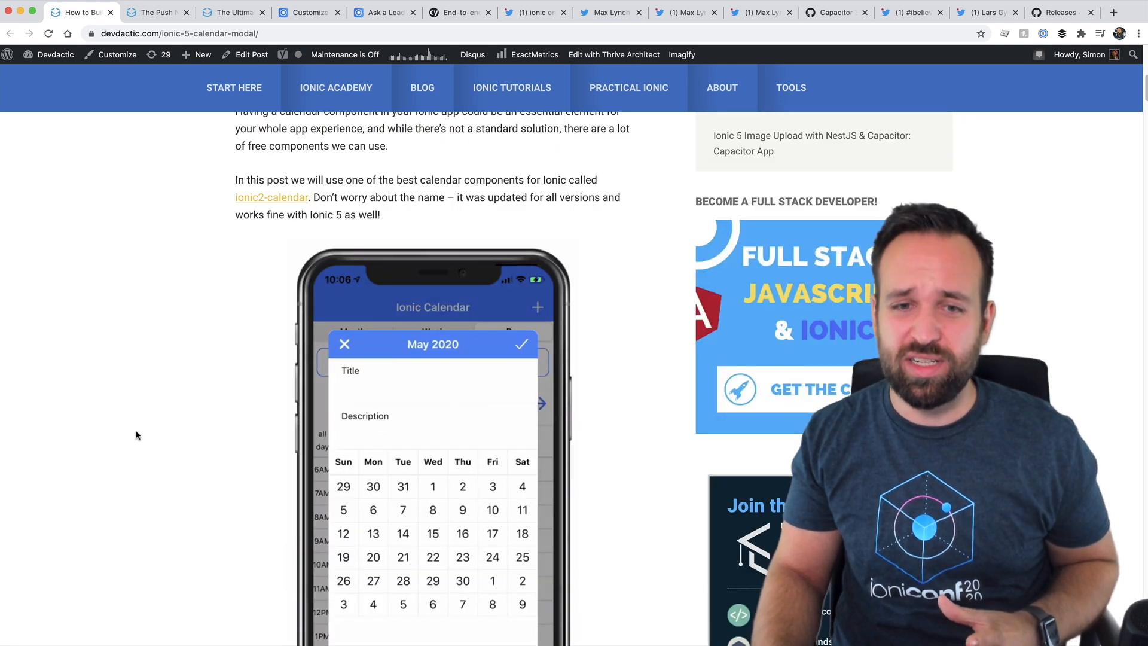
pyautogui.scroll(-3)
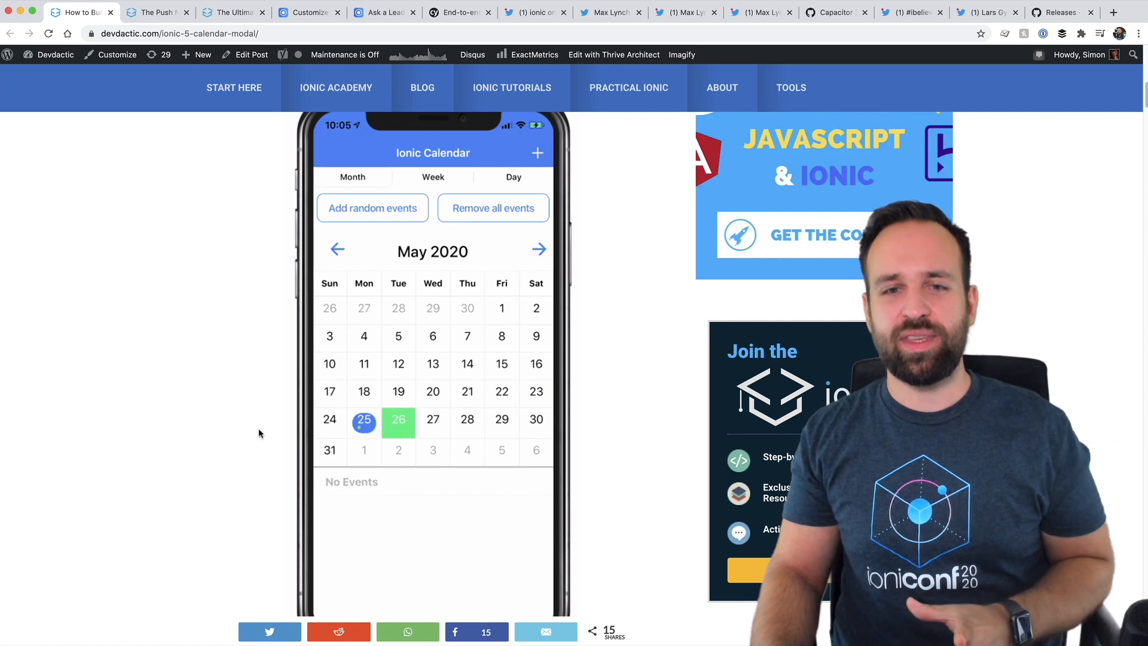
pyautogui.click(539, 250)
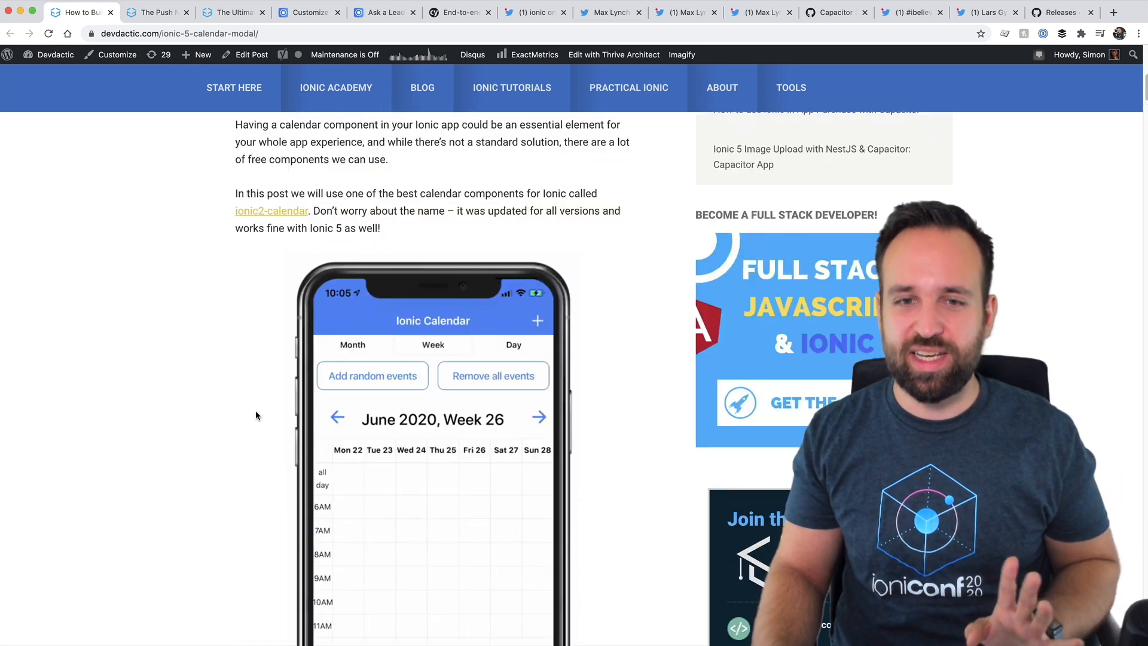
pyautogui.scroll(3)
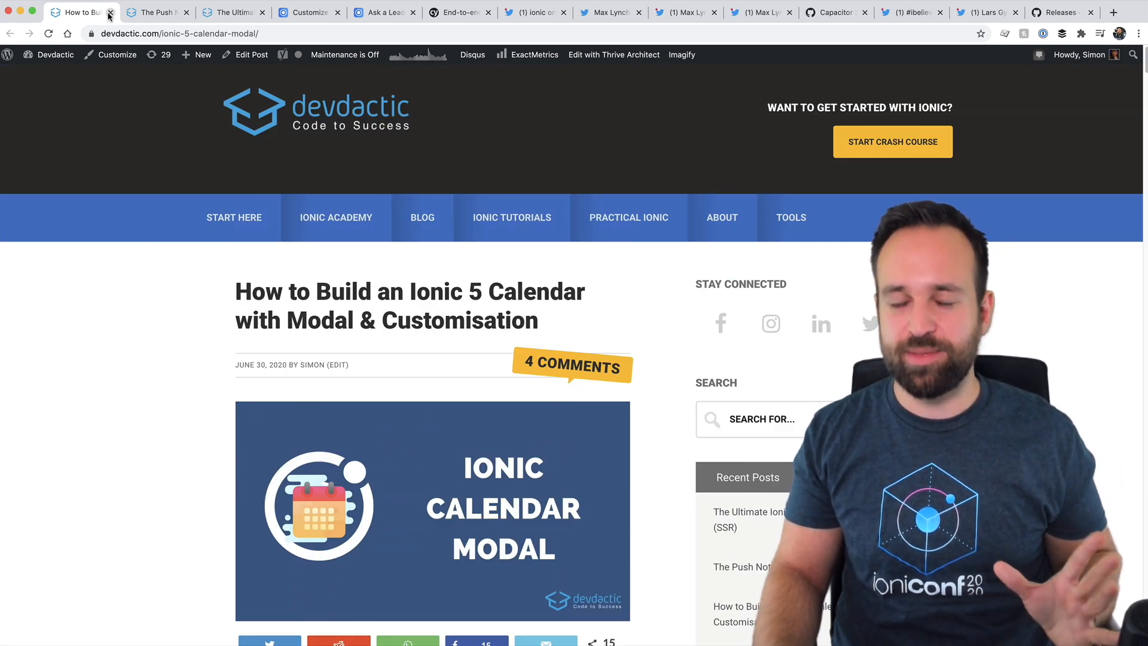
# - Close the Ionic 5 Calendar tab and scroll the Push Notifications Guide to its details page code
pyautogui.click(110, 13)
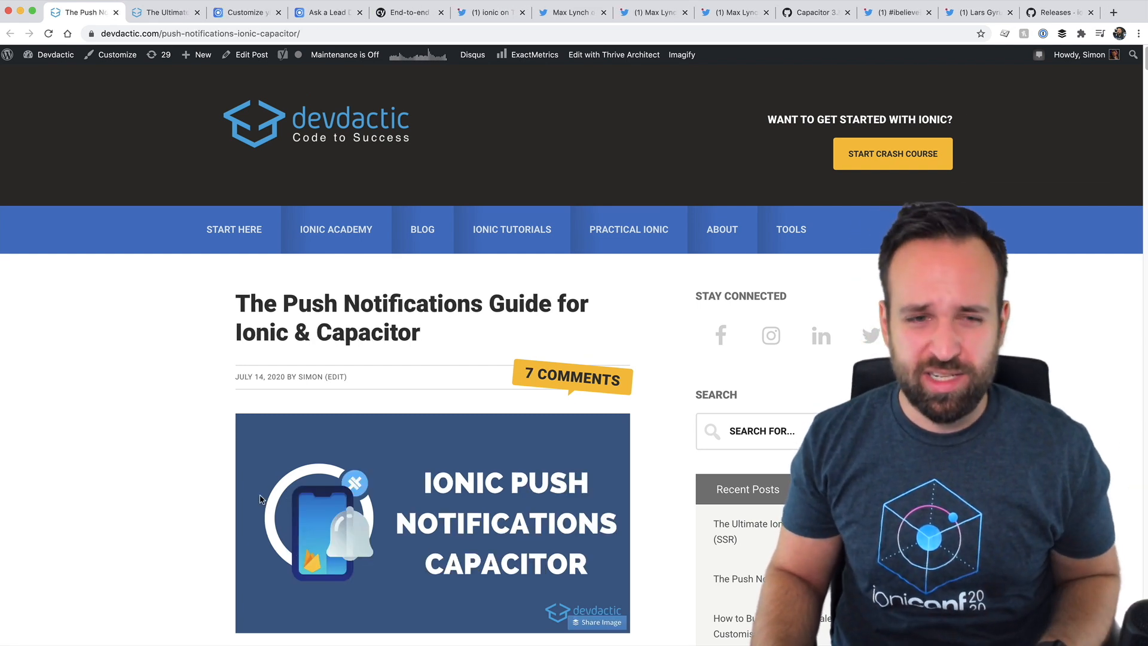
pyautogui.moveTo(153, 449)
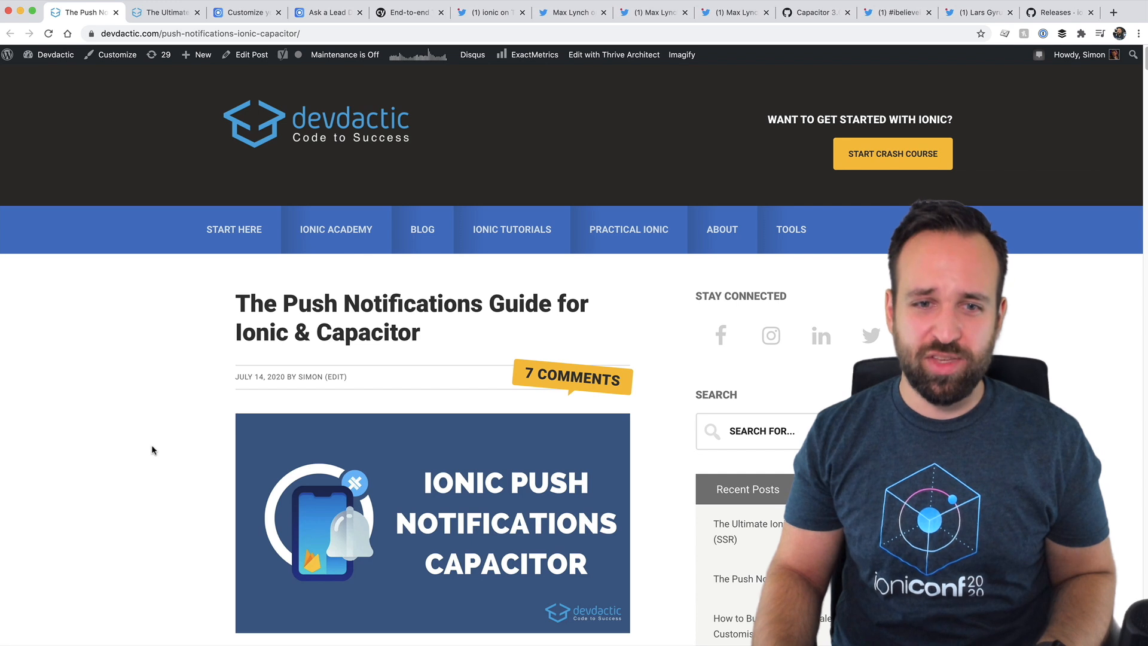
pyautogui.moveTo(267, 403)
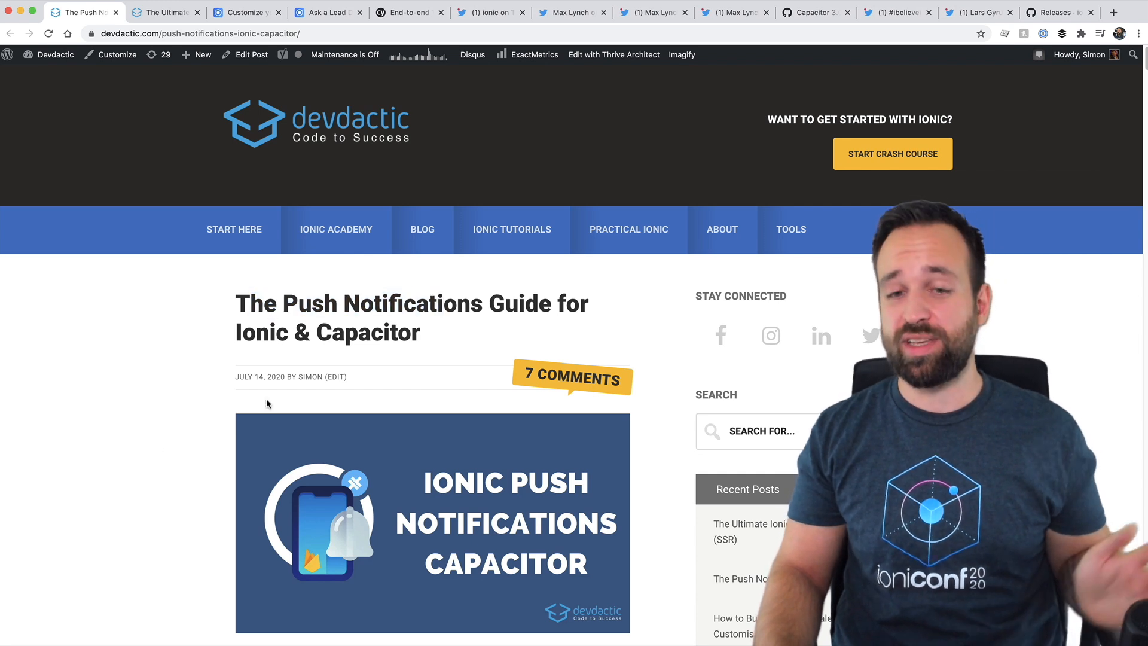
pyautogui.scroll(-3)
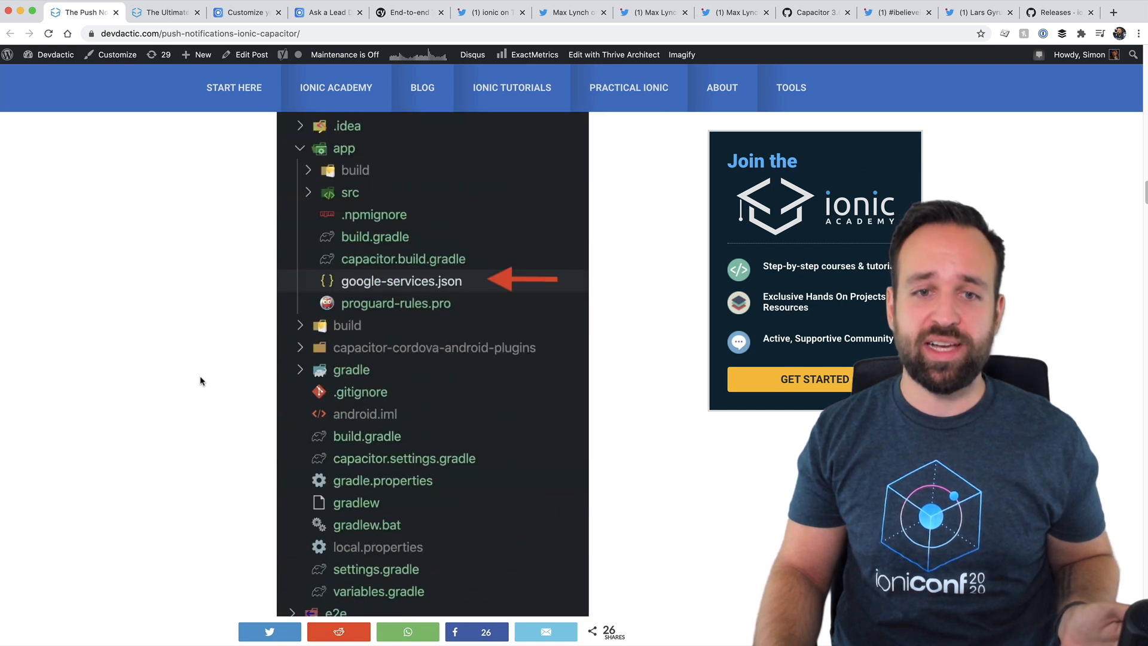
pyautogui.scroll(-3)
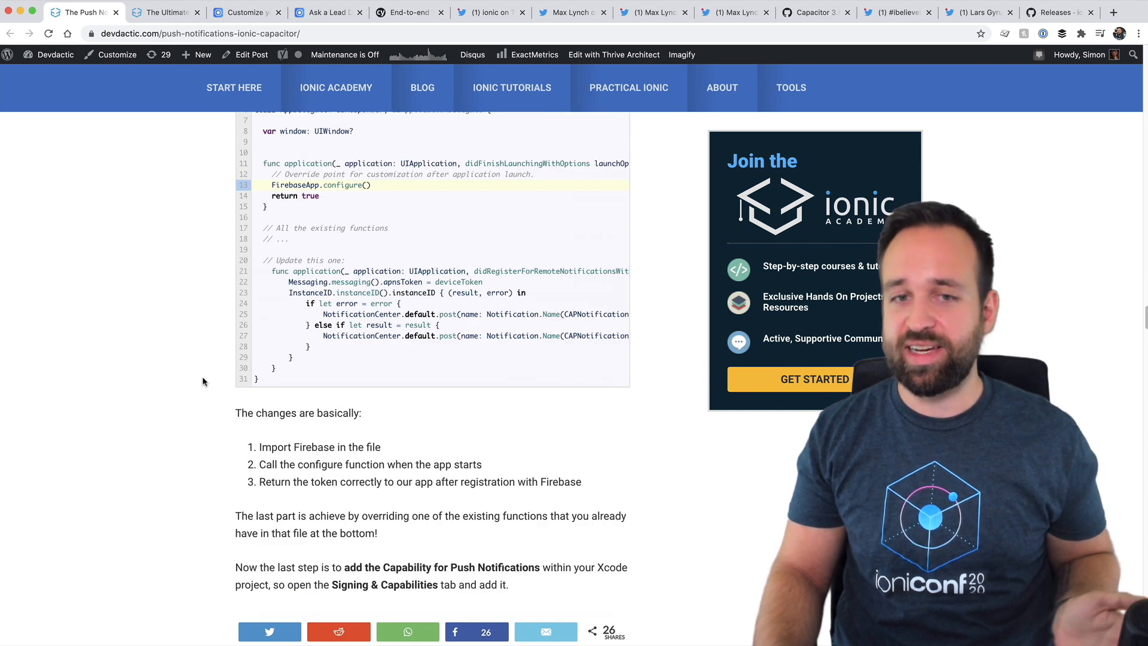
pyautogui.scroll(-3)
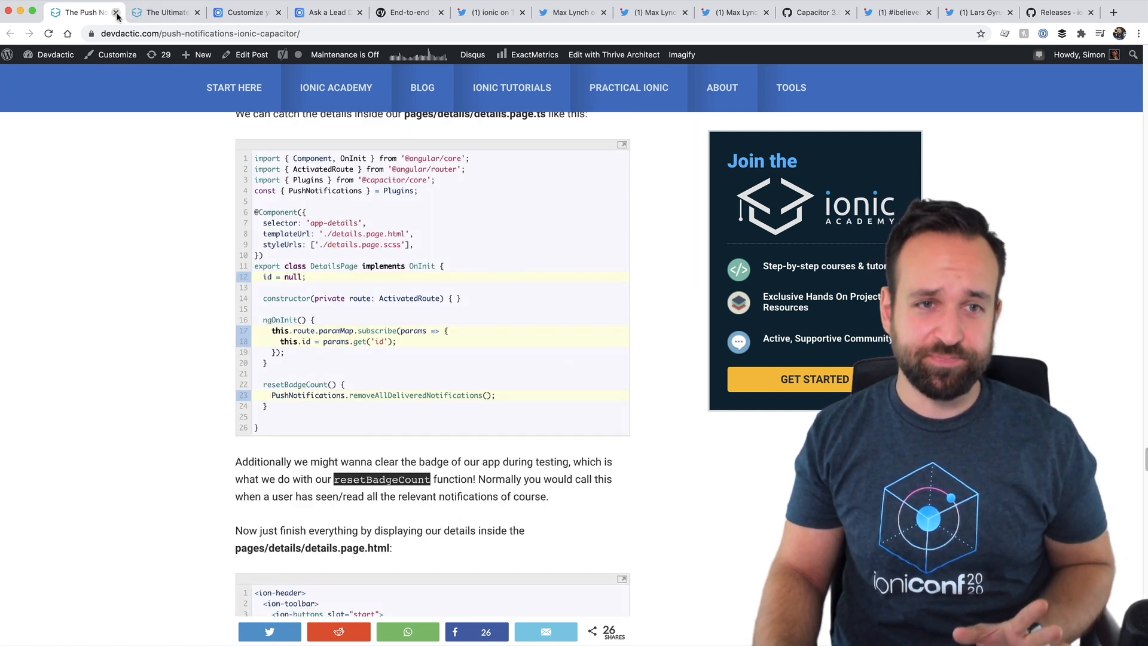
# - Close the Push Notifications Guide tab, then skim the Ionic SSR guide
pyautogui.click(117, 13)
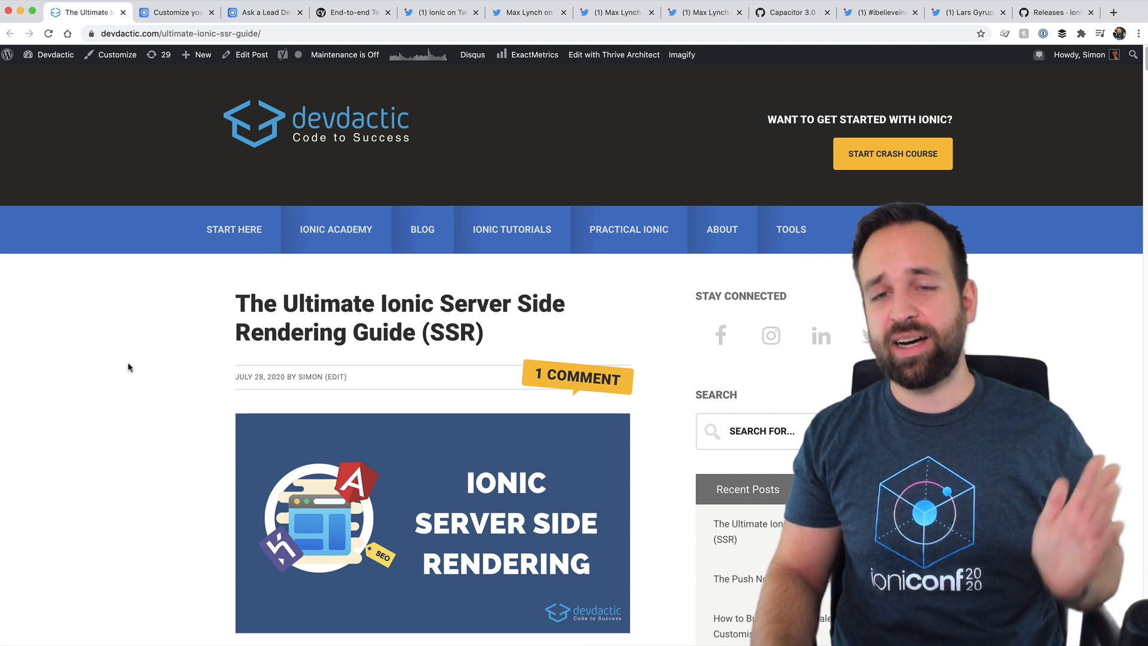
pyautogui.moveTo(144, 364)
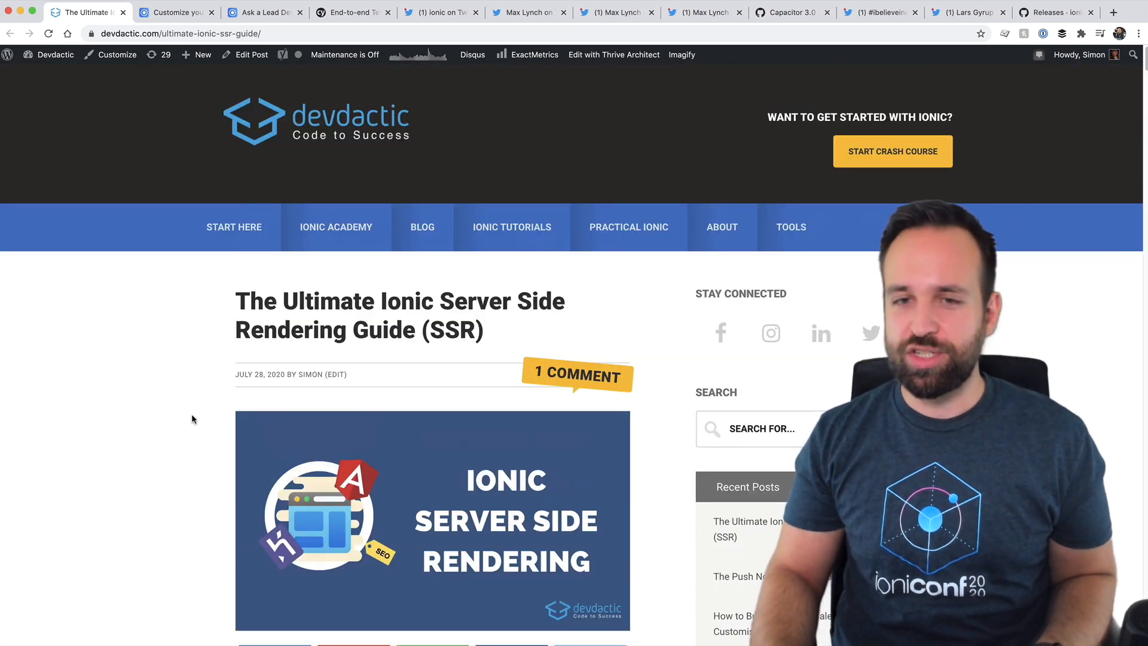
pyautogui.scroll(-3)
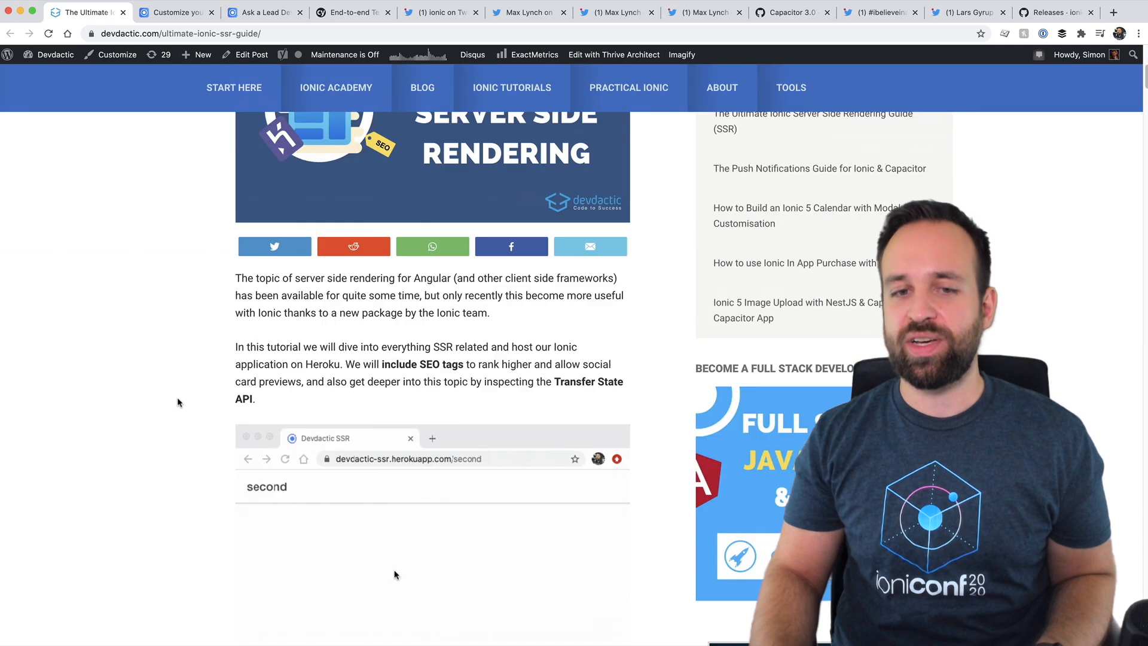
pyautogui.scroll(-3)
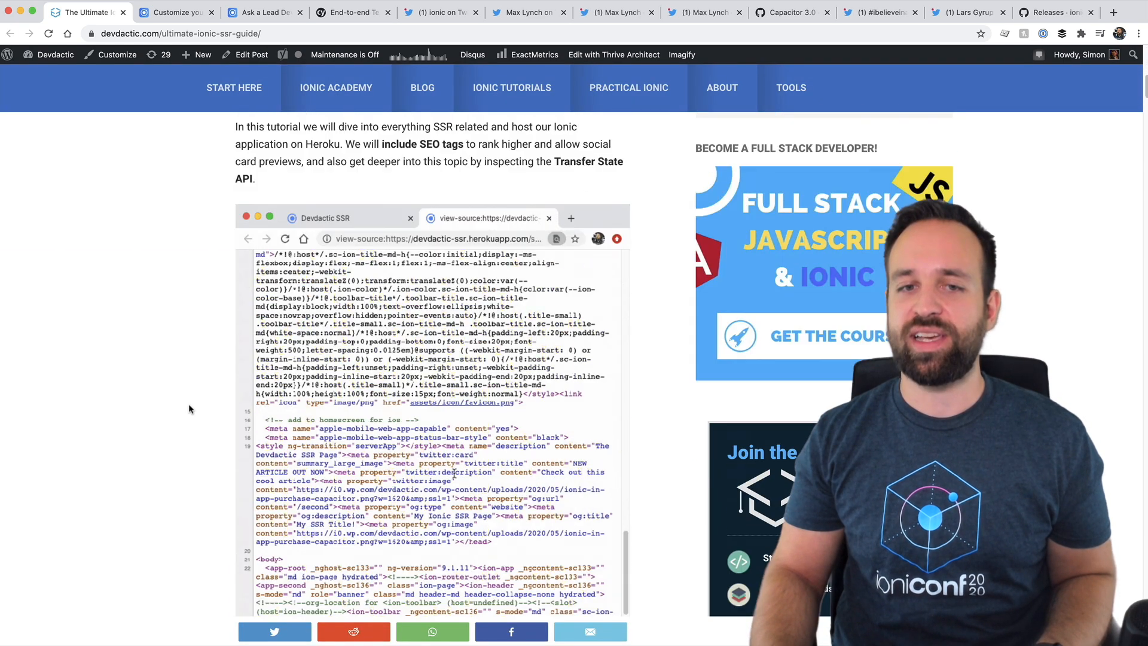
pyautogui.scroll(3)
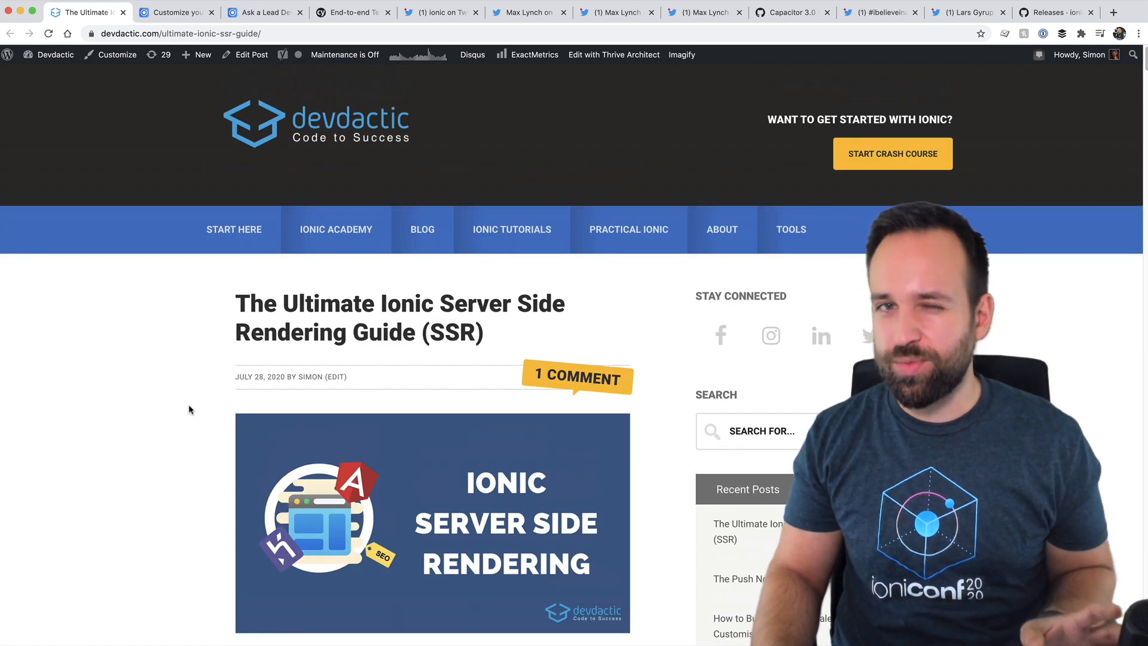
pyautogui.moveTo(147, 182)
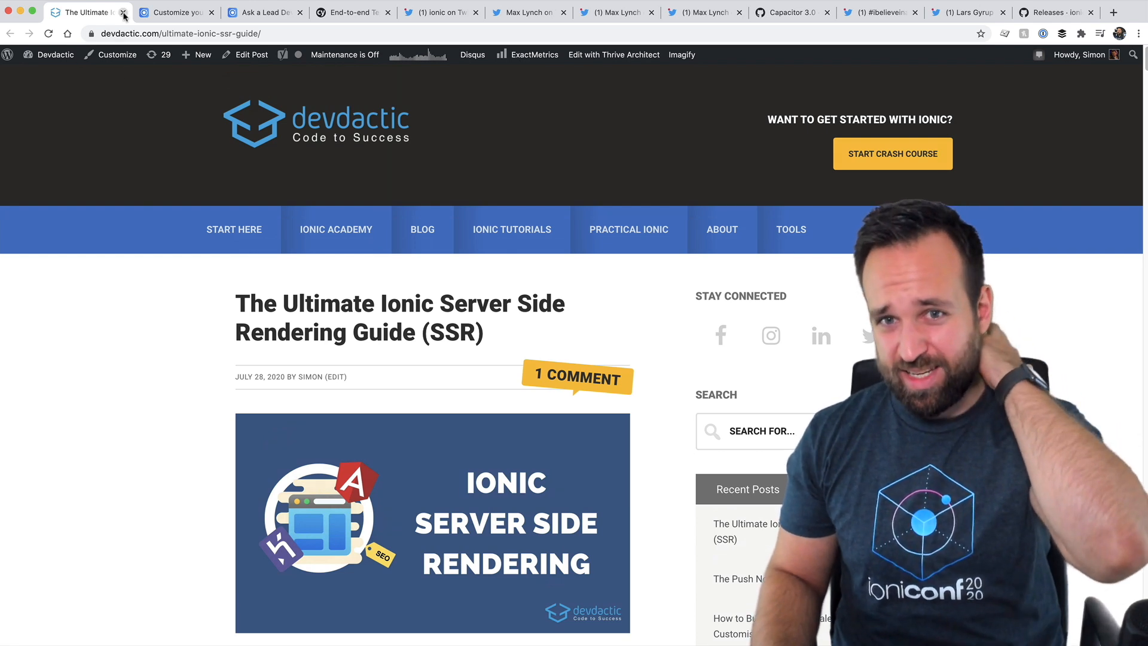
# - Close the SSR guide tab and start scrolling the CSS Shadow Parts article
pyautogui.click(123, 12)
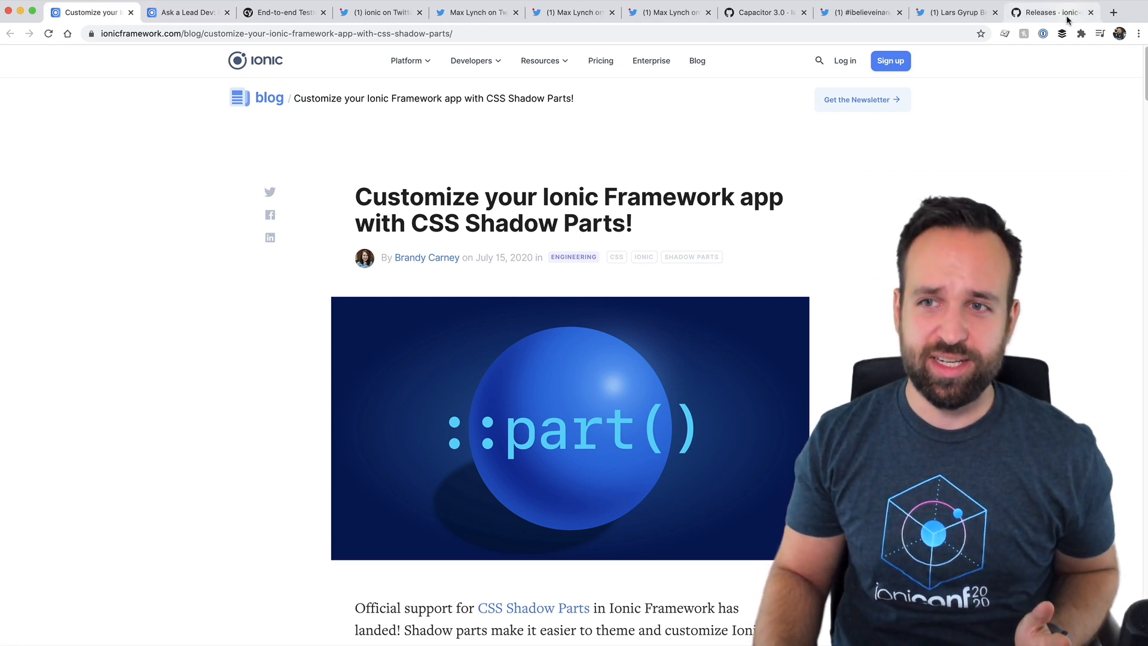
pyautogui.moveTo(208, 418)
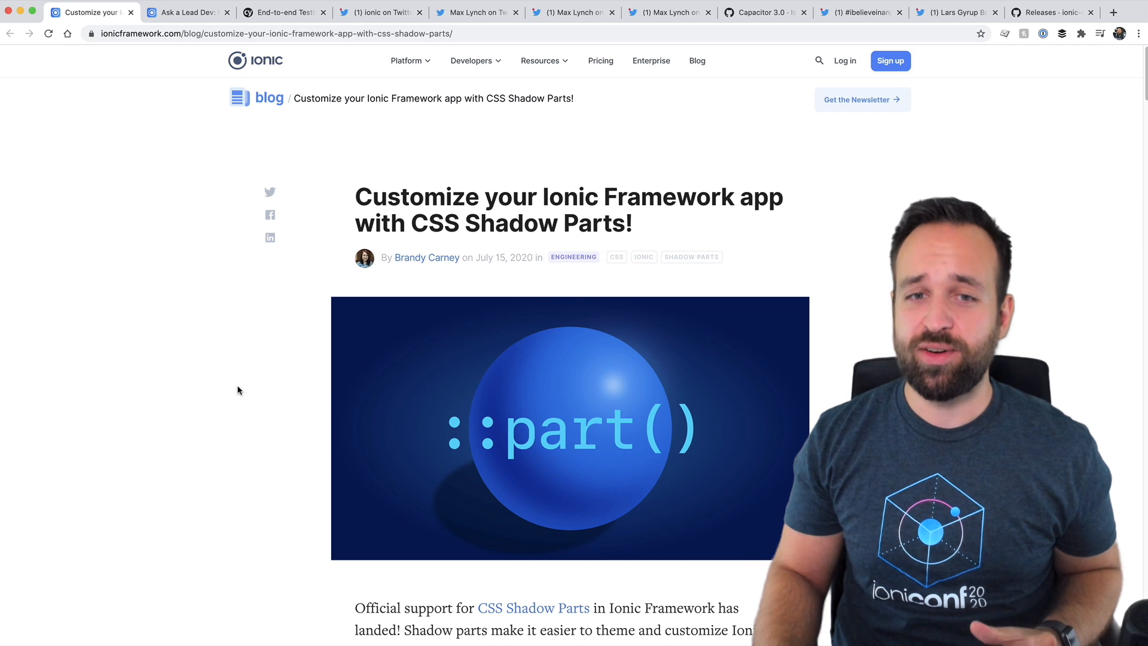
pyautogui.moveTo(223, 417)
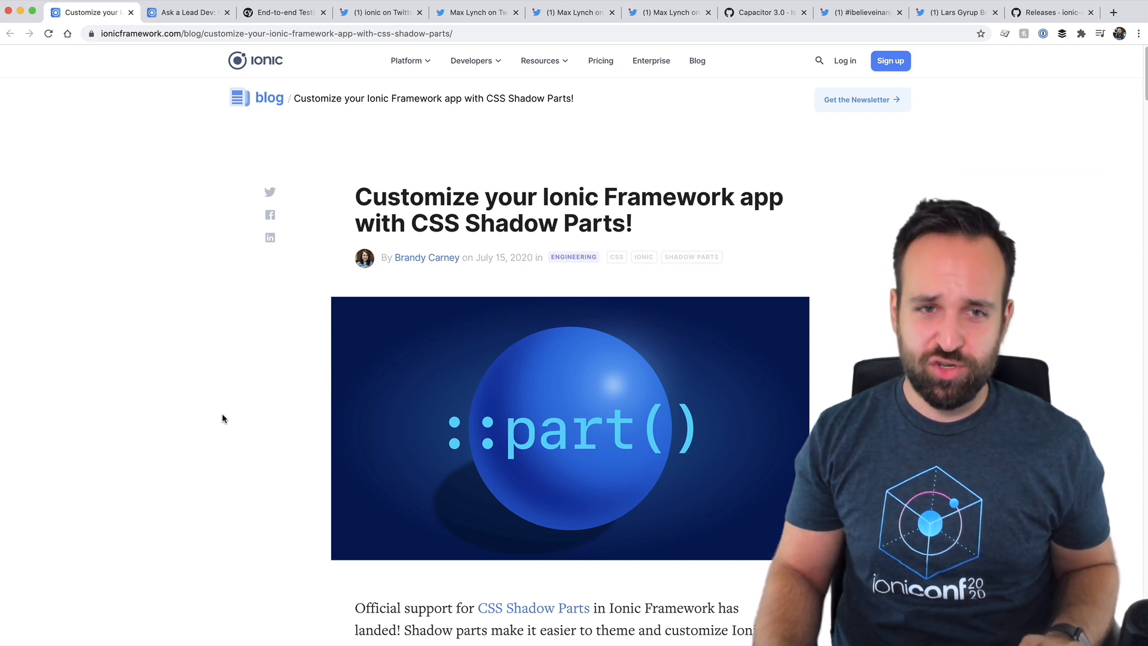
pyautogui.moveTo(209, 421)
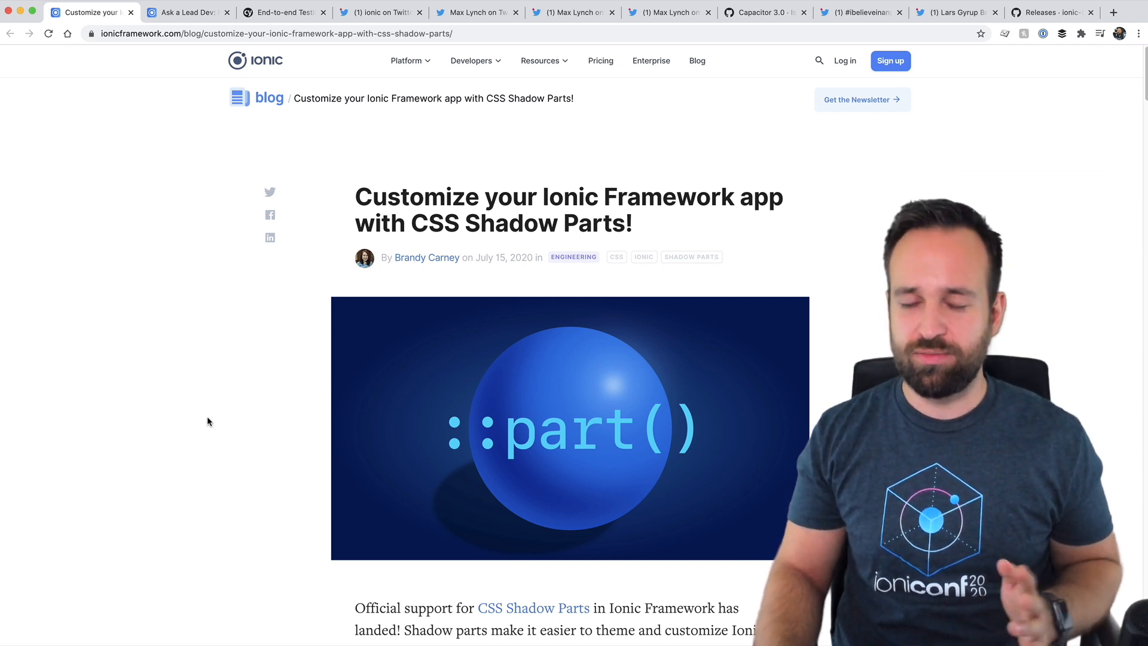
pyautogui.scroll(-3)
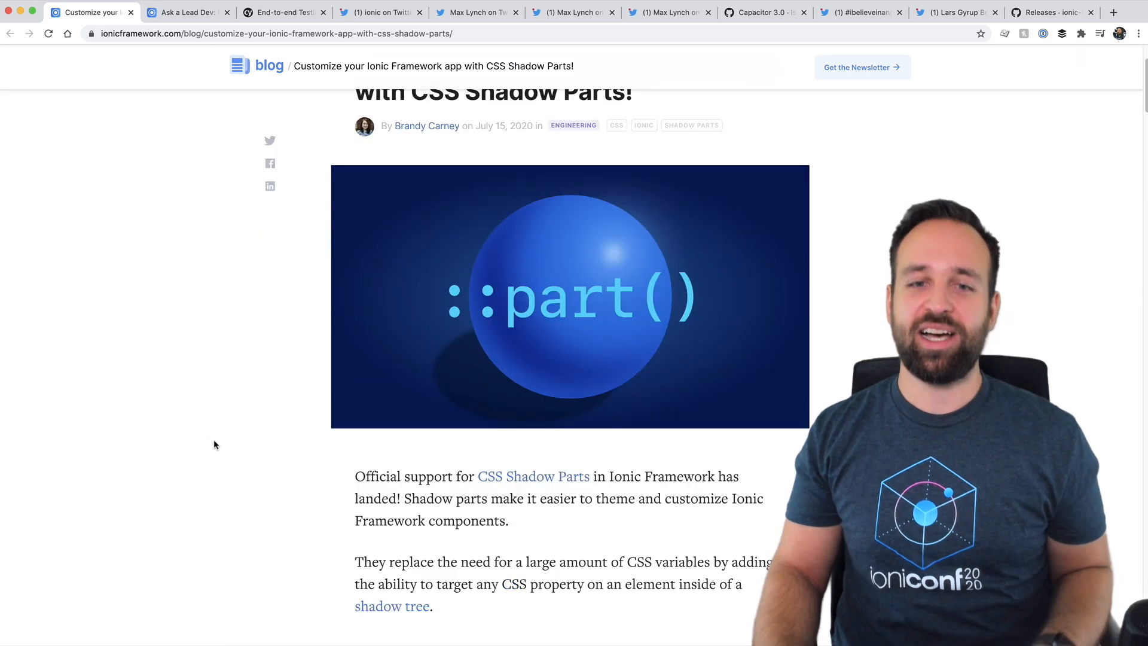
pyautogui.scroll(-3)
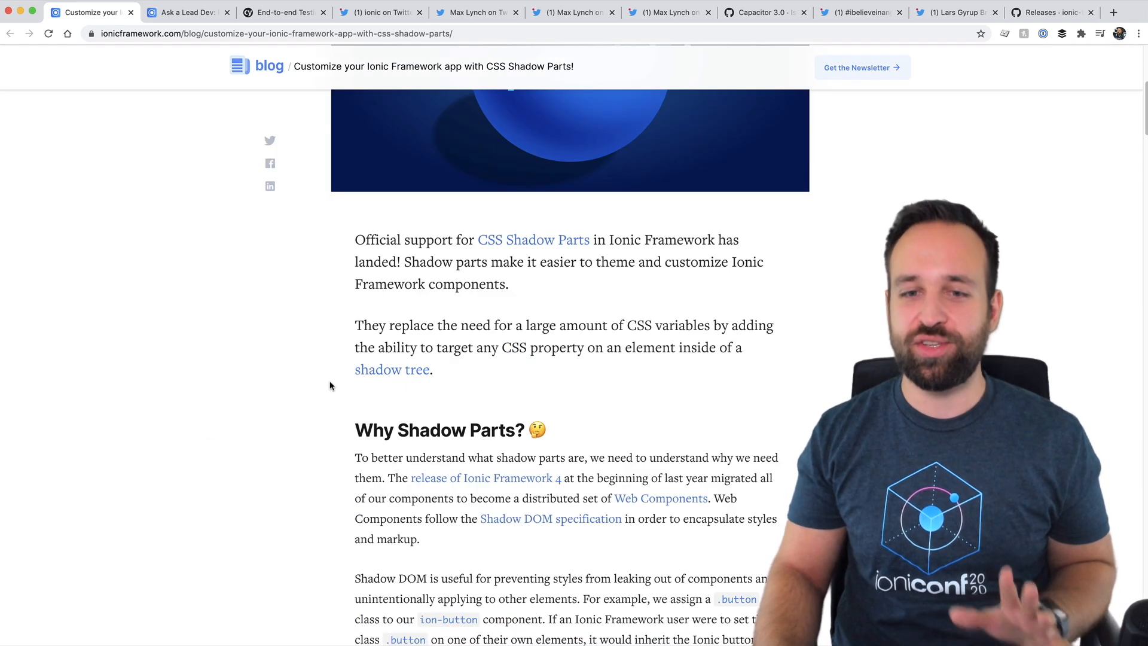
pyautogui.scroll(-3)
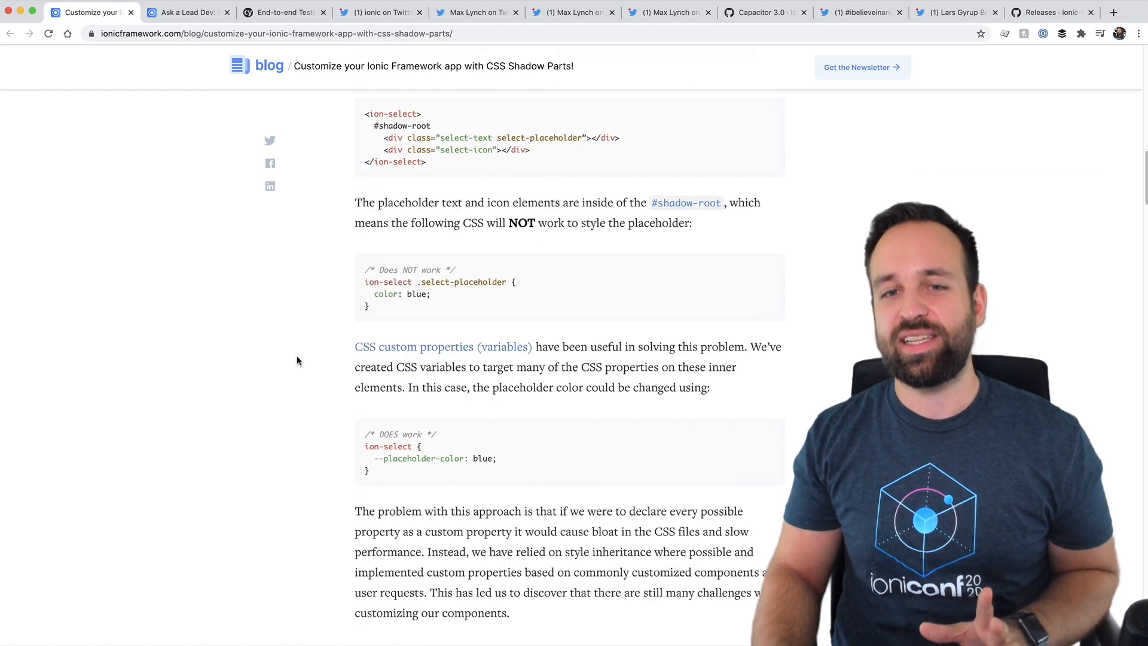
pyautogui.moveTo(292, 355)
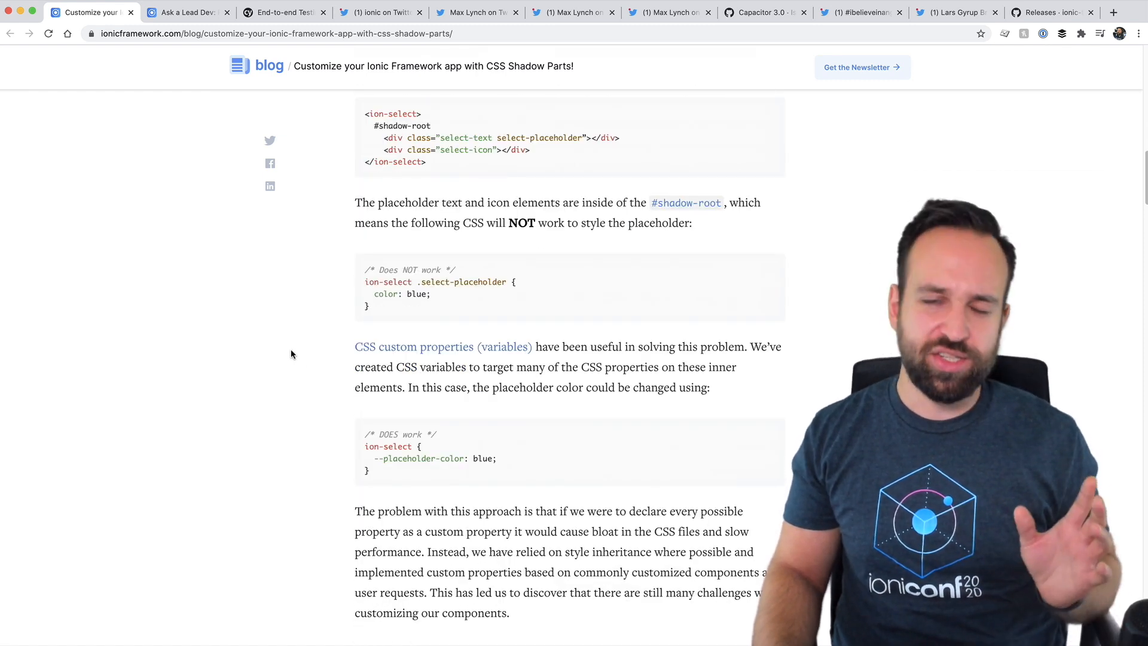
pyautogui.moveTo(304, 369)
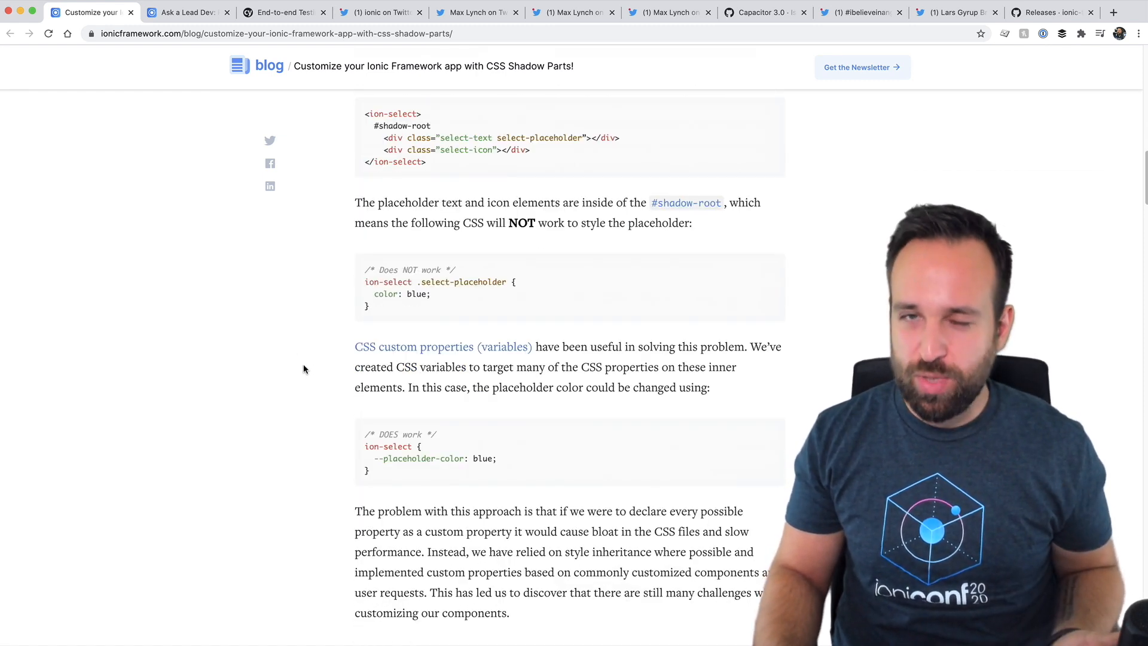
# - Read through the article's ::part examples, then scroll back to the top
pyautogui.scroll(-3)
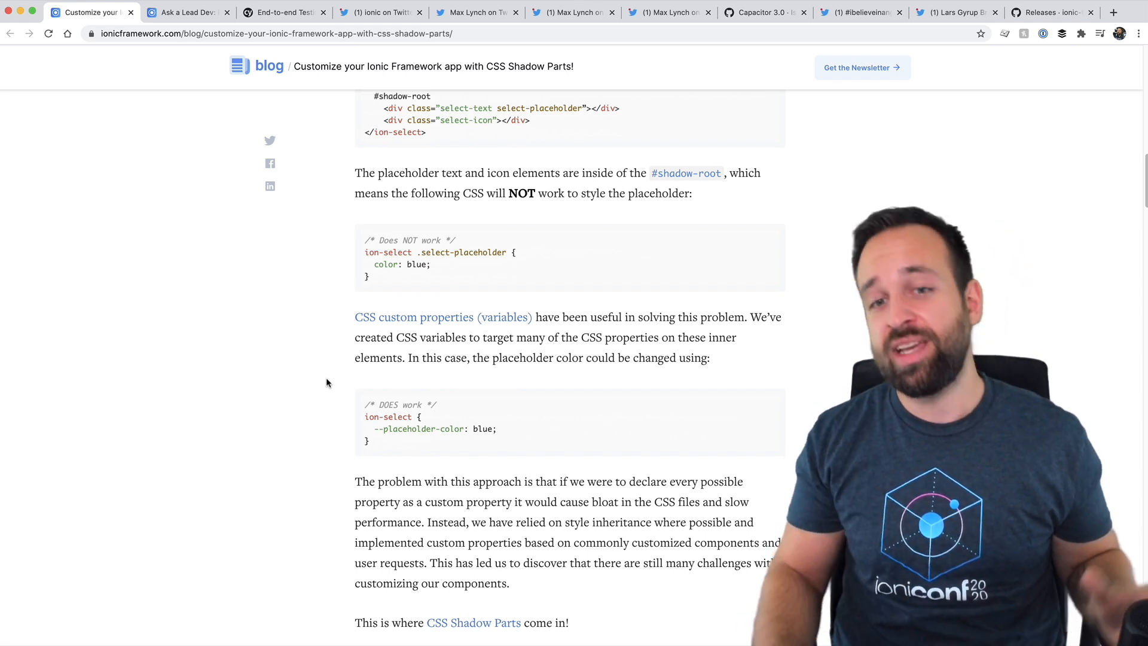
pyautogui.moveTo(320, 391)
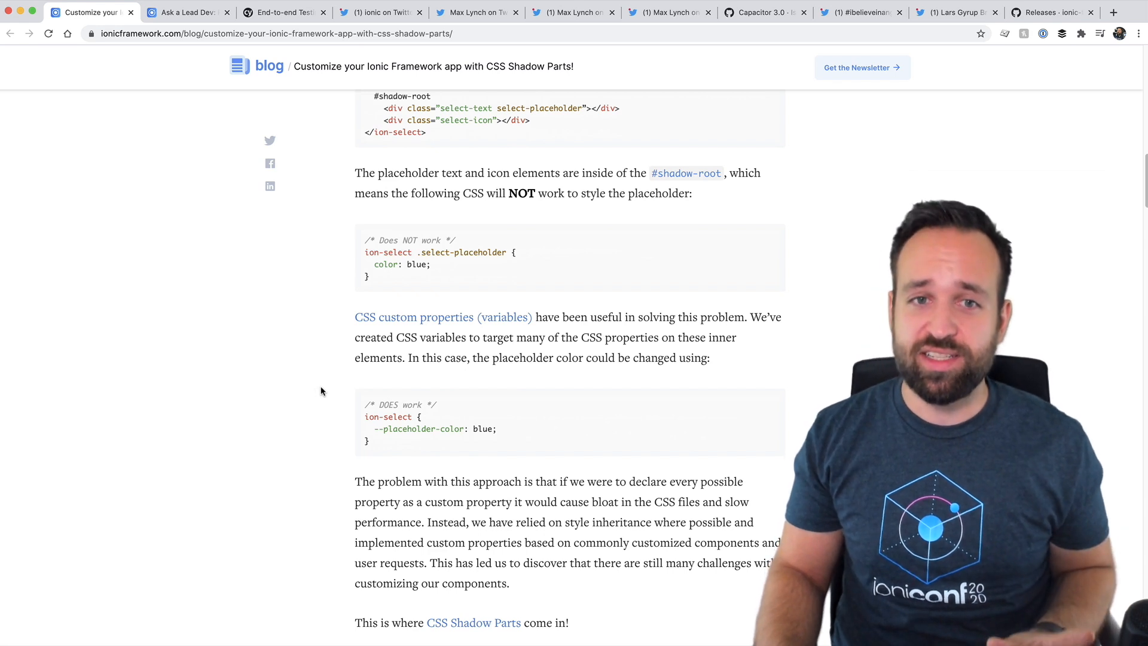
pyautogui.scroll(-3)
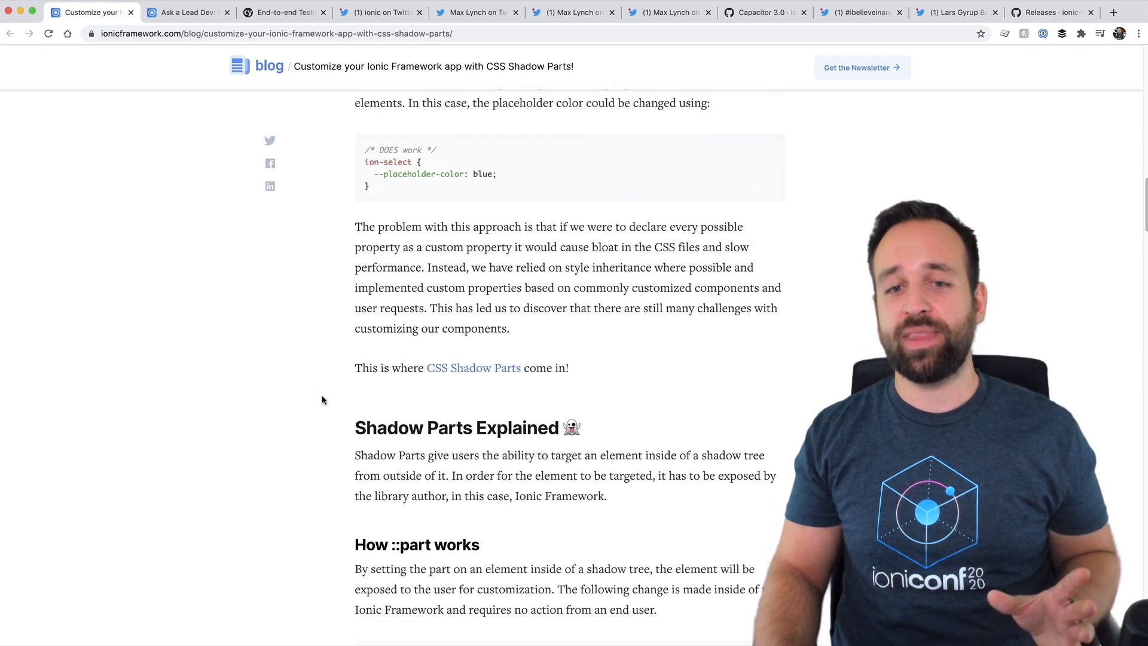
pyautogui.scroll(-3)
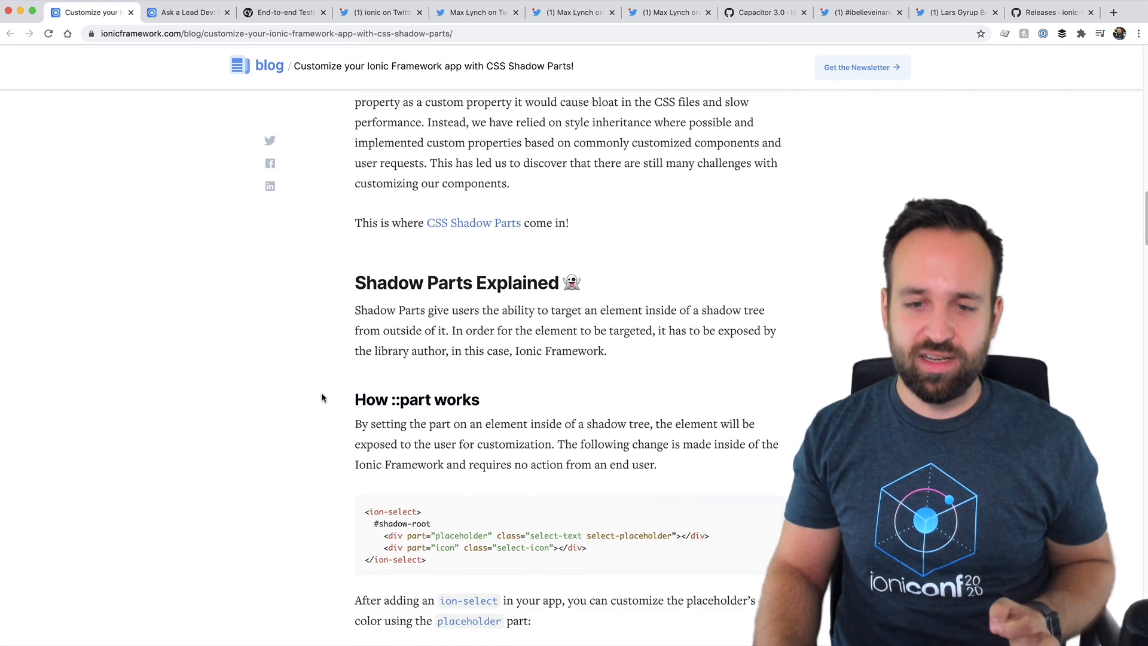
pyautogui.scroll(-3)
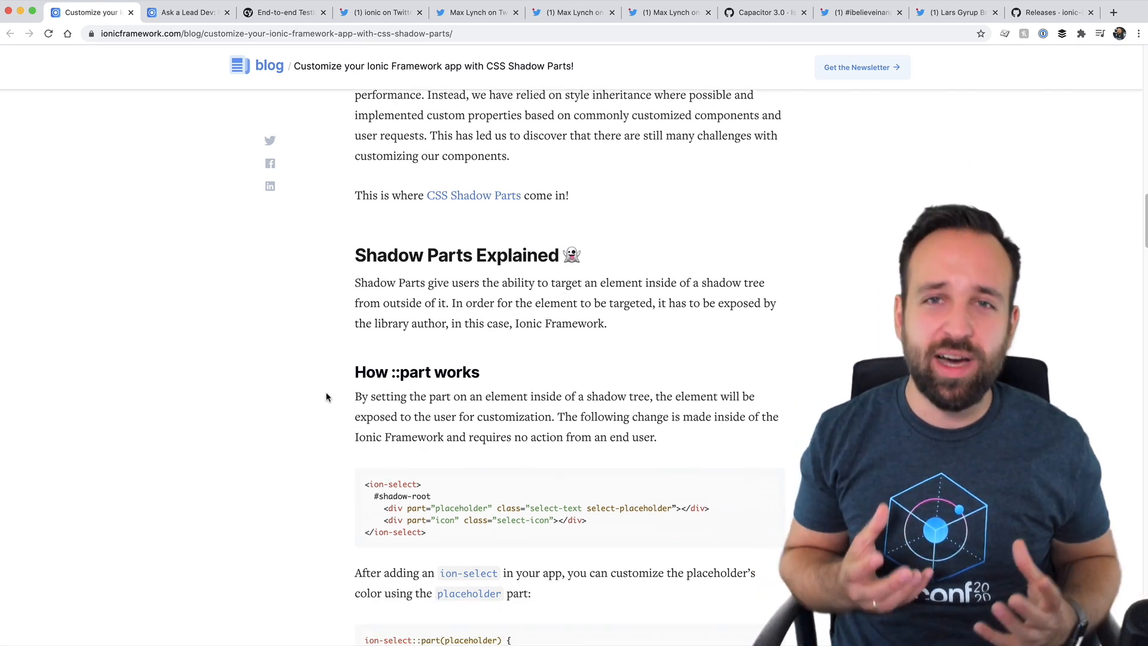
pyautogui.scroll(-3)
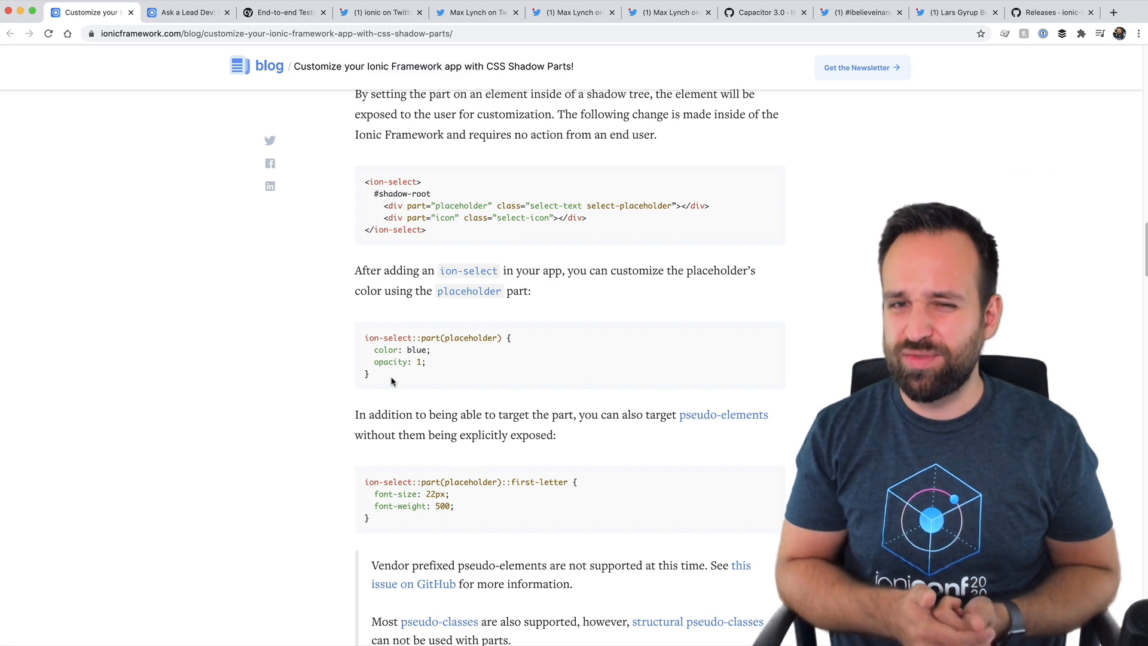
pyautogui.moveTo(401, 381)
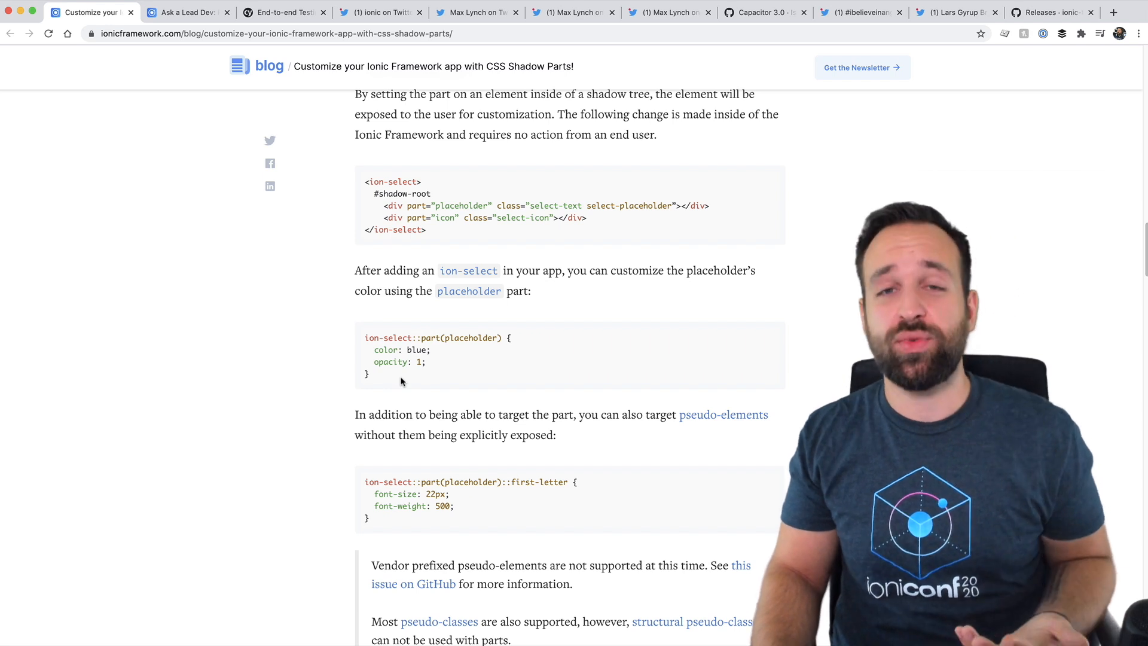
pyautogui.moveTo(410, 385)
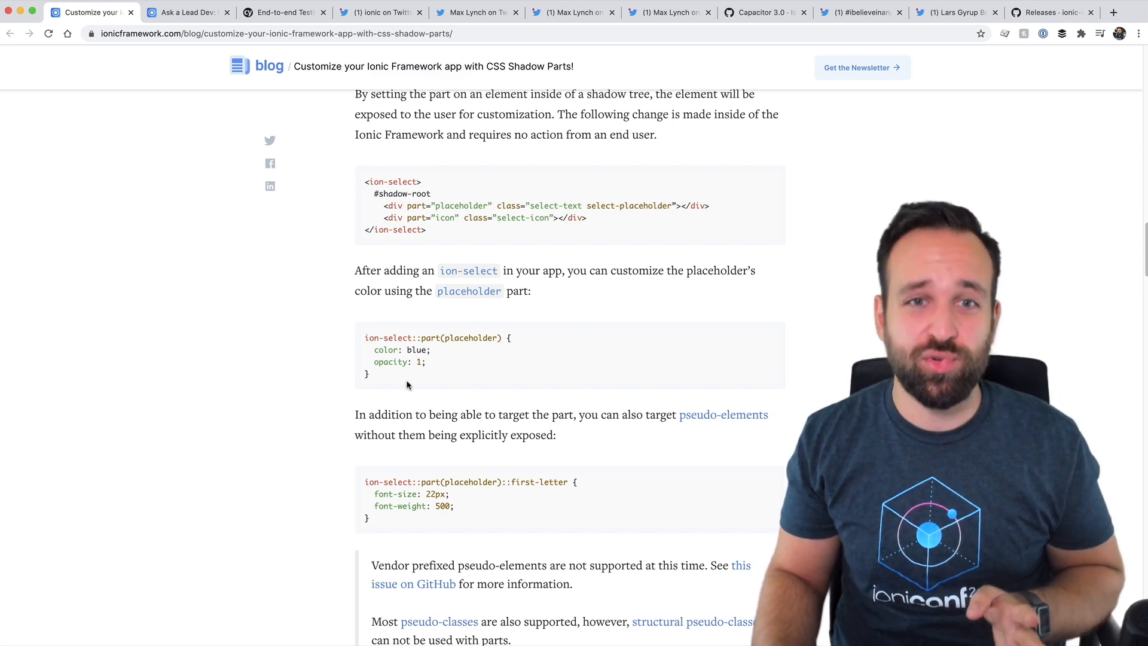
pyautogui.scroll(3)
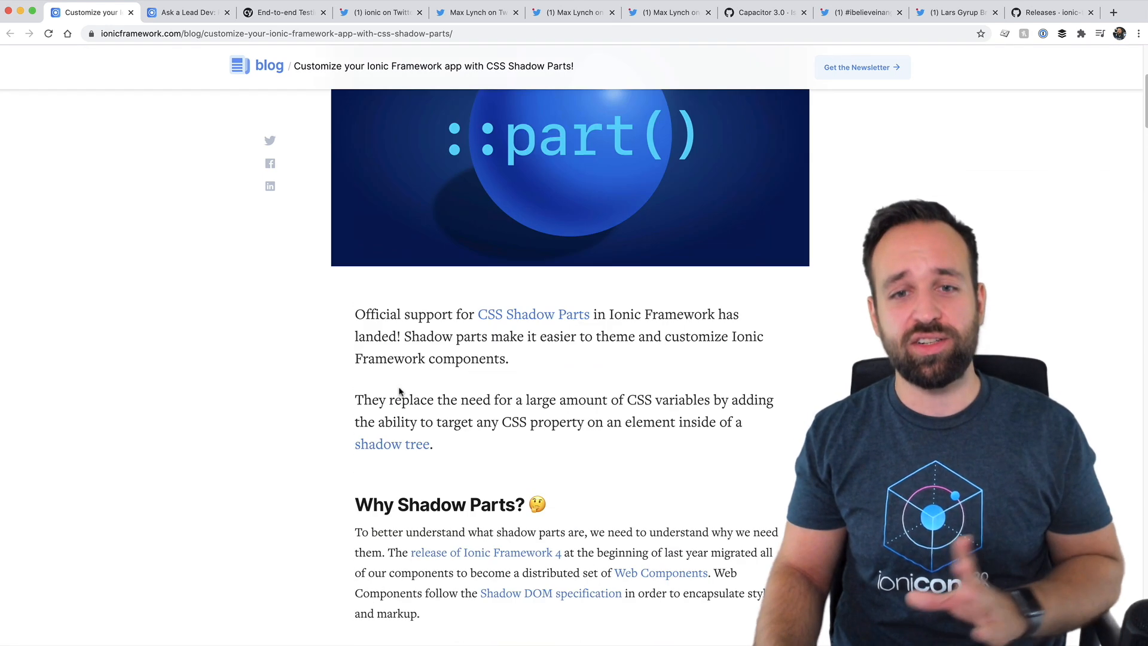
pyautogui.scroll(3)
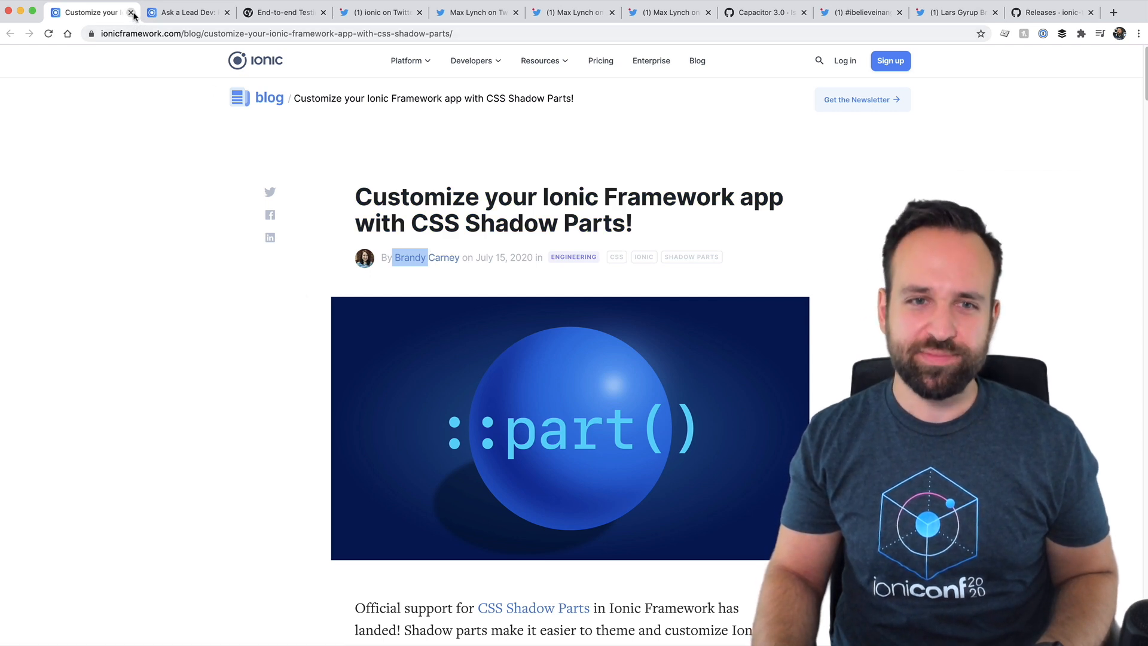
# - Close the CSS Shadow Parts tab and skim the 'React Native or Ionic?' article
pyautogui.click(131, 12)
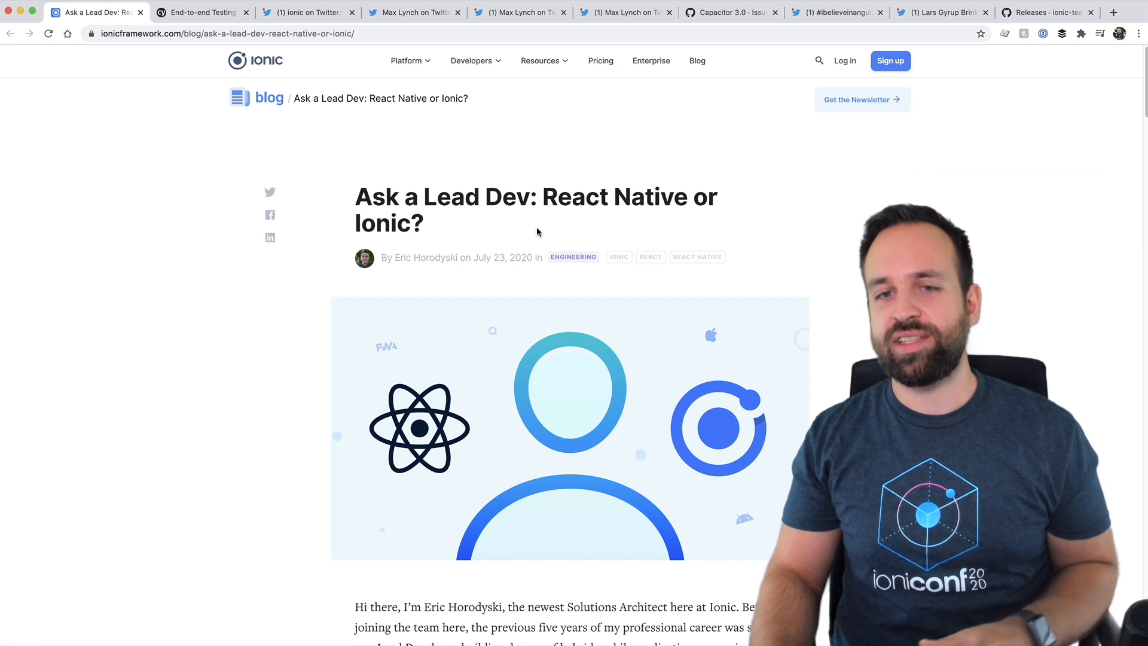
pyautogui.moveTo(433, 229)
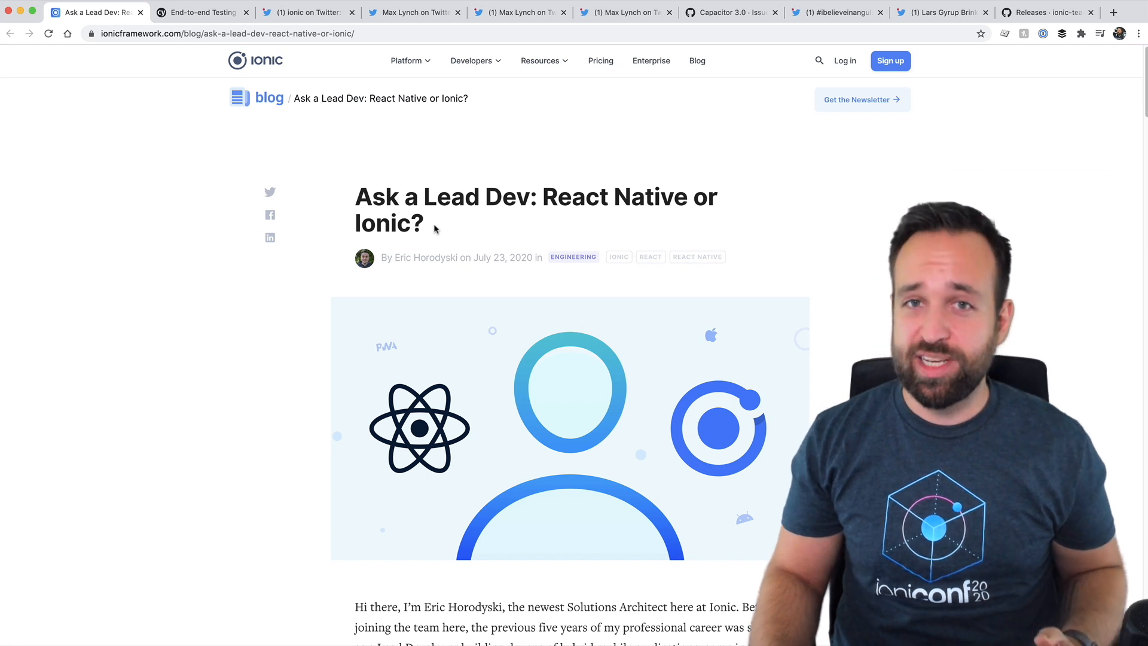
pyautogui.moveTo(421, 278)
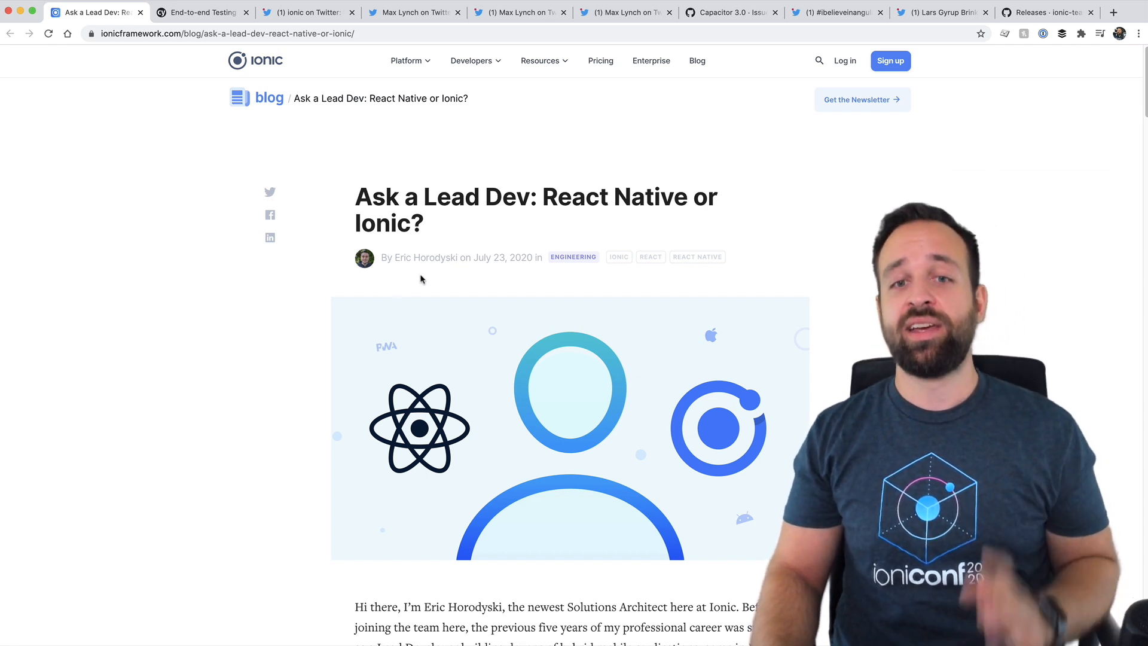
pyautogui.scroll(-3)
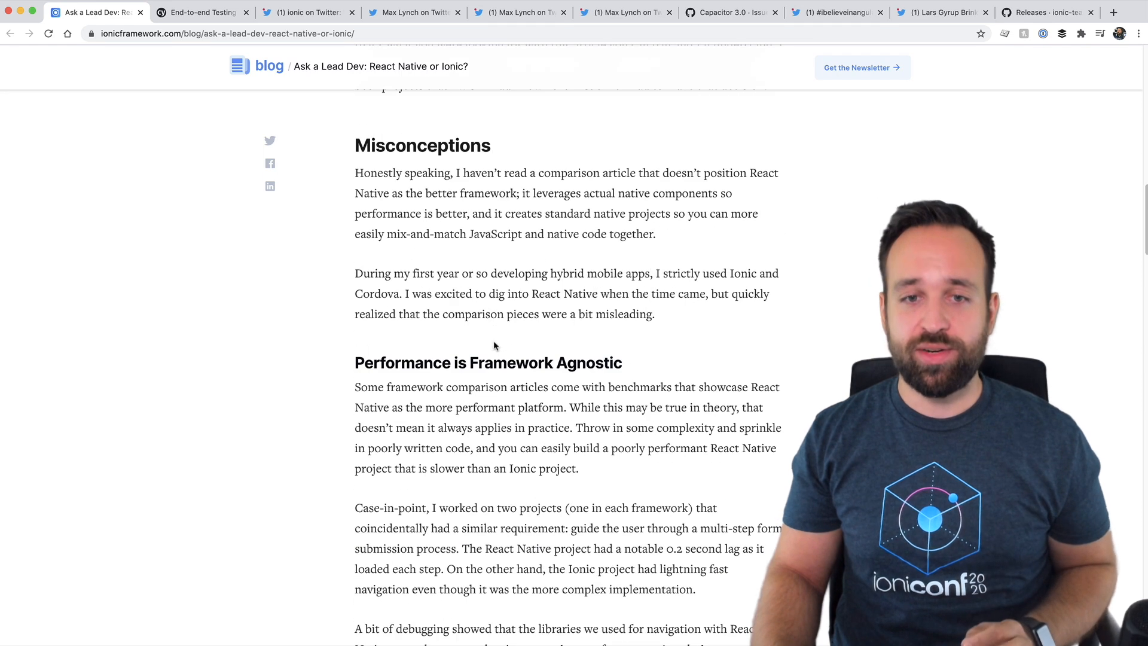
pyautogui.scroll(-3)
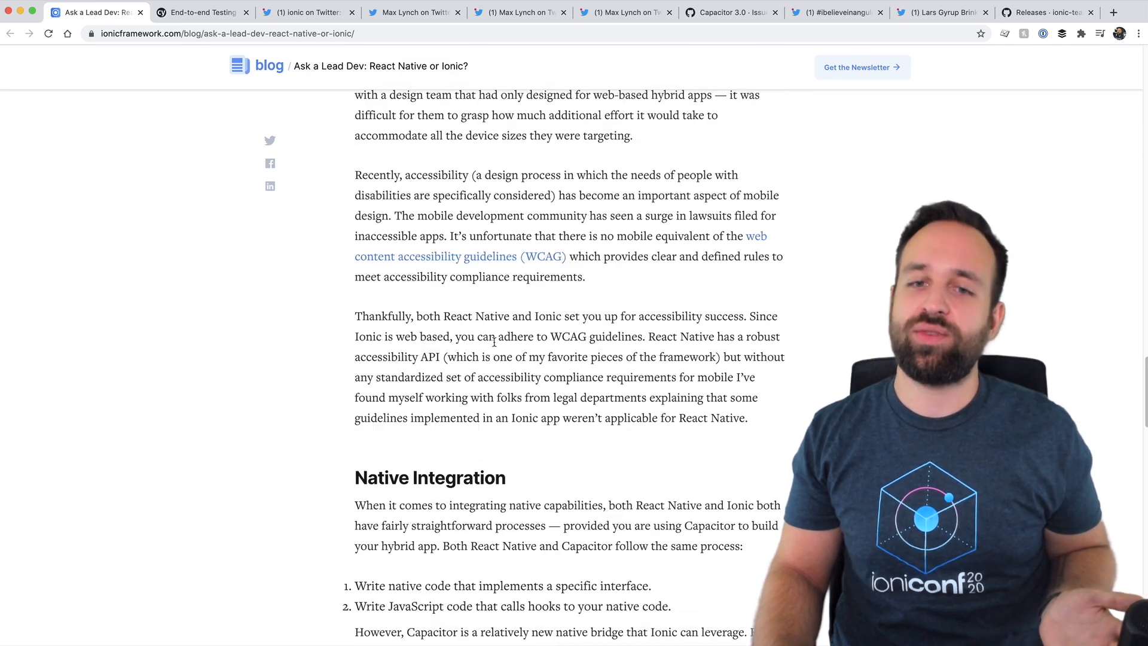
pyautogui.scroll(-3)
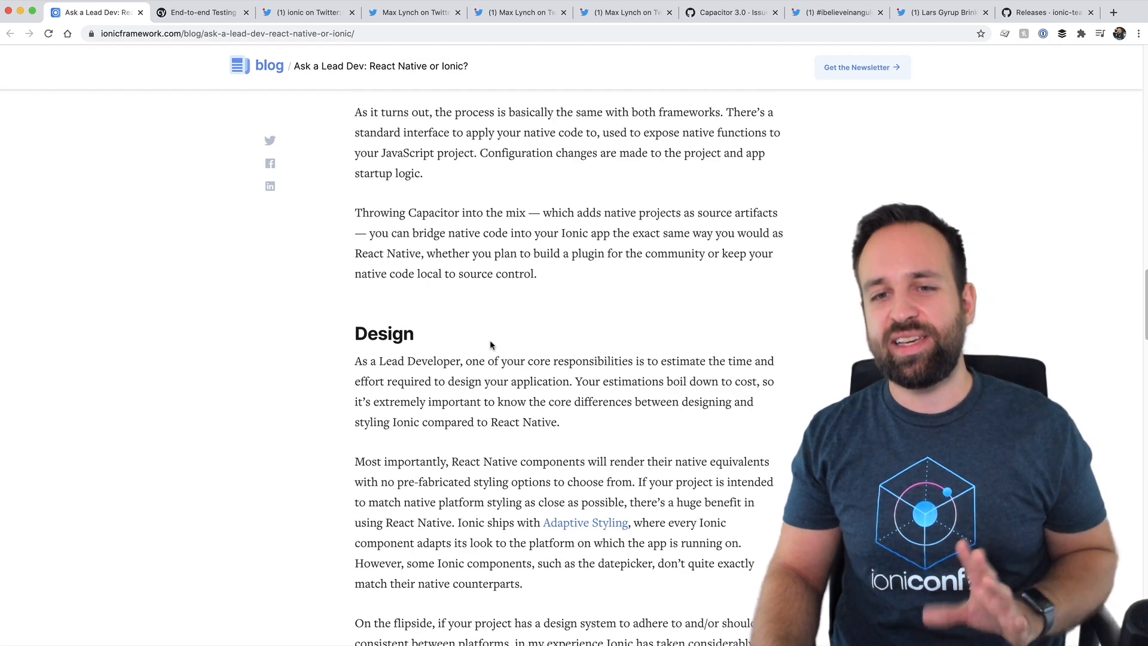
pyautogui.scroll(3)
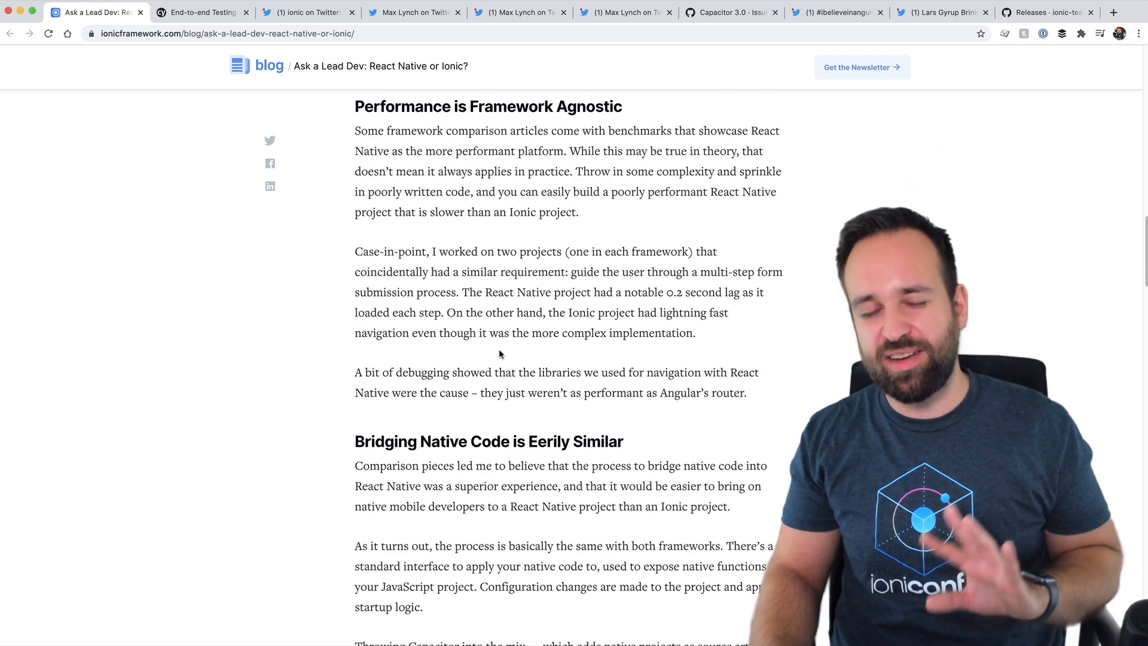
pyautogui.scroll(3)
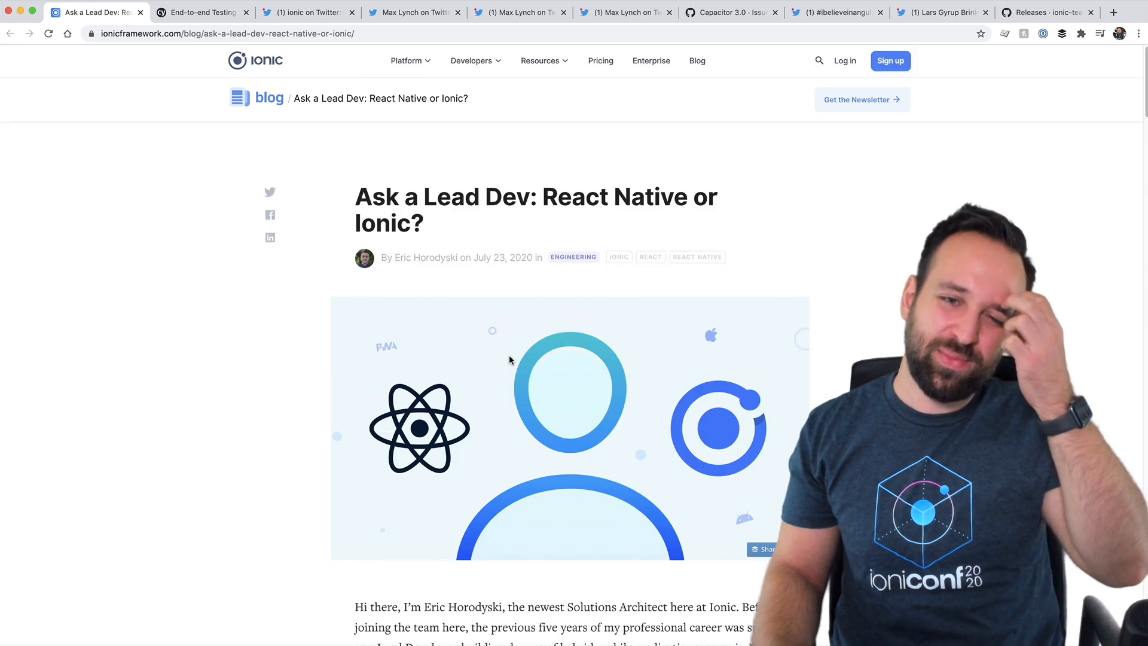
# - Read further down the React Native or Ionic article, scroll back up, and close it
pyautogui.scroll(-3)
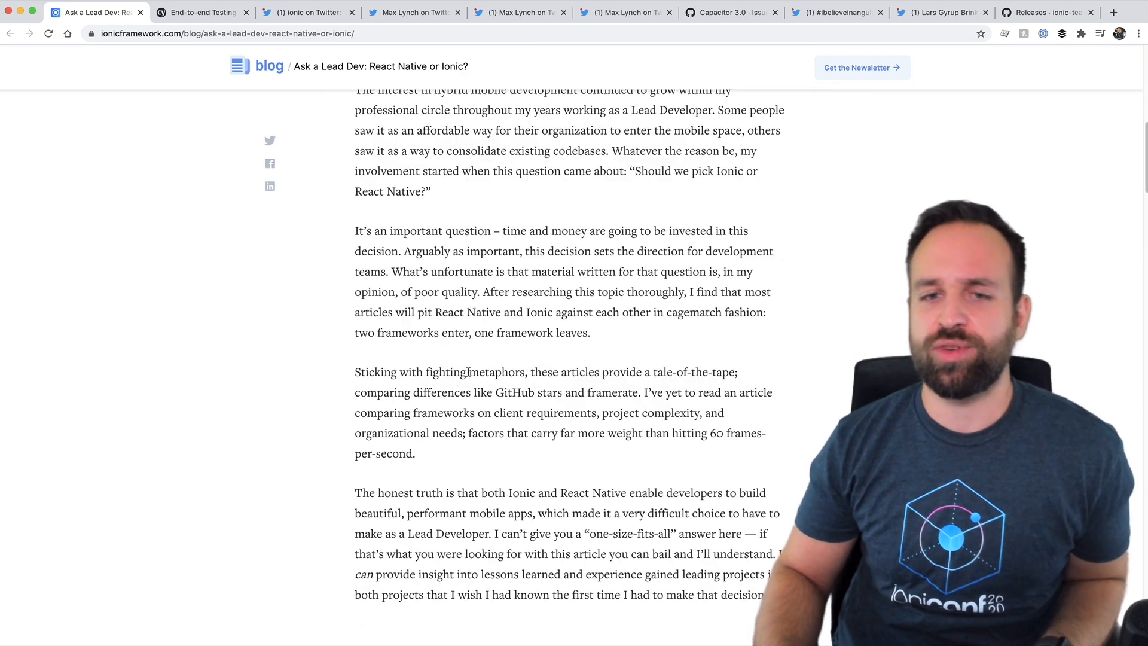
pyautogui.scroll(-3)
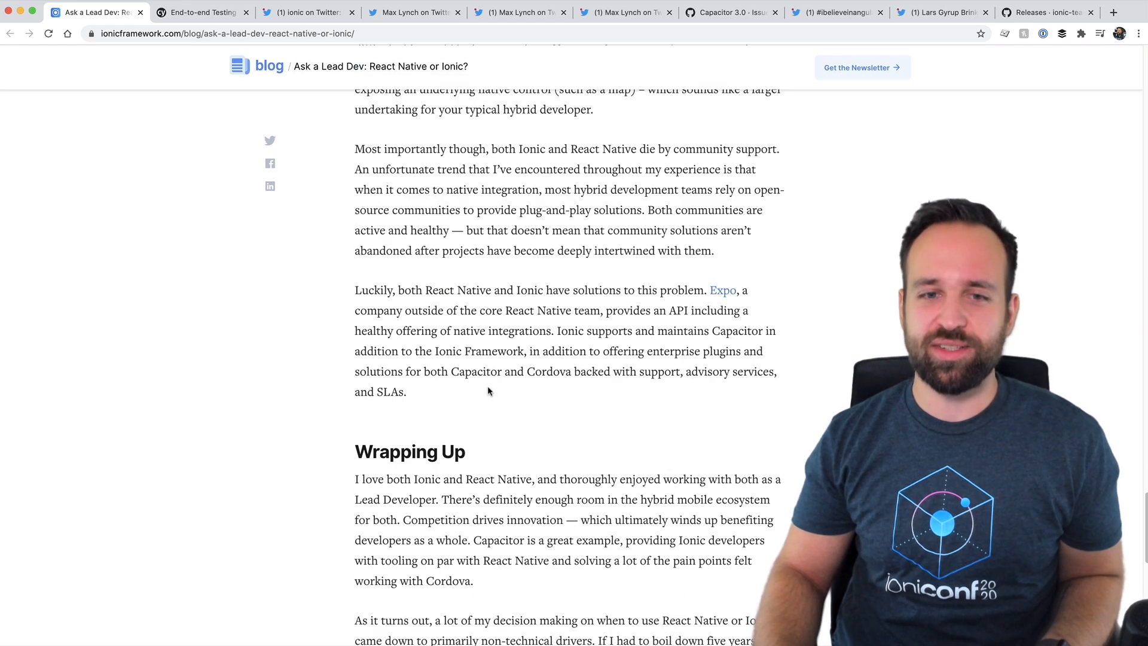
pyautogui.scroll(-3)
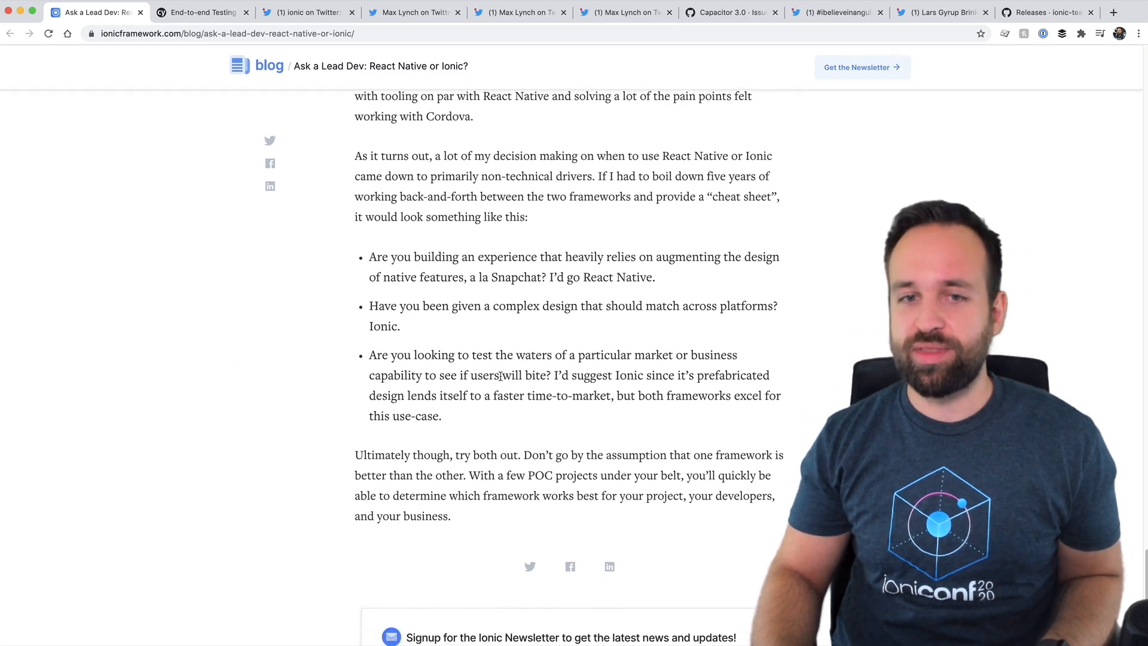
pyautogui.scroll(-3)
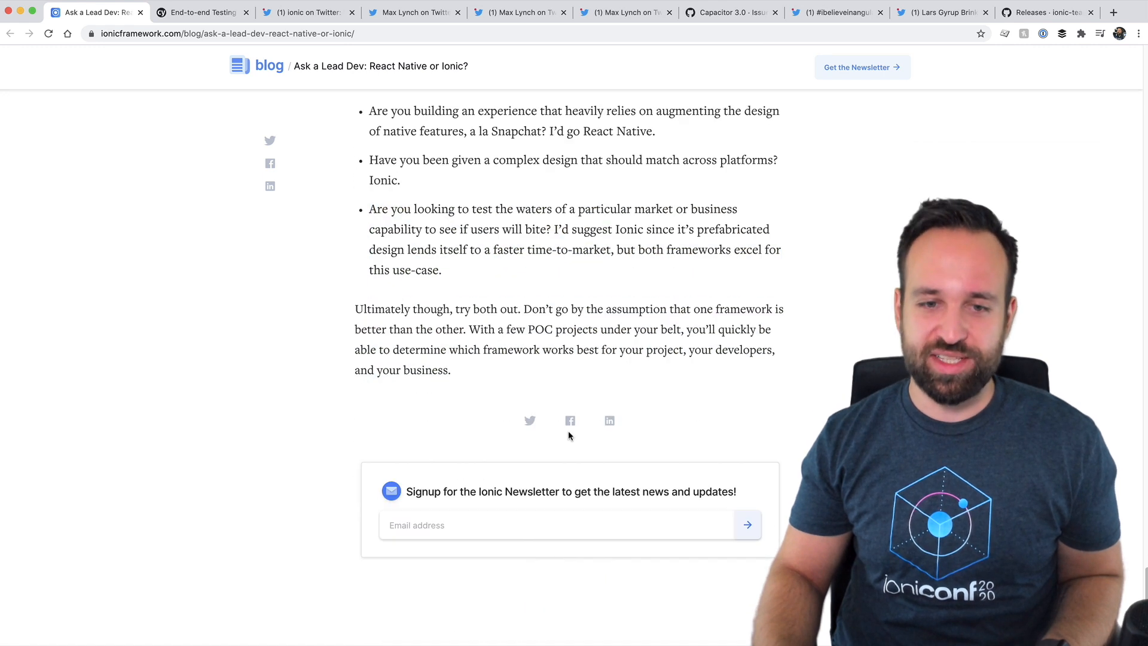
pyautogui.scroll(-3)
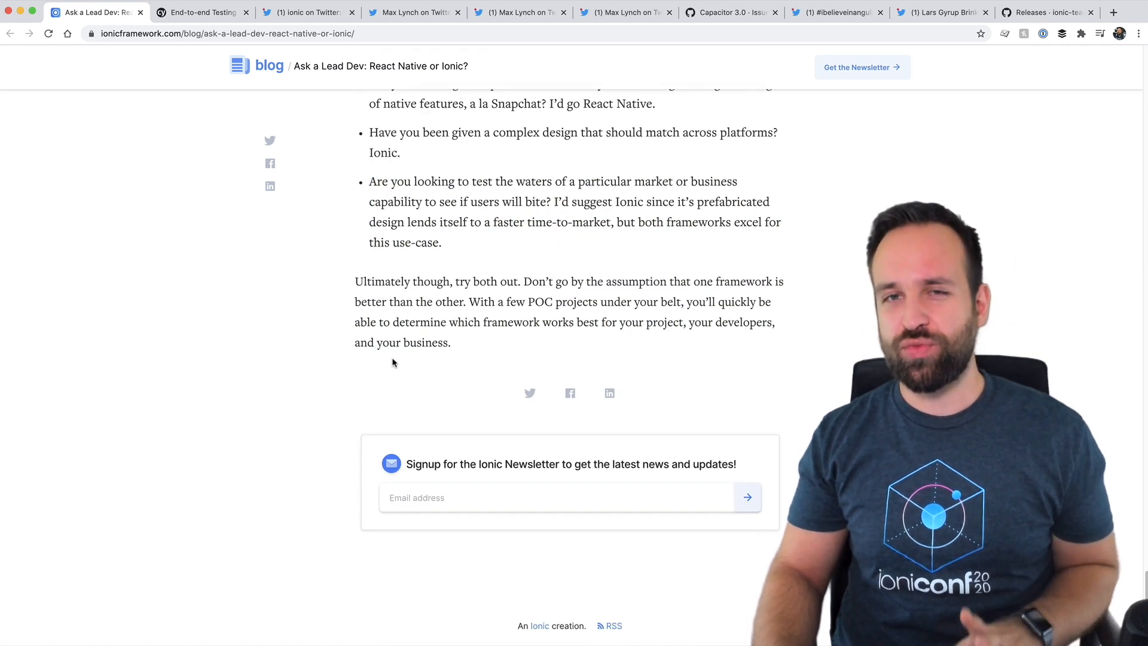
pyautogui.scroll(3)
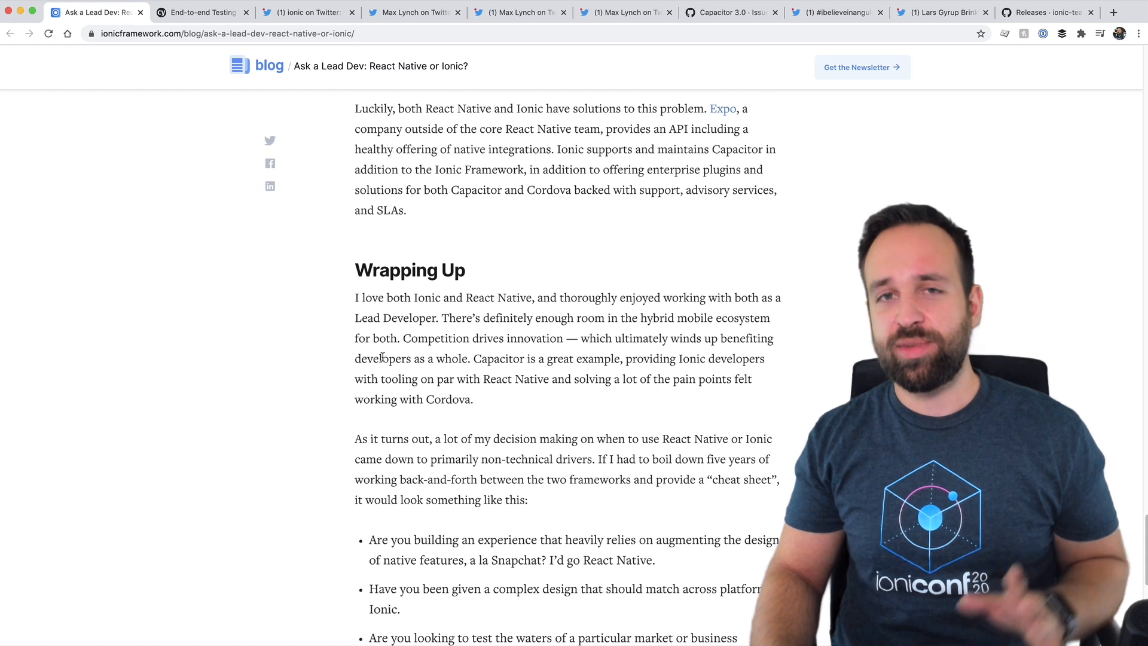
pyautogui.scroll(3)
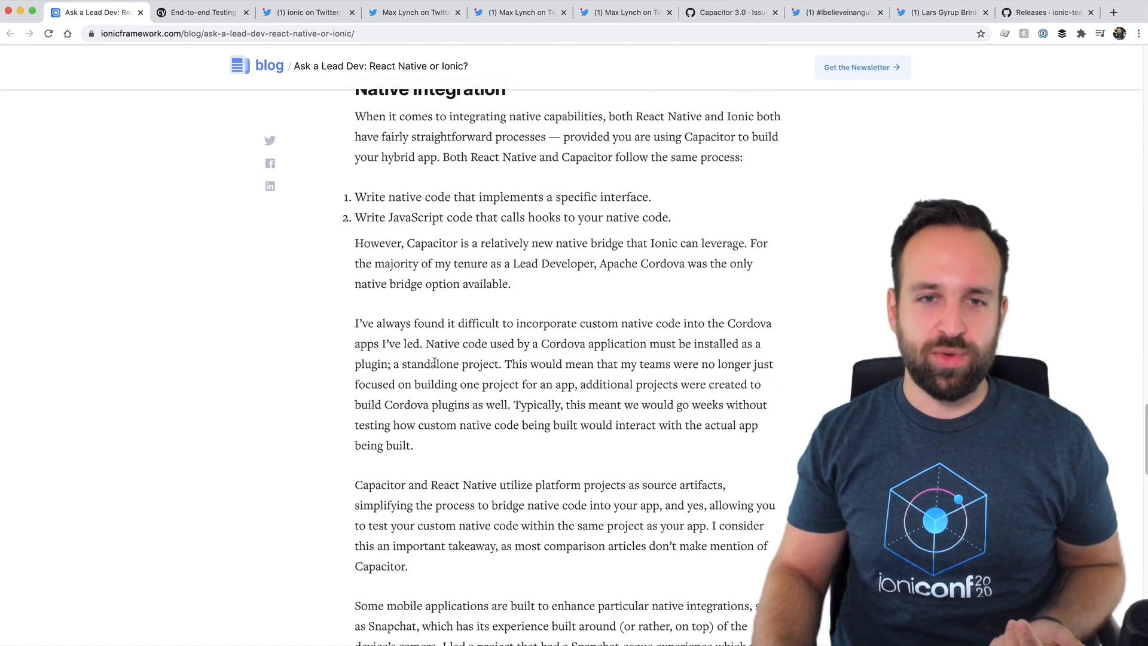
pyautogui.scroll(3)
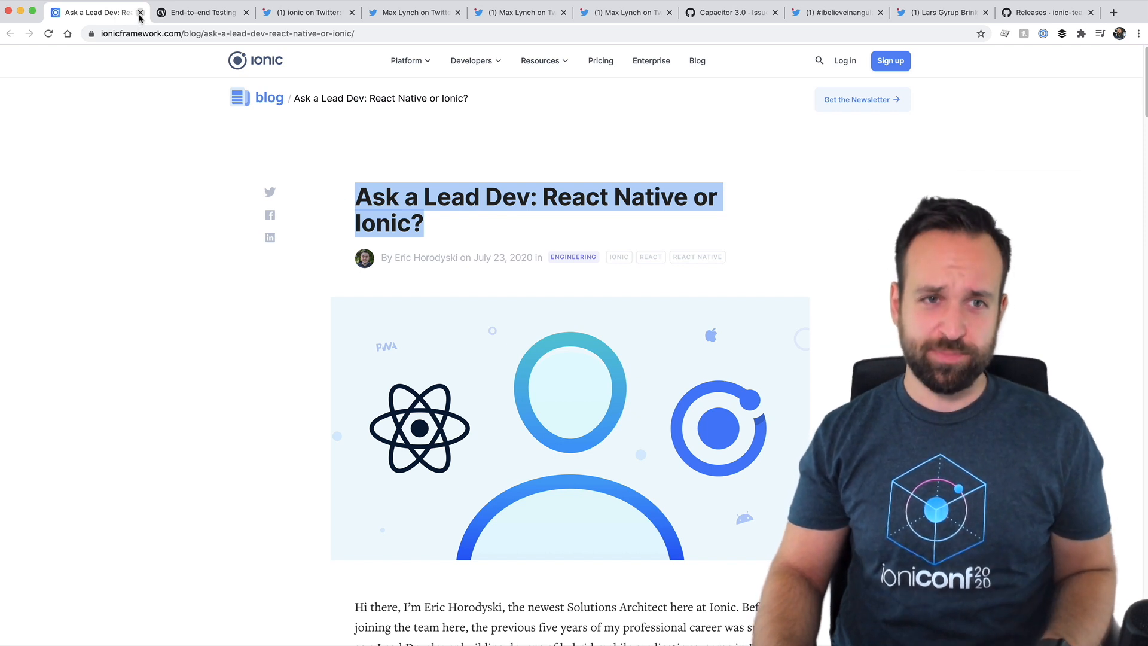
pyautogui.click(140, 12)
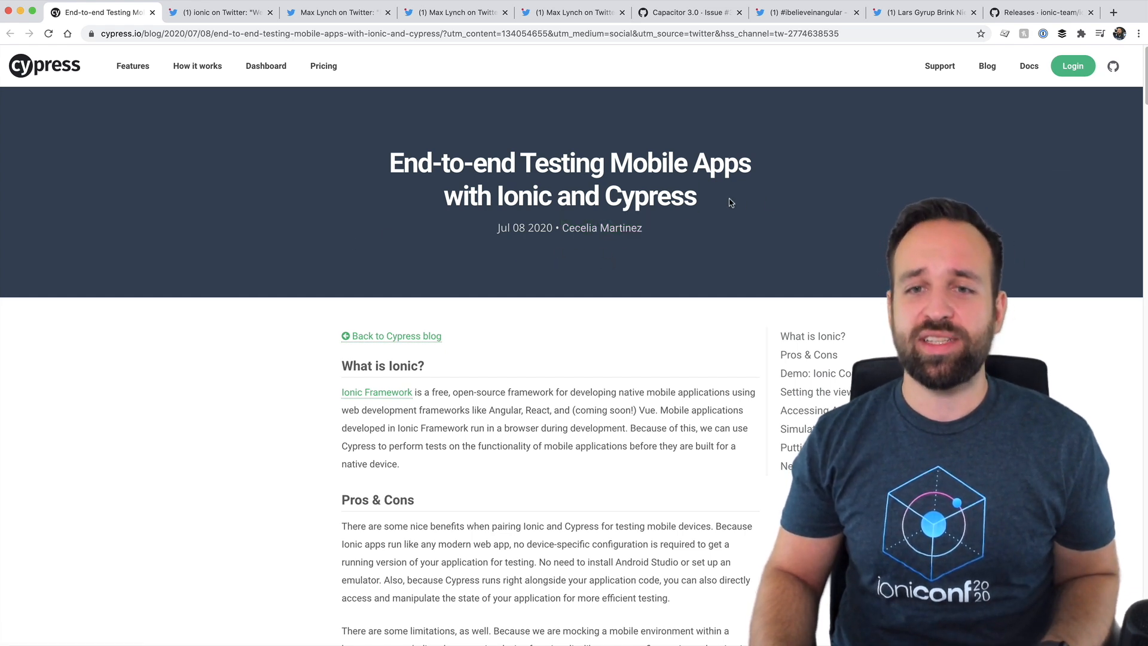
# - Scroll through the Ionic and Cypress end-to-end testing article to the end
pyautogui.scroll(-3)
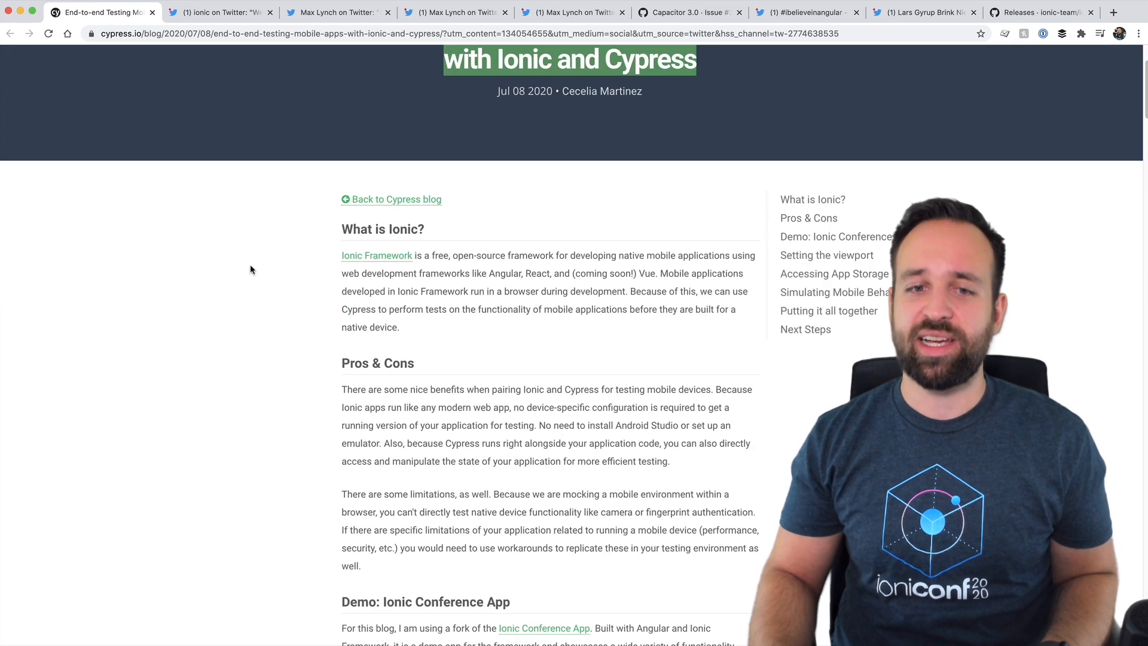
pyautogui.scroll(3)
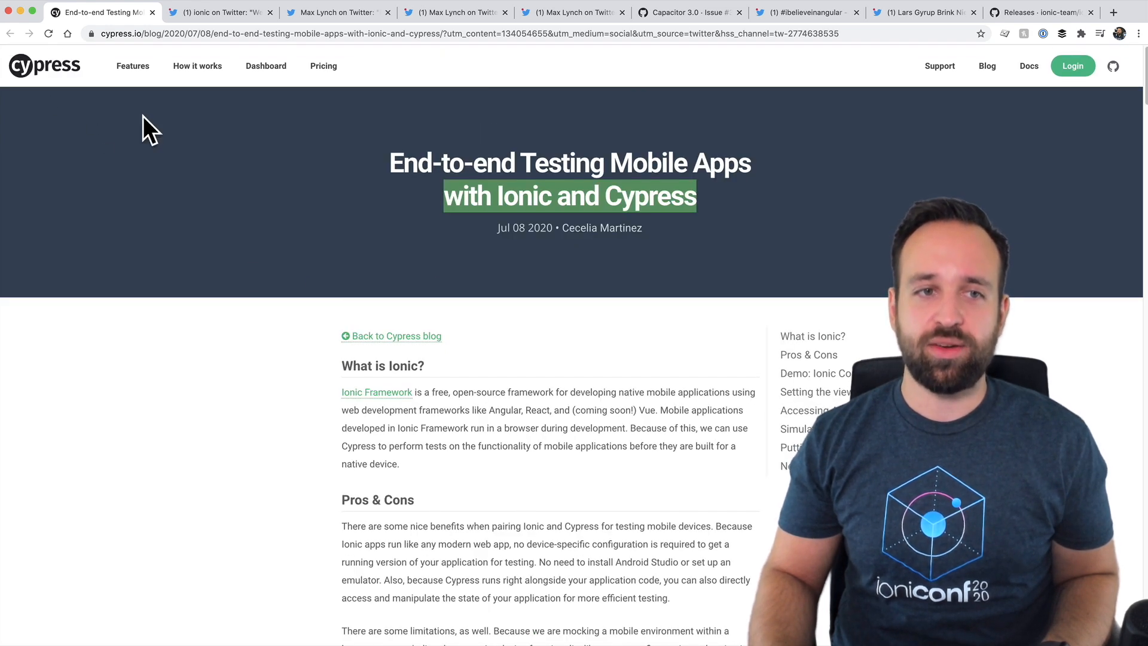
pyautogui.scroll(-3)
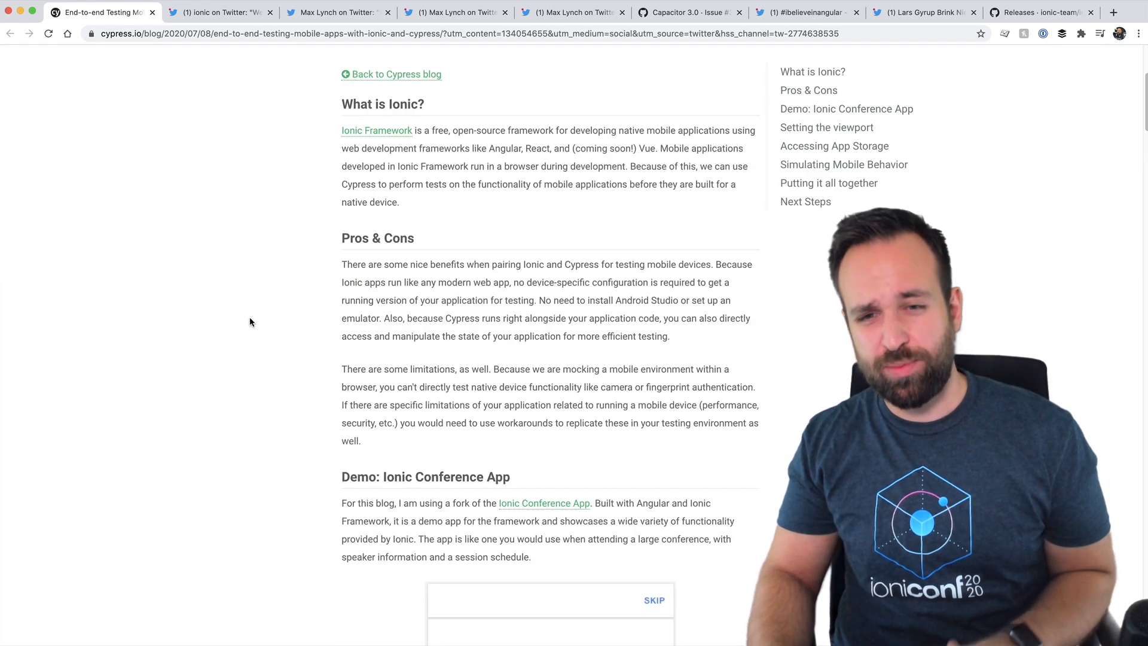
pyautogui.scroll(-3)
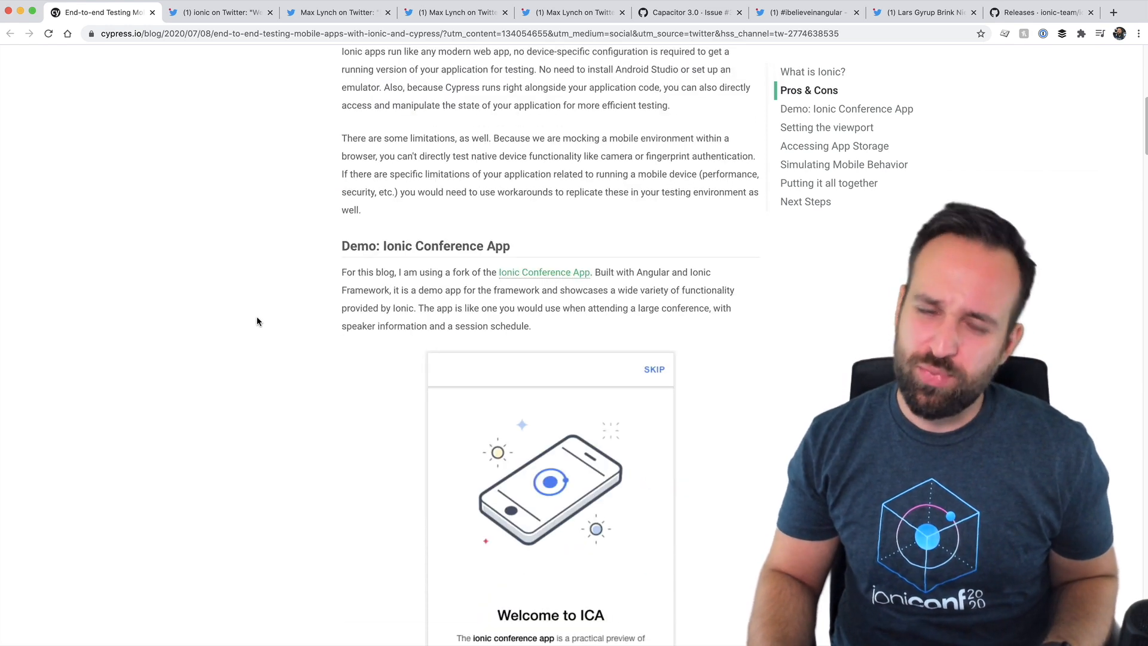
pyautogui.scroll(-3)
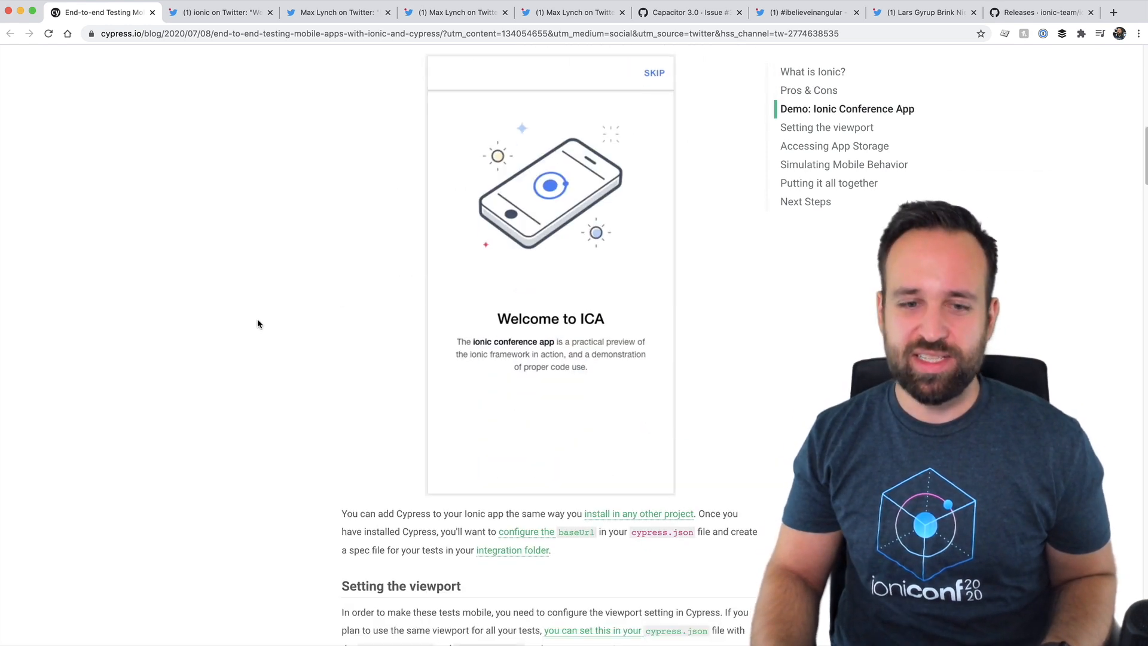
pyautogui.scroll(-3)
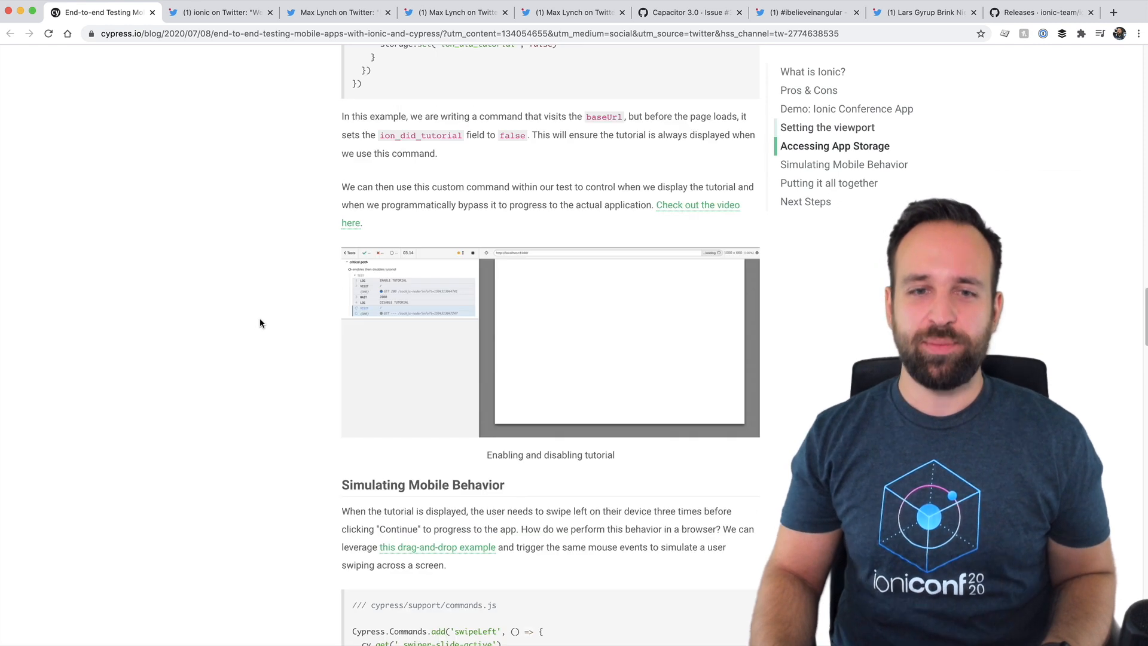
pyautogui.scroll(-3)
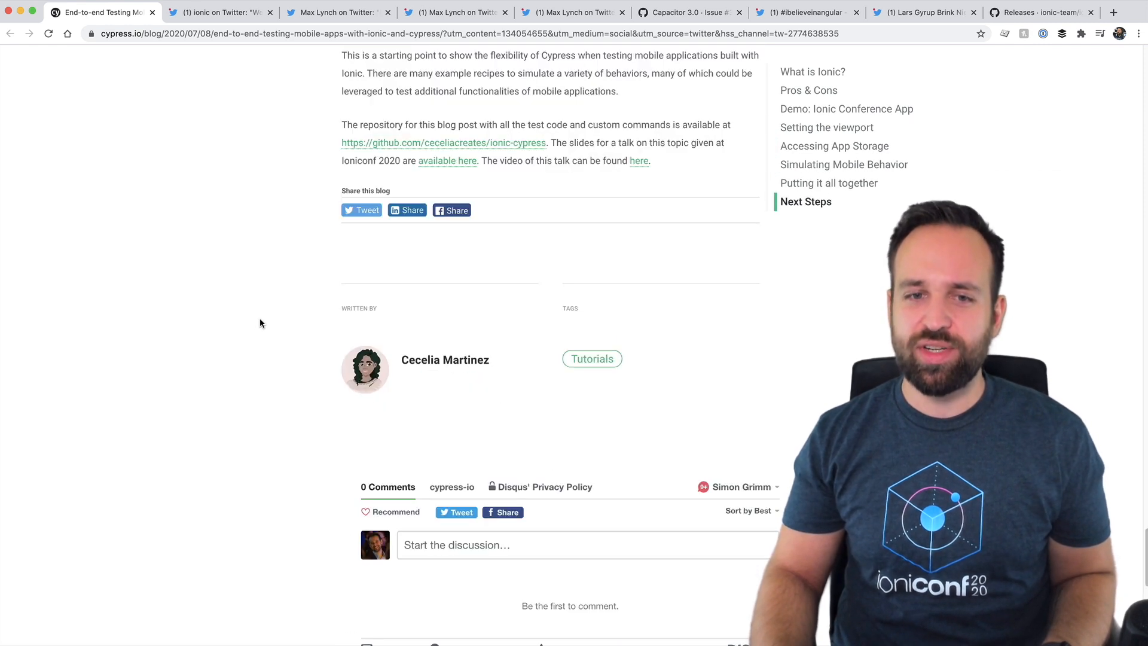
# - Scroll back up the Cypress article, then close its tab
pyautogui.scroll(3)
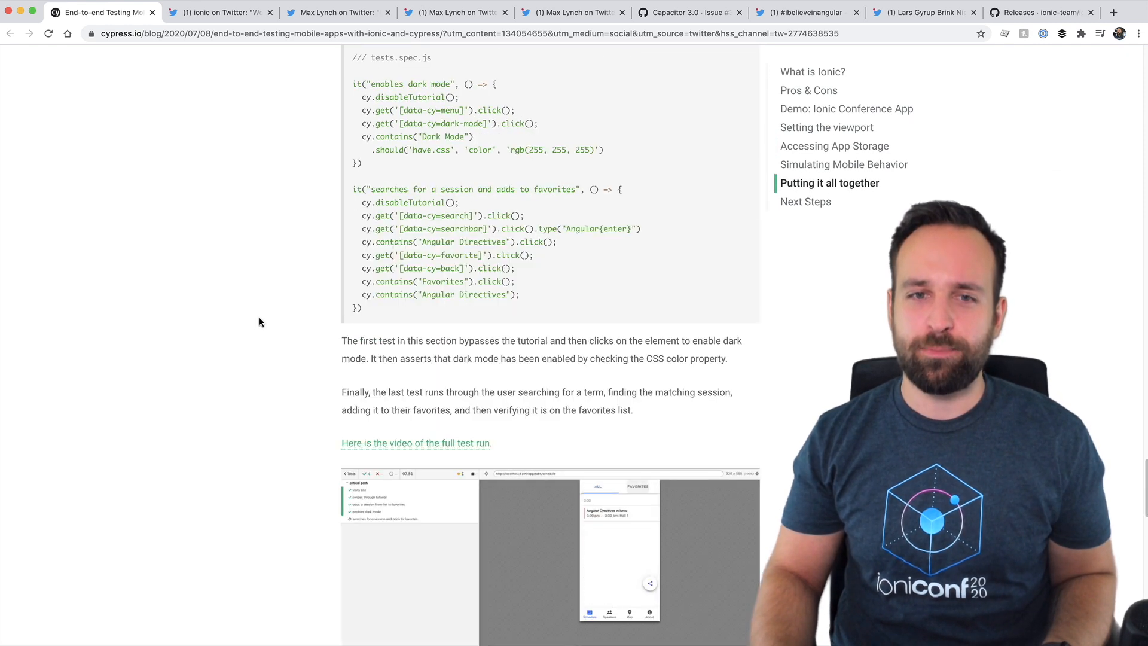
pyautogui.scroll(3)
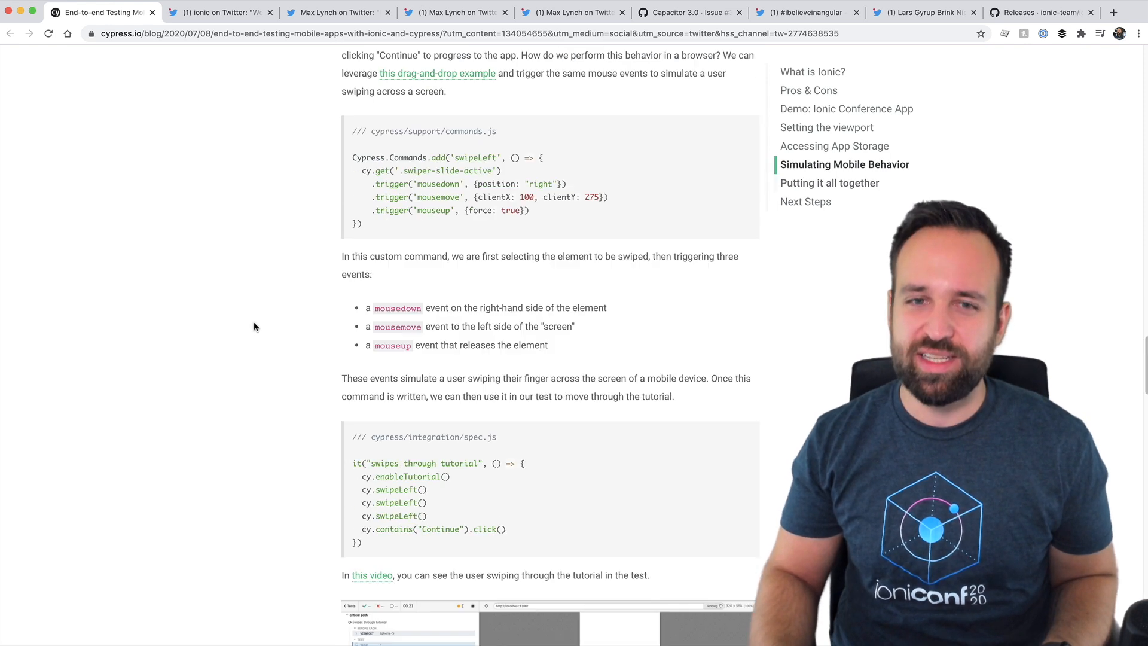
pyautogui.scroll(3)
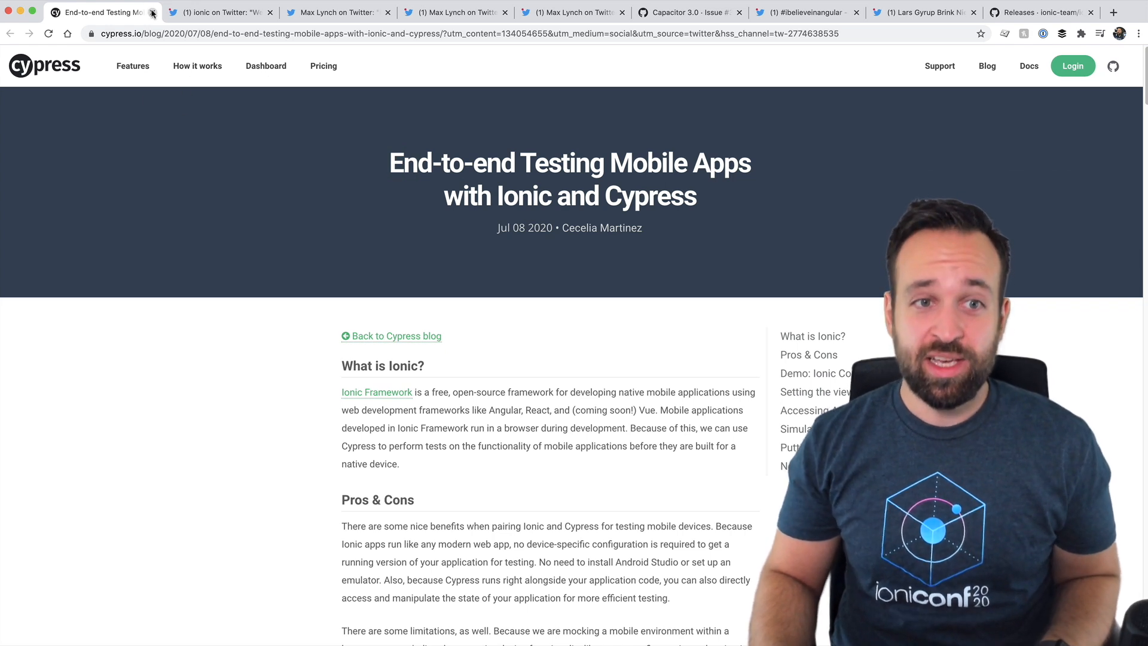
pyautogui.click(219, 13)
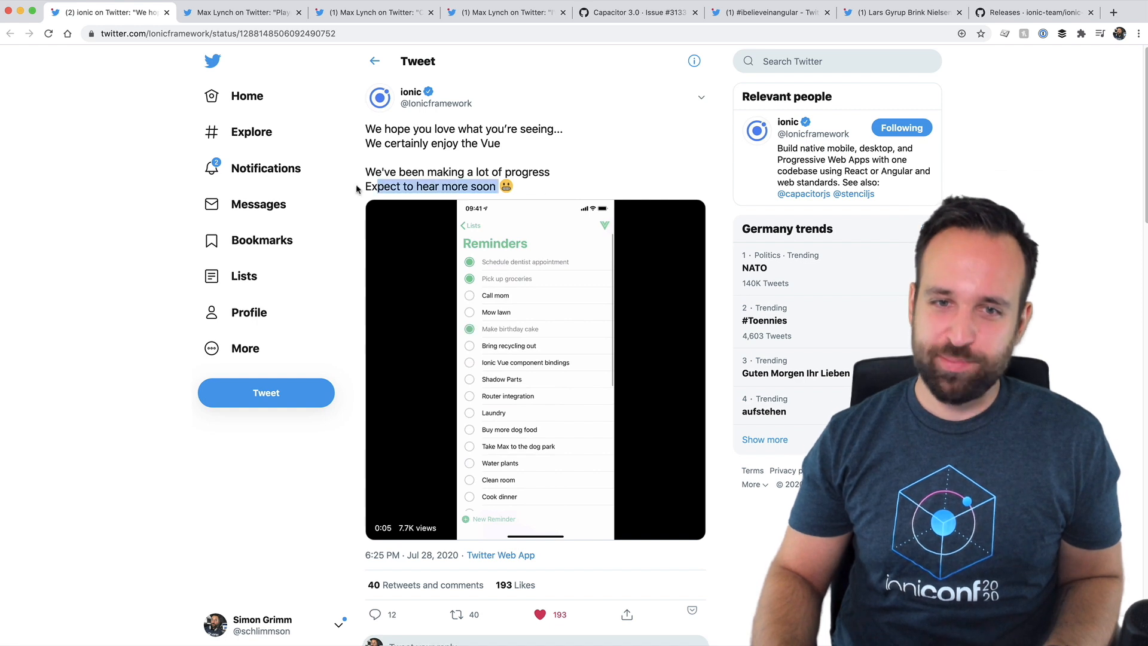
# - Review Ionic's Vue progress tweet, clear the text highlight, and close its tab
pyautogui.scroll(-3)
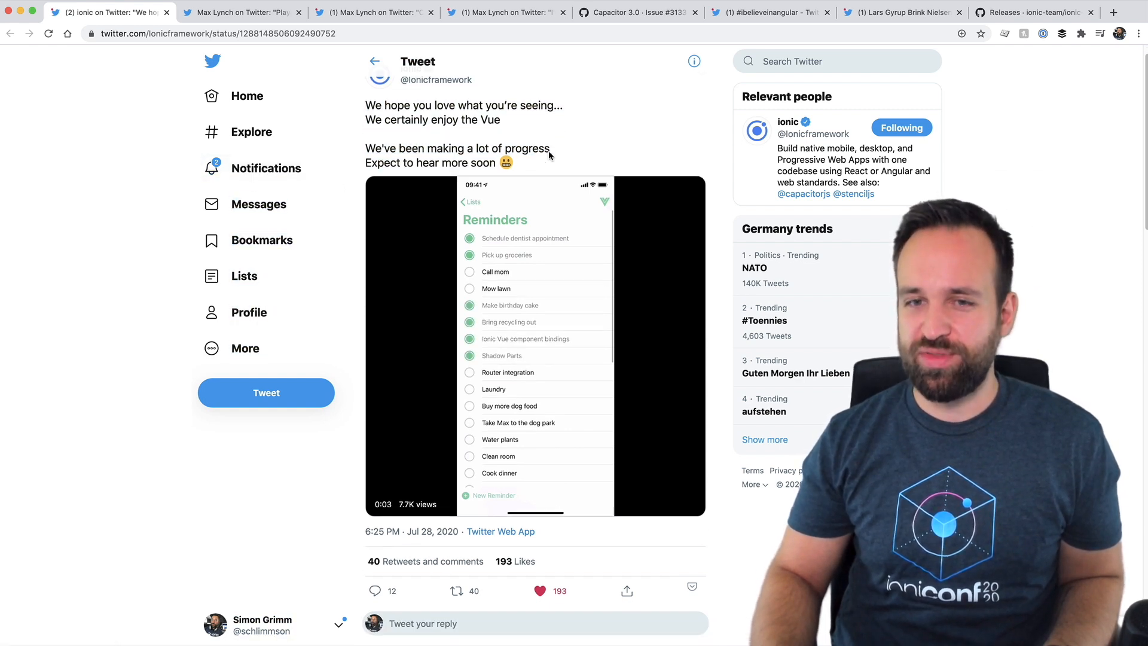
pyautogui.click(535, 348)
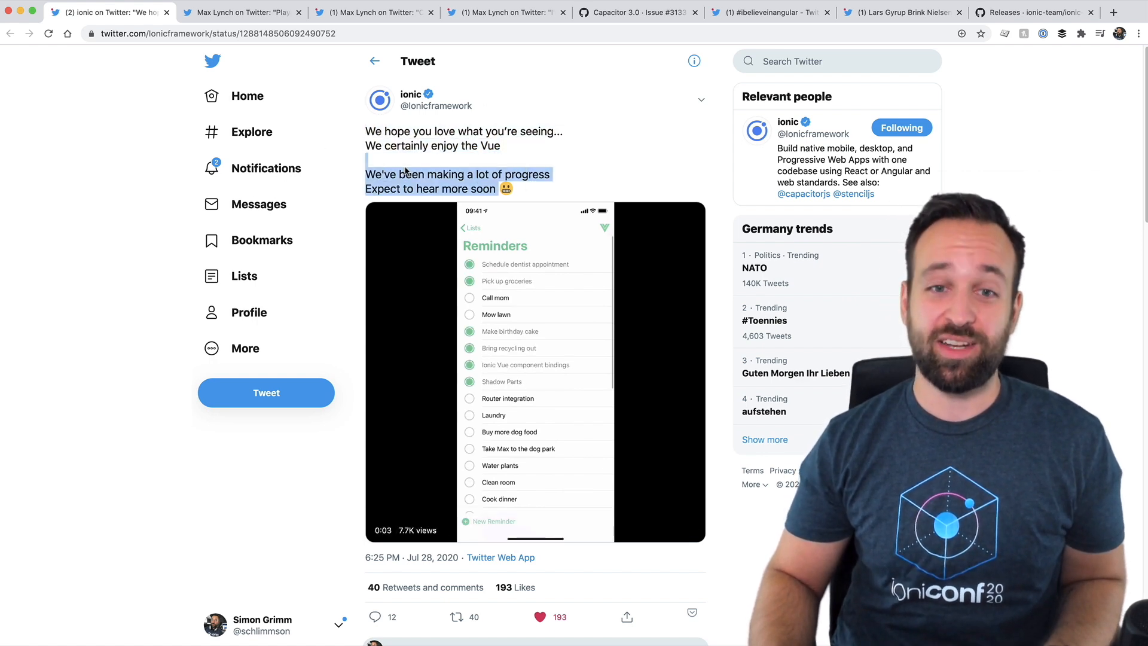
pyautogui.click(136, 150)
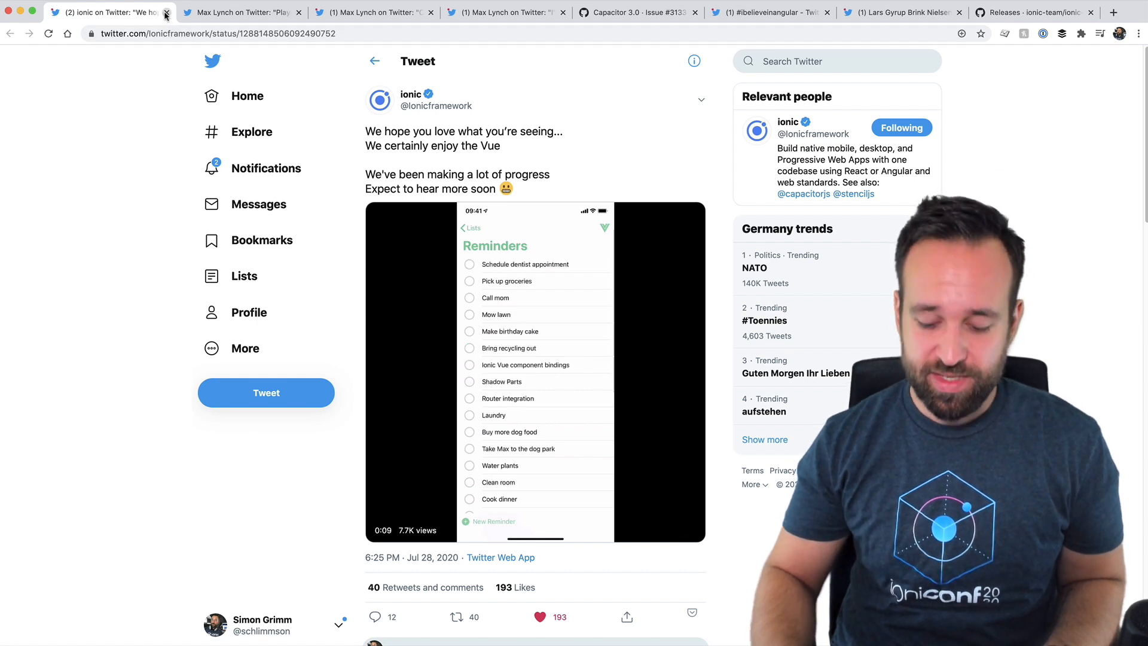
pyautogui.click(165, 13)
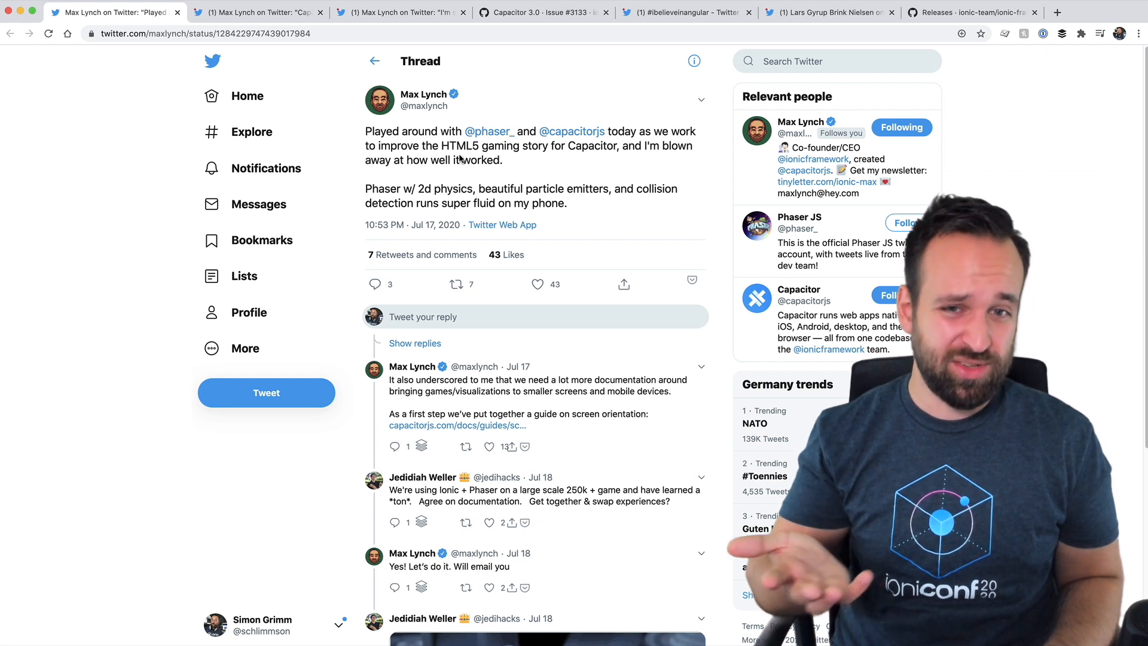
pyautogui.click(489, 131)
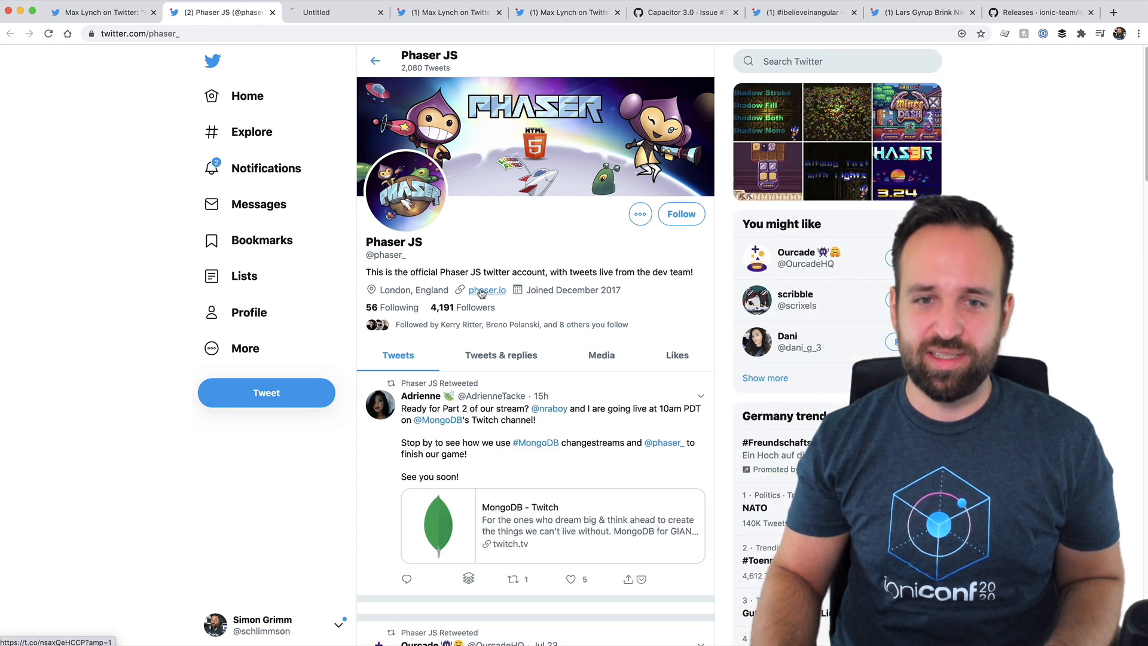
pyautogui.click(486, 290)
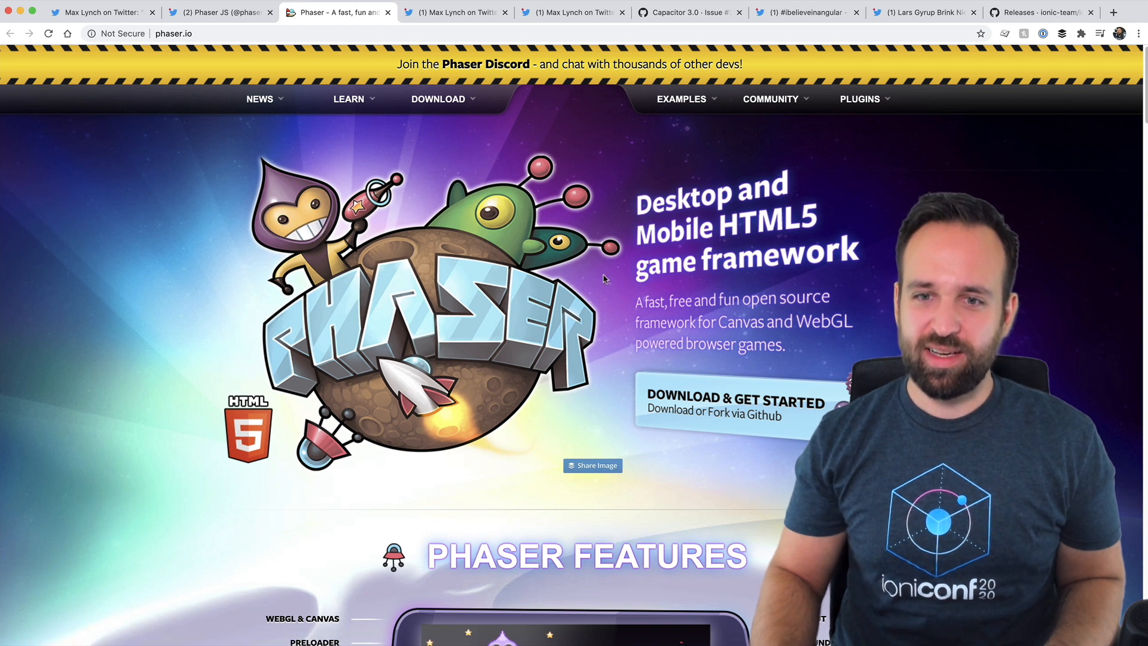
pyautogui.moveTo(612, 351)
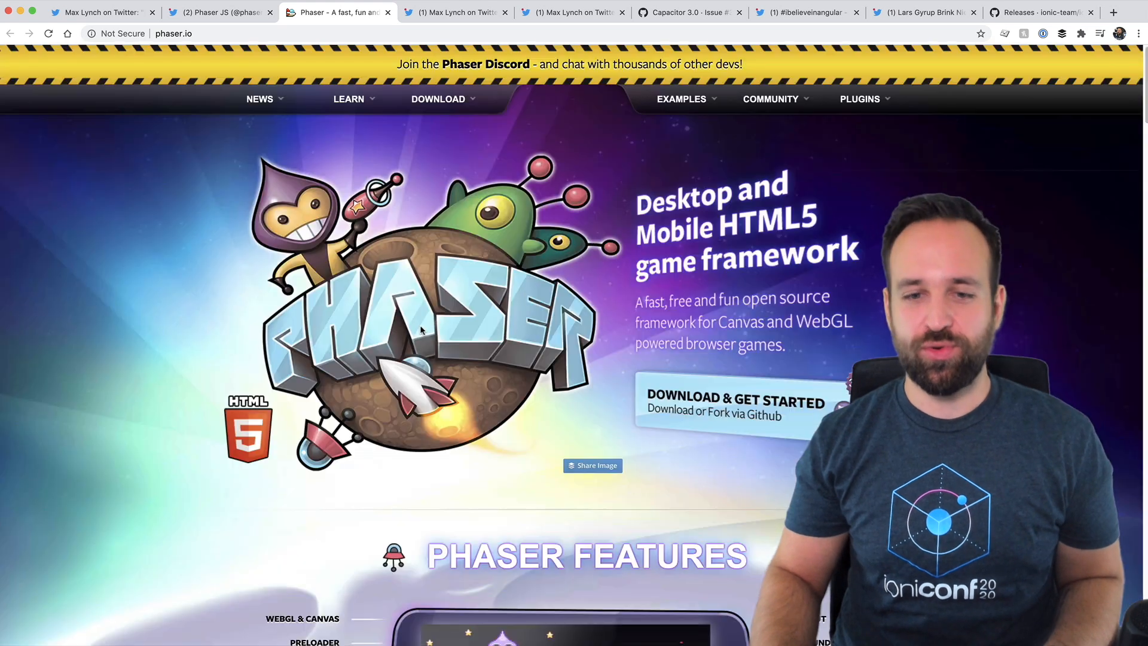
# - Browse phaser.io features and news, then close the Phaser site and gaming thread
pyautogui.scroll(-3)
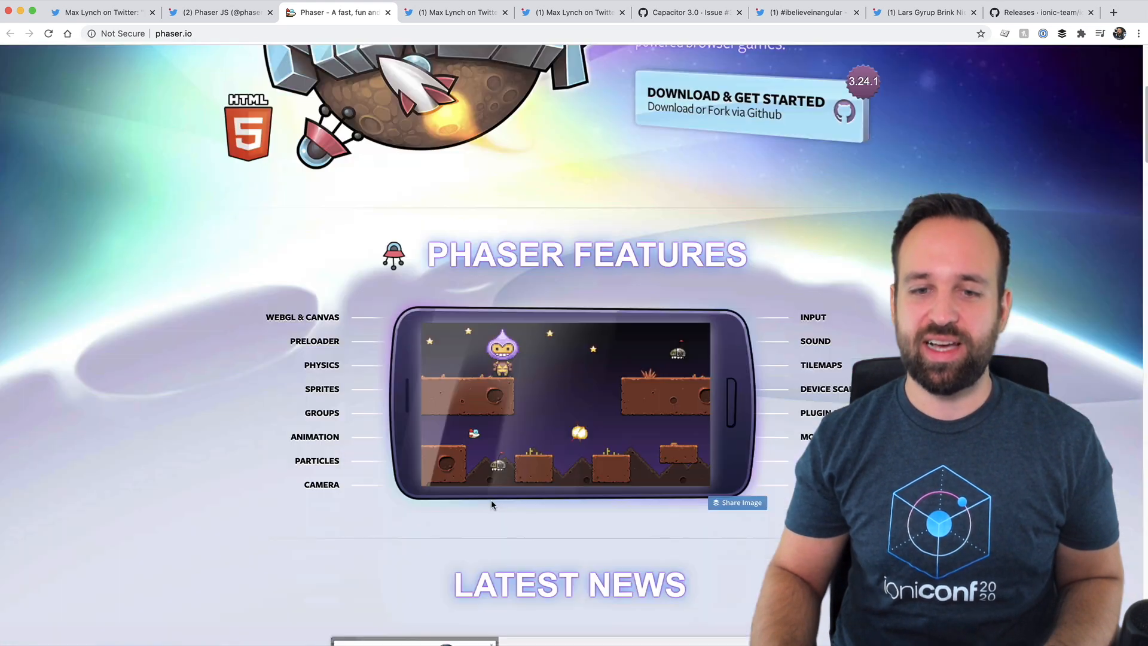
pyautogui.scroll(-3)
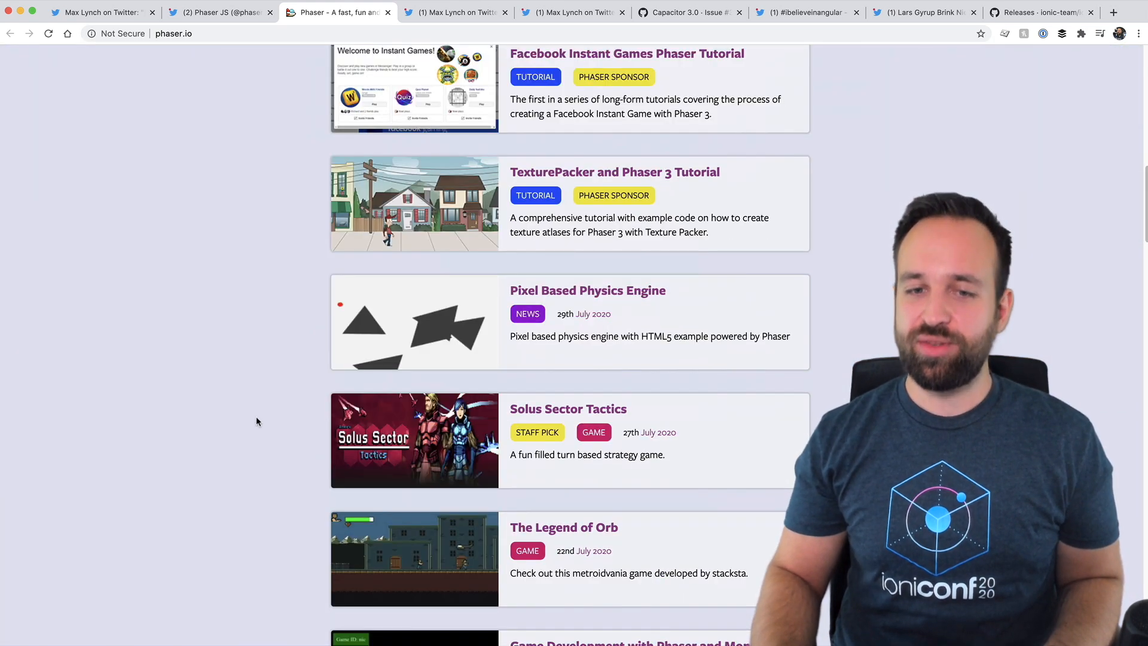
pyautogui.scroll(3)
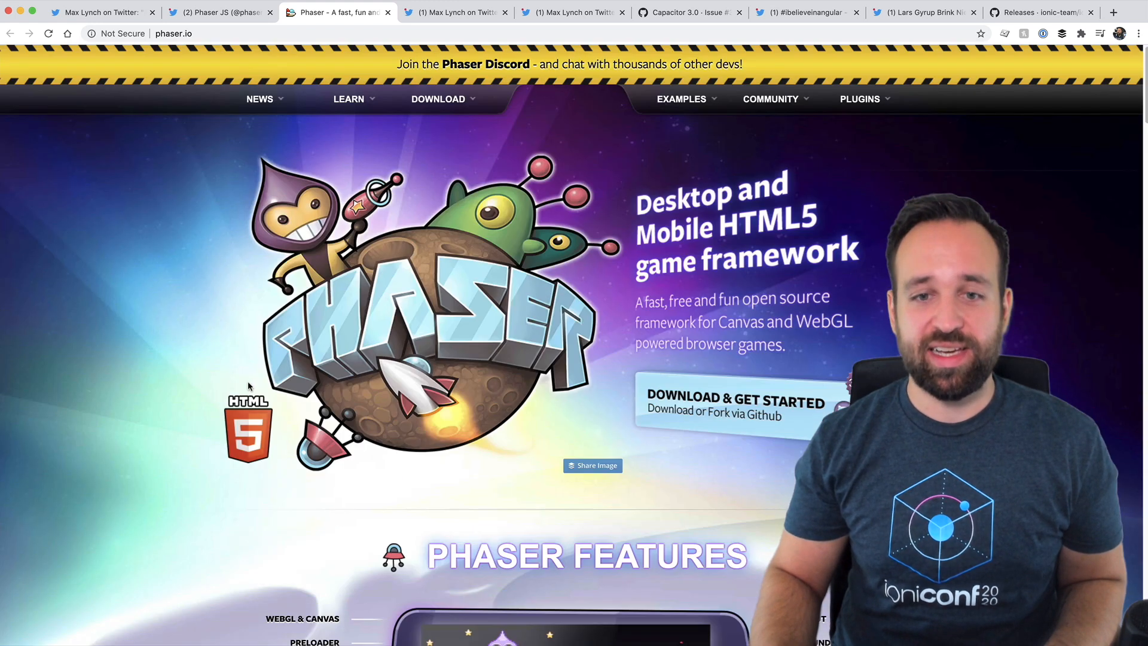
pyautogui.moveTo(245, 342)
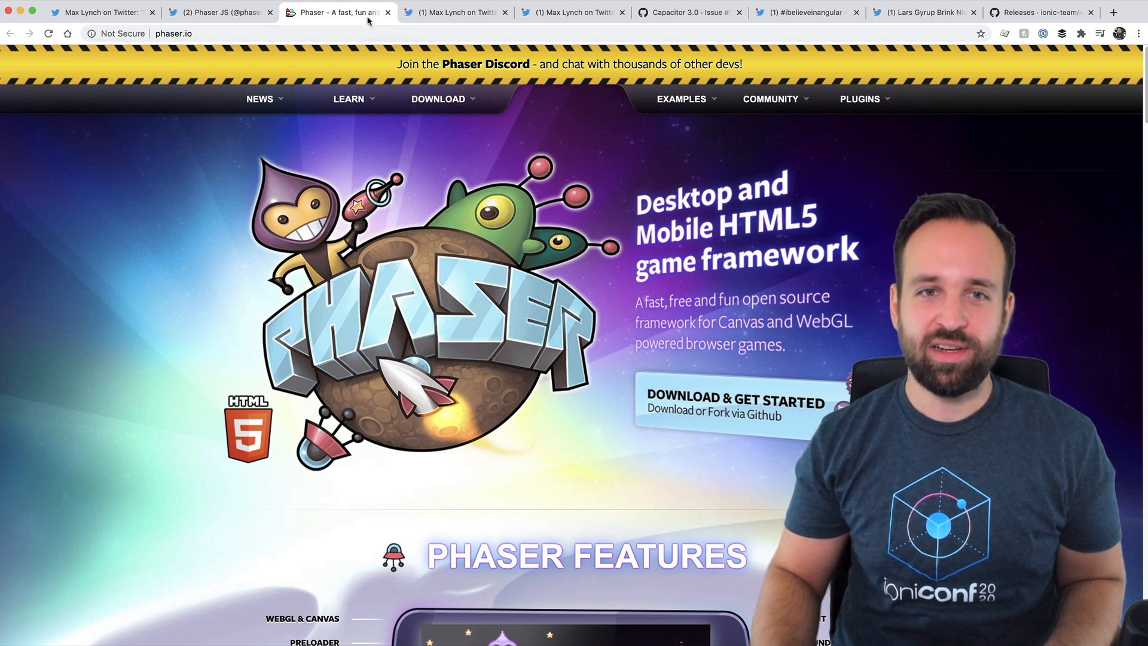
pyautogui.click(220, 13)
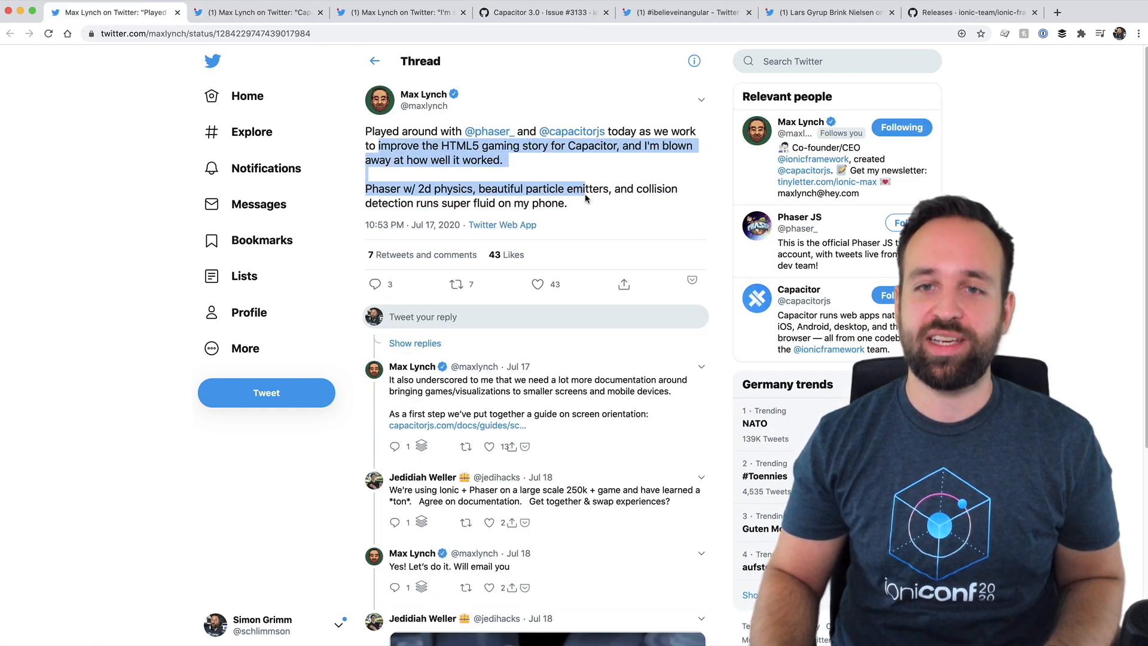
pyautogui.click(177, 13)
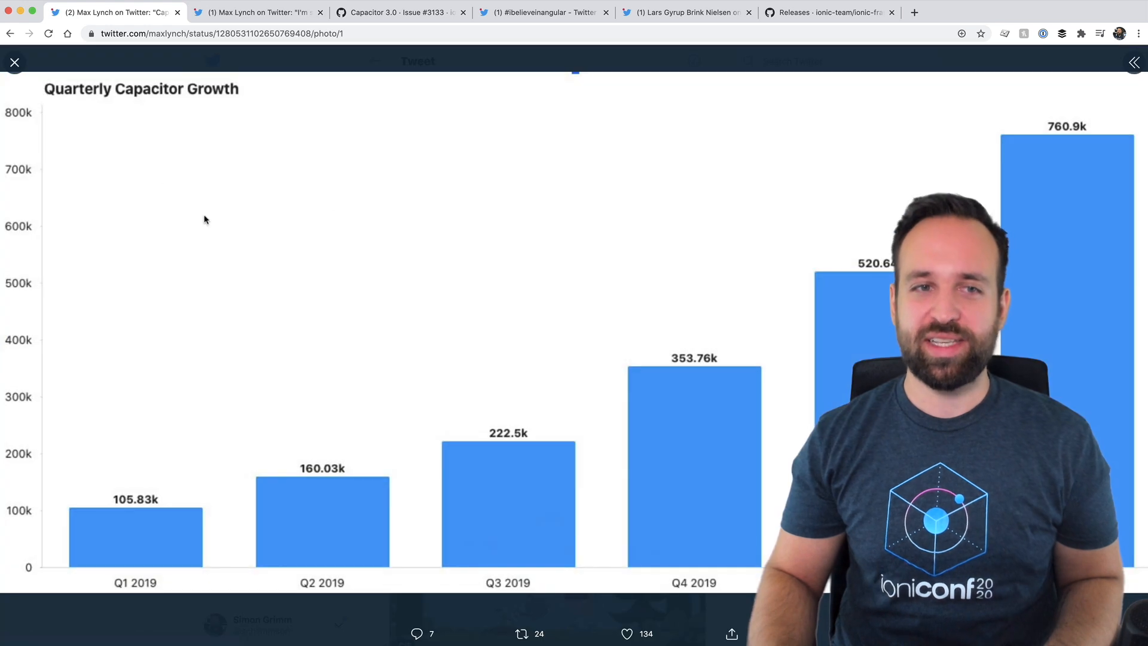
# - Dismiss the enlarged Capacitor growth chart, clear the text highlight, and close the tweet
pyautogui.click(14, 62)
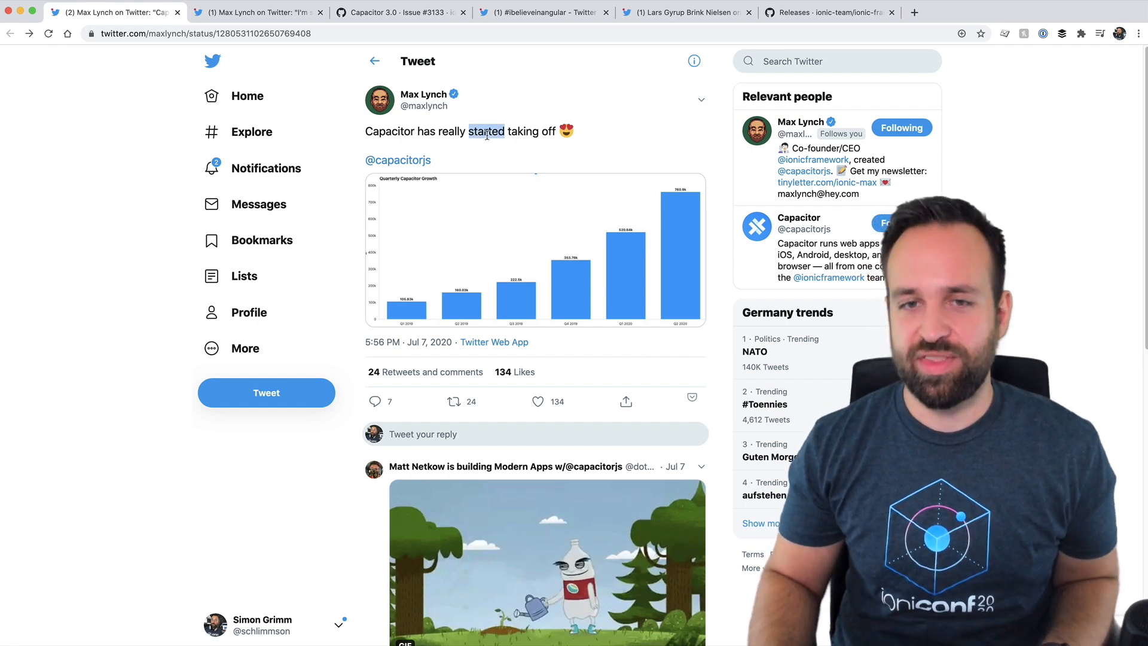
pyautogui.click(884, 222)
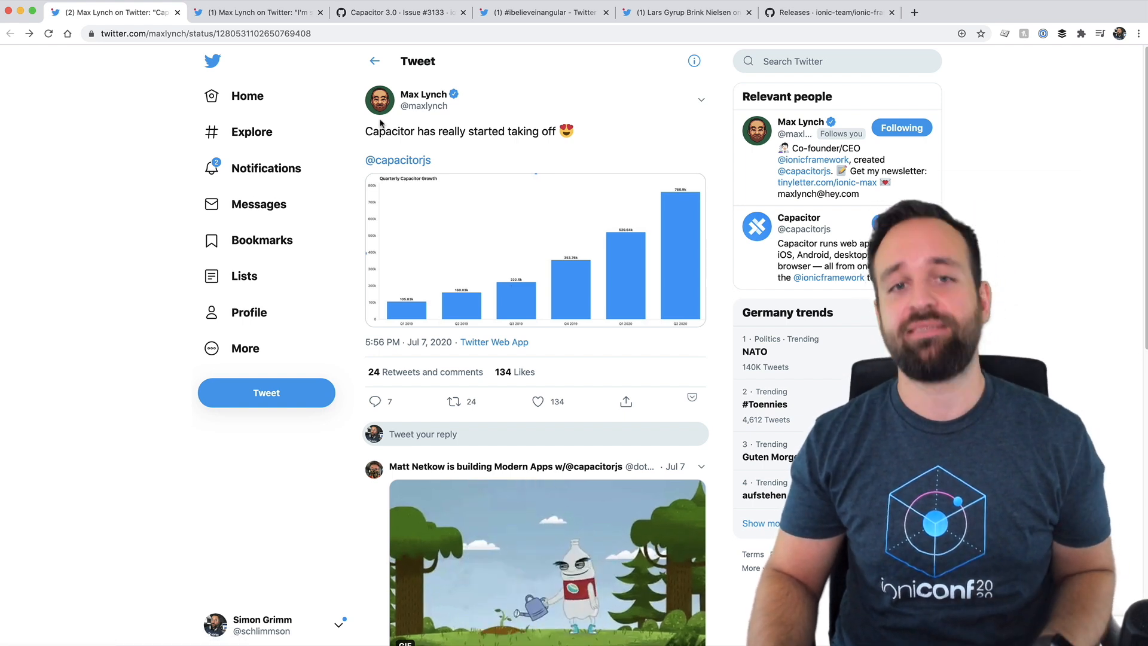
pyautogui.moveTo(379, 100)
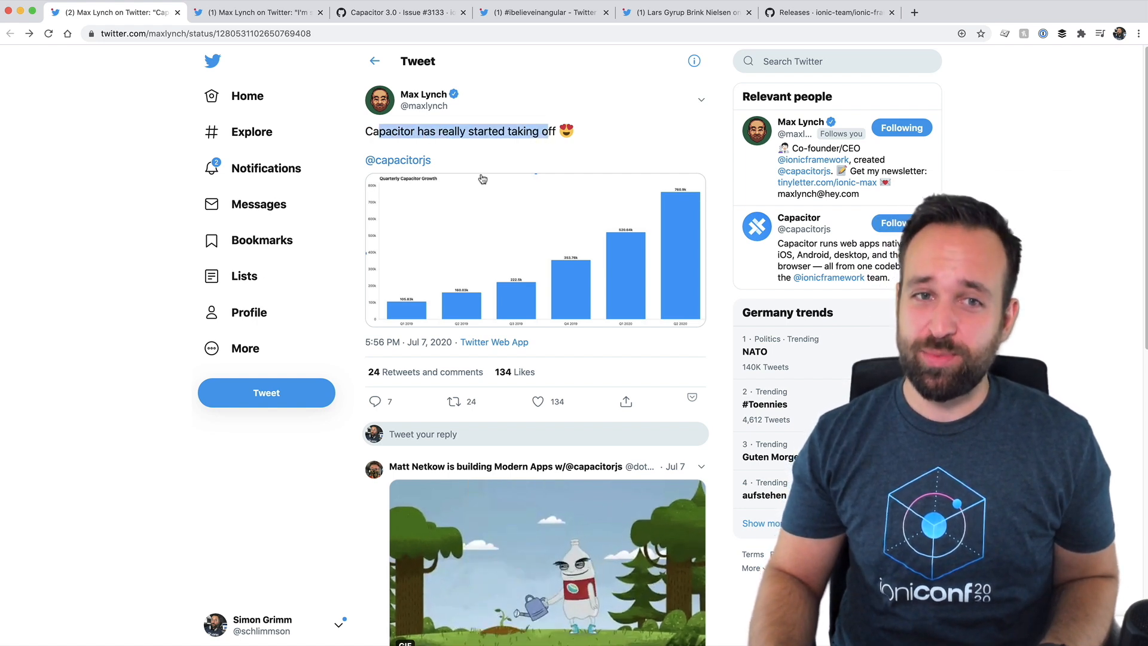
pyautogui.moveTo(537, 190)
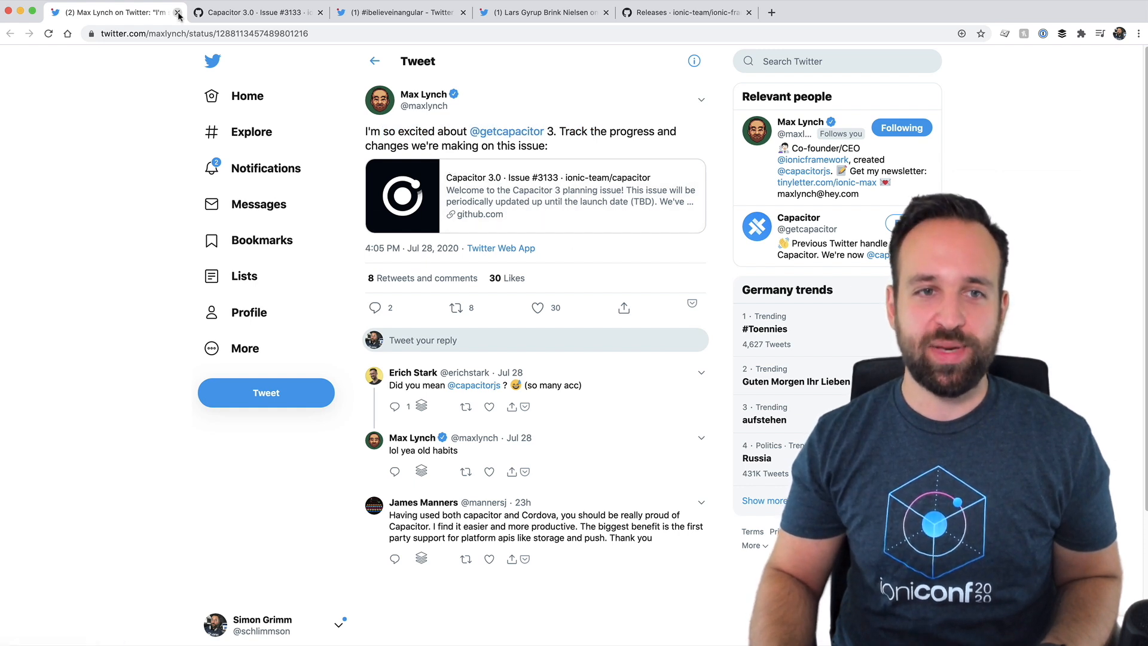
pyautogui.click(178, 12)
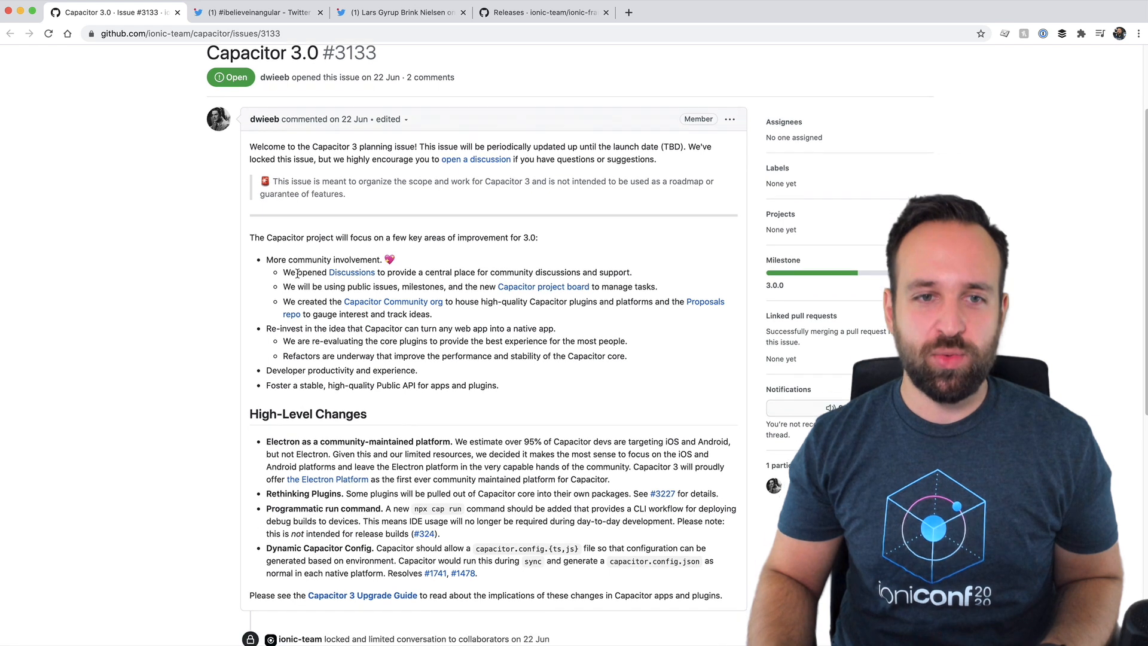
# - Scroll through the Capacitor 3.0 issue and 3.x Plugins table, then close the issue pages
pyautogui.scroll(-3)
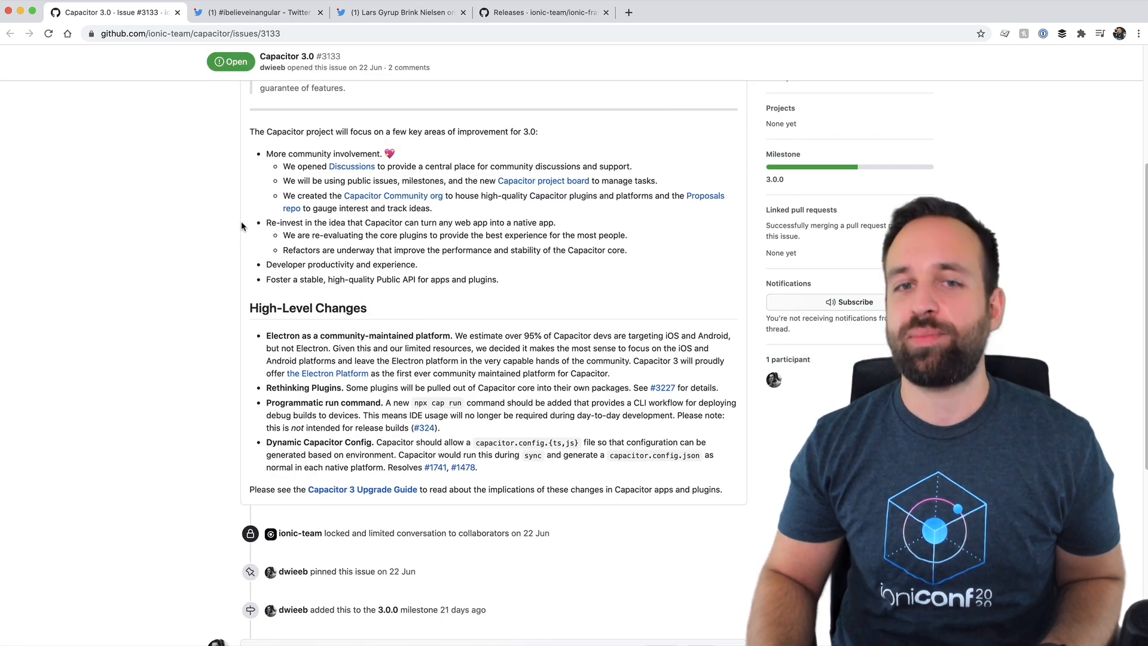
pyautogui.scroll(-3)
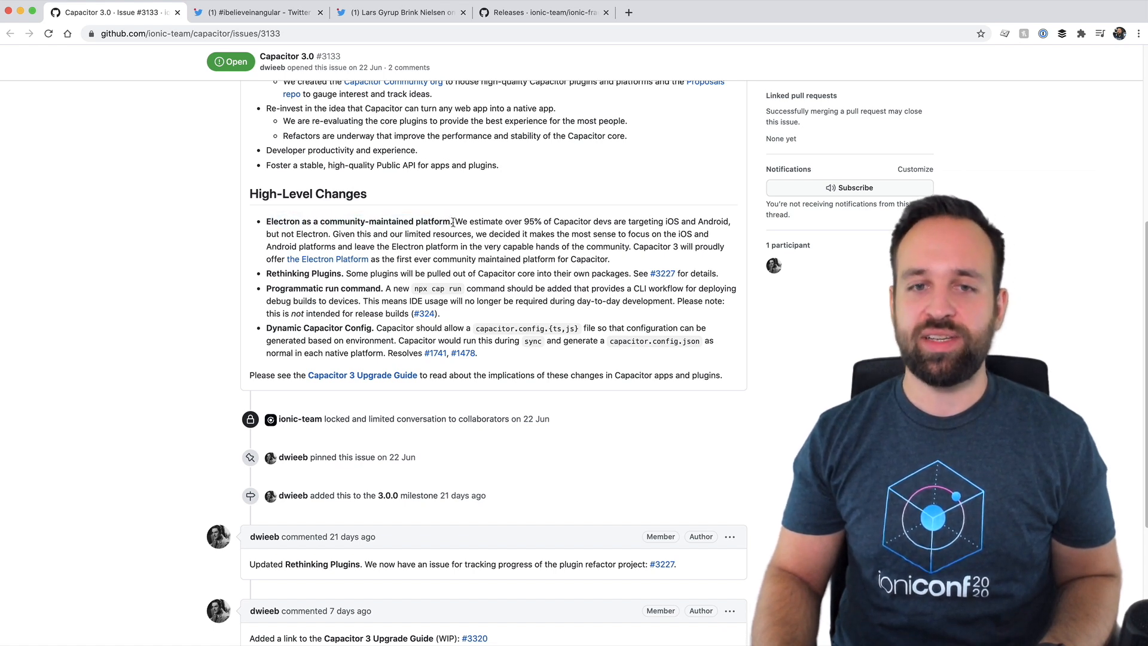
pyautogui.scroll(-3)
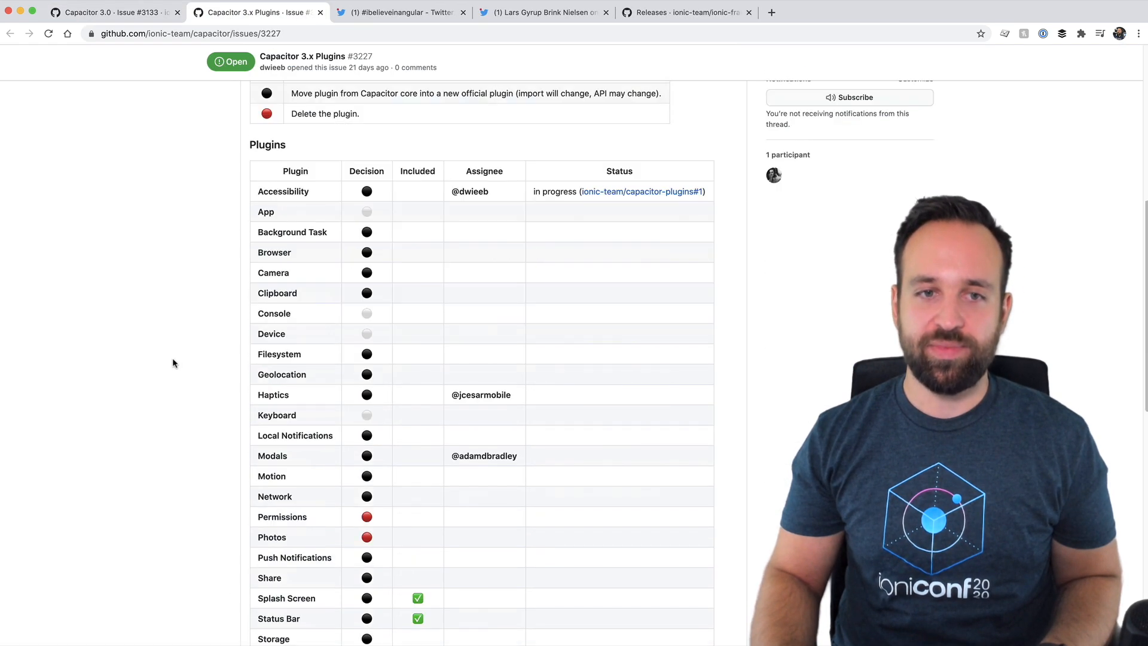
pyautogui.scroll(-3)
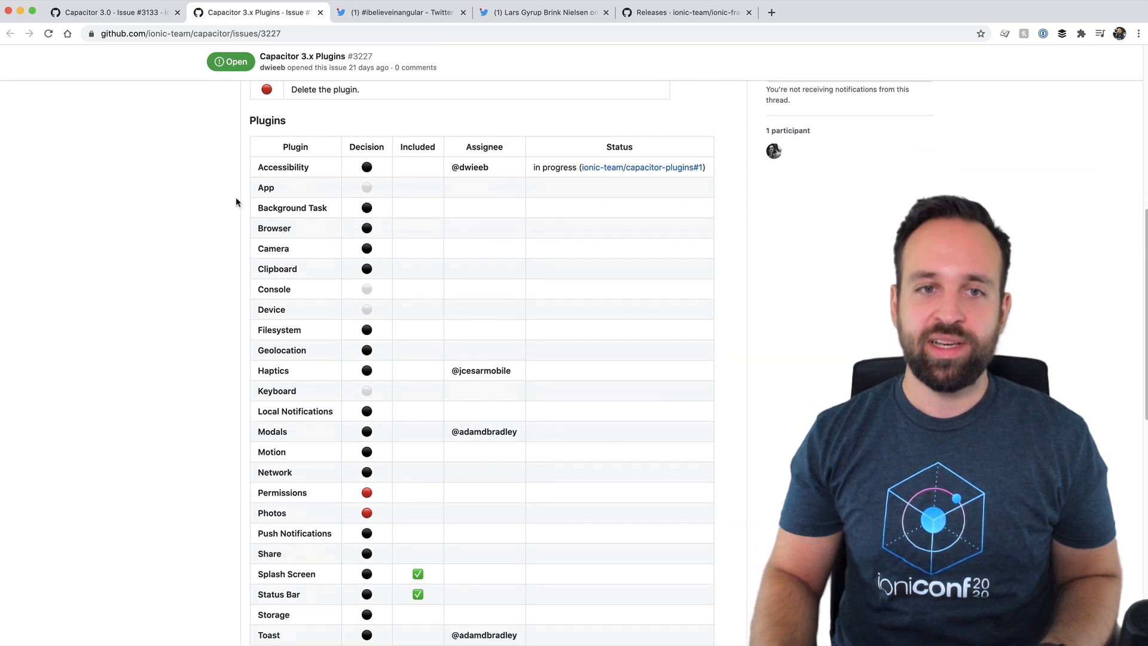
pyautogui.scroll(-3)
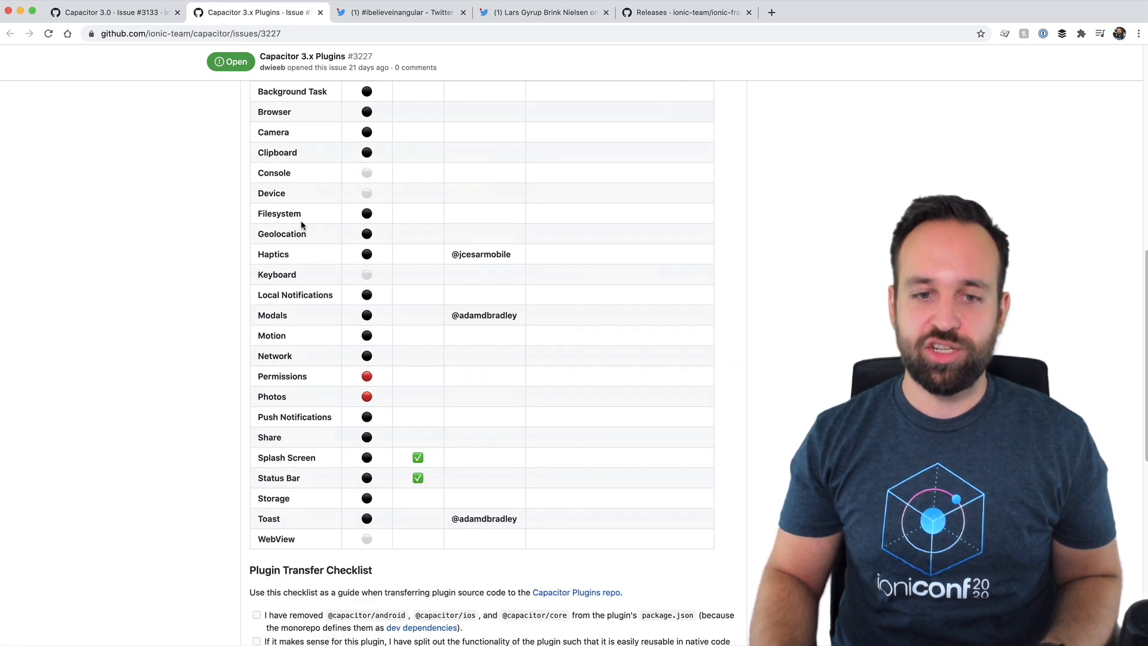
pyautogui.click(110, 12)
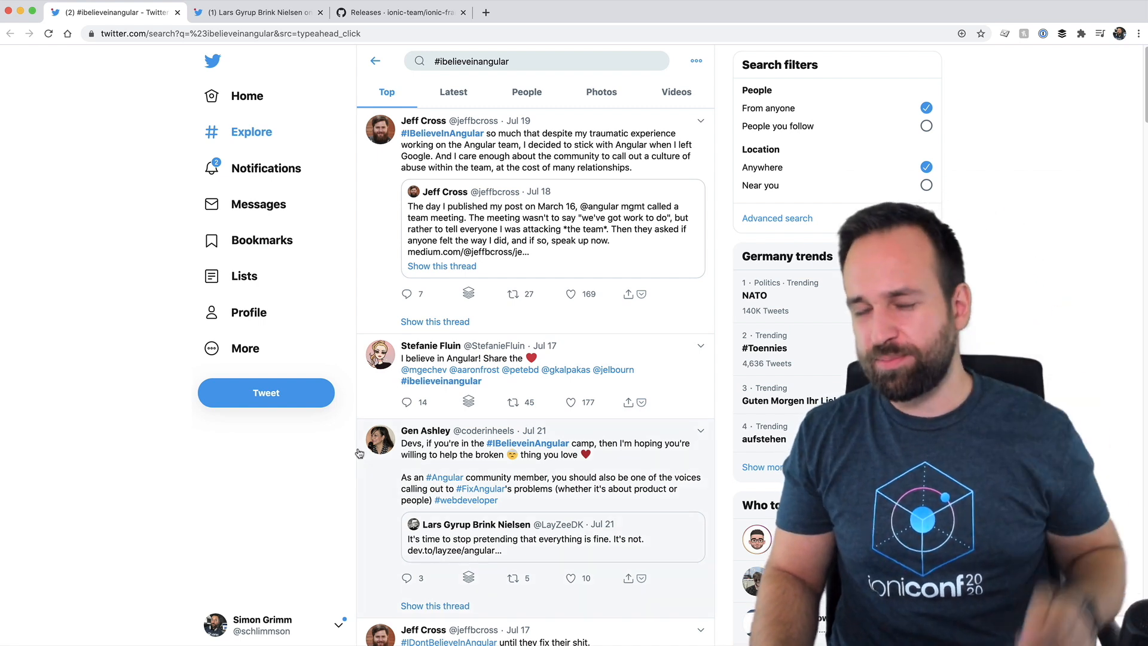
# - Scroll the #ibelieveinangular Top results and come back up to the top tweets
pyautogui.scroll(-3)
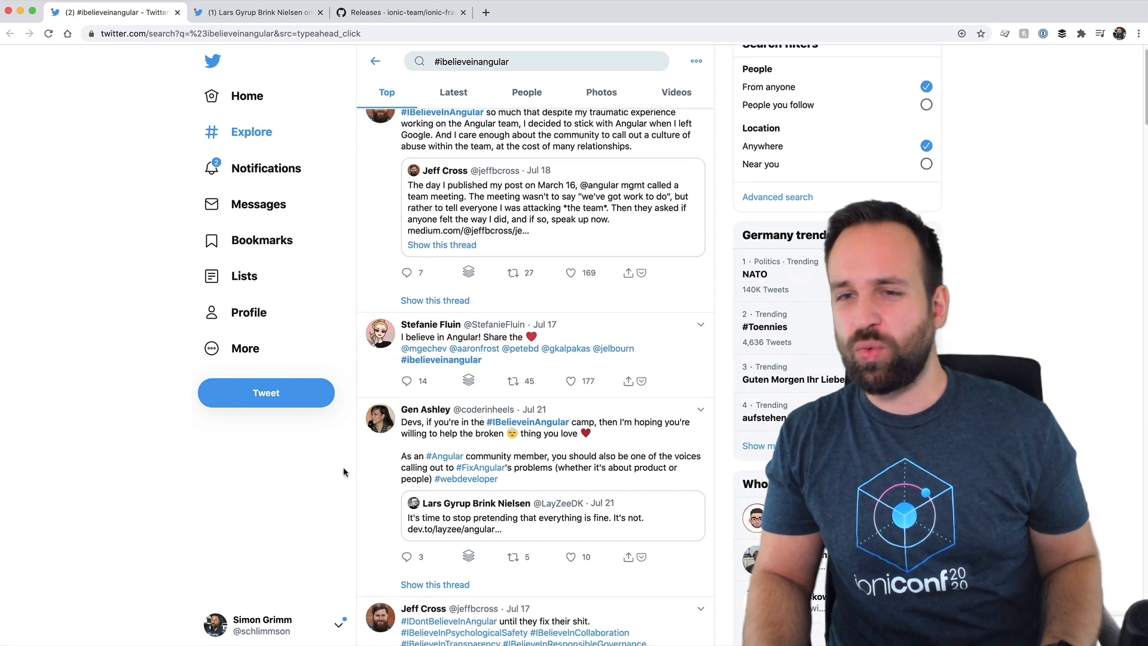
pyautogui.scroll(-3)
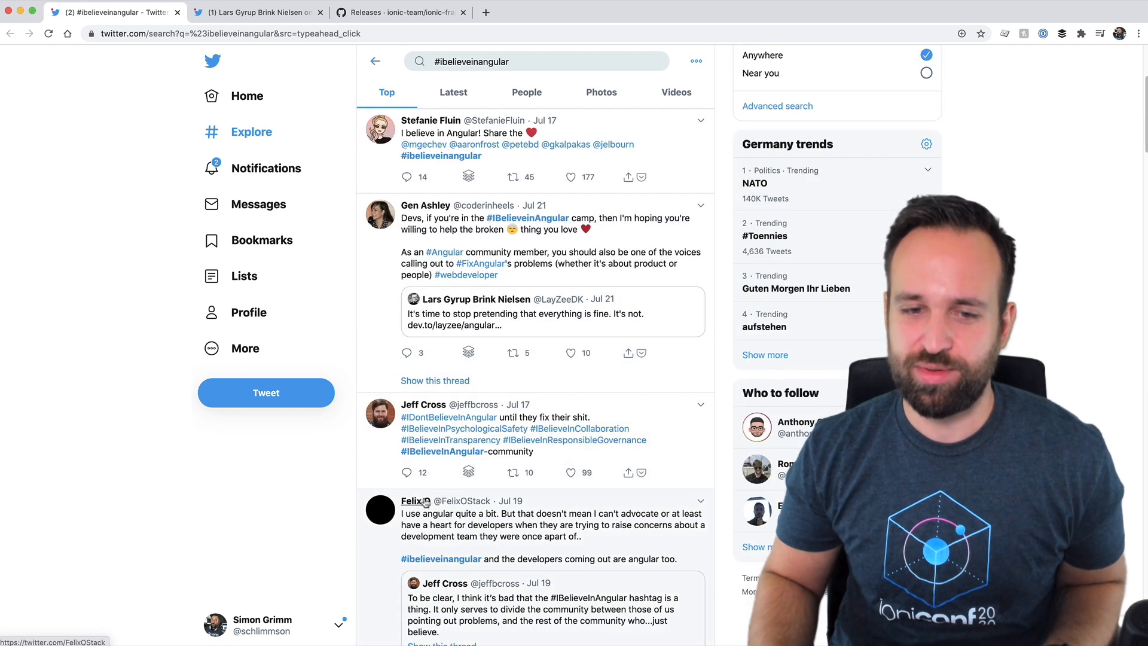
pyautogui.scroll(3)
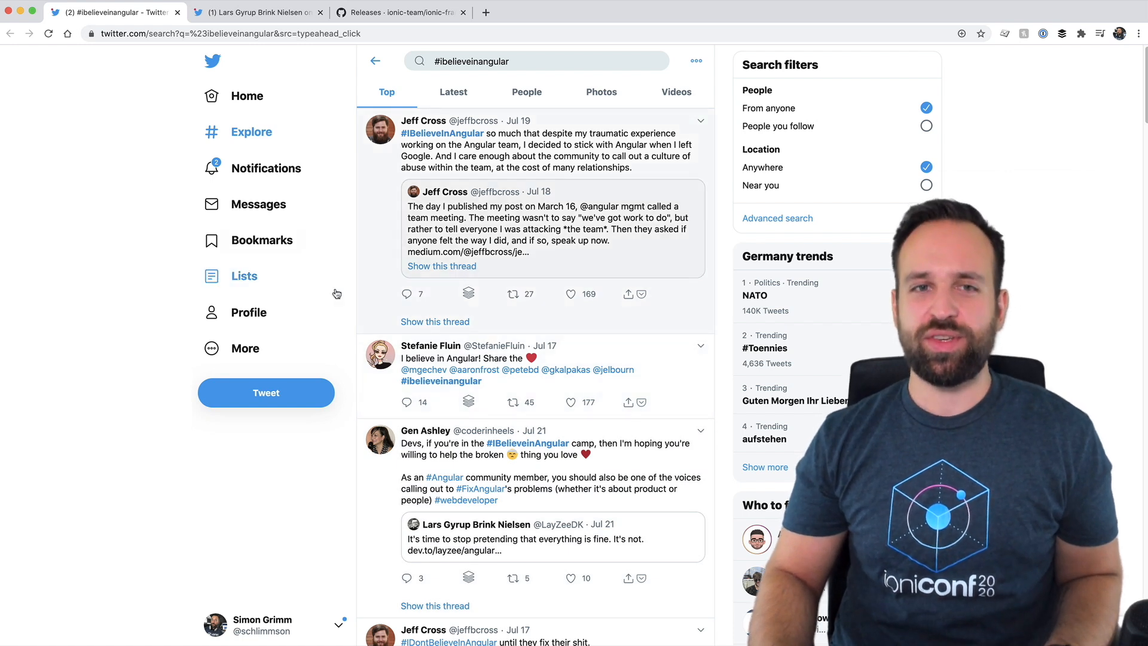
# - Open the 'Angular struggles in 2020' dev.to article from the tweet and start reading
pyautogui.click(534, 541)
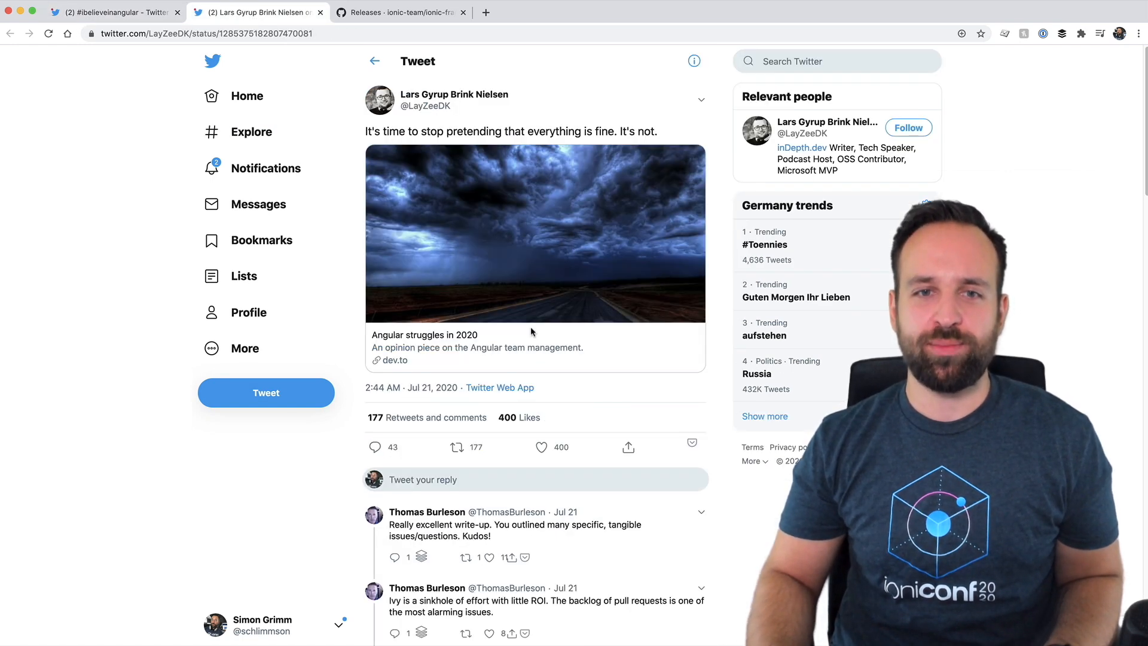
pyautogui.moveTo(476, 314)
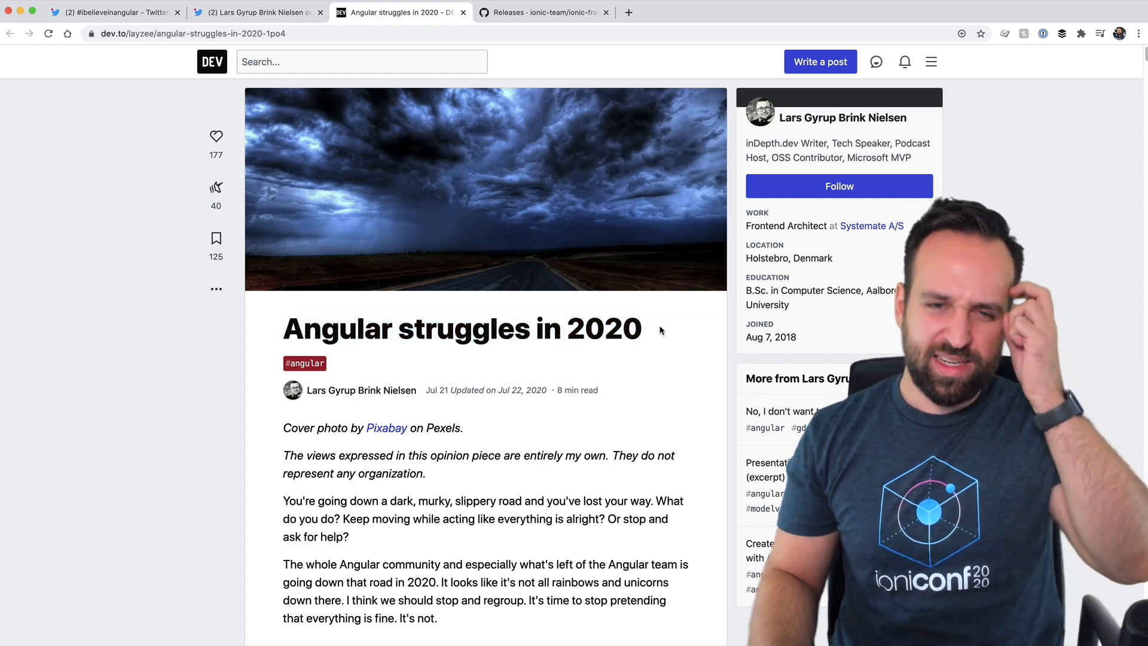
pyautogui.moveTo(515, 487)
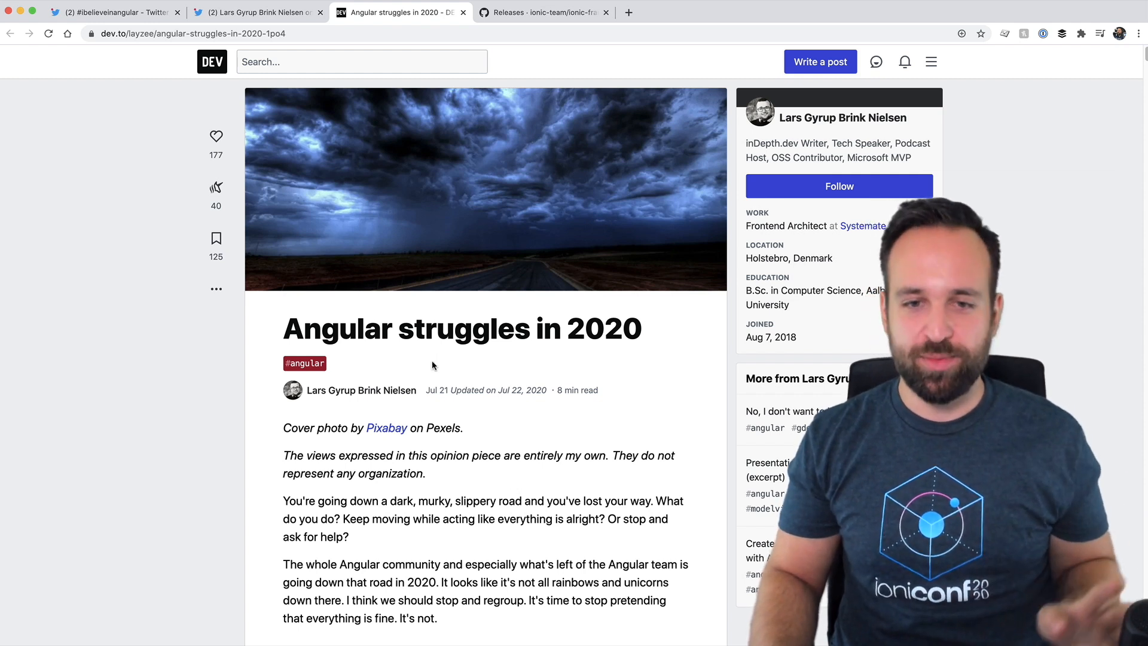
pyautogui.scroll(-3)
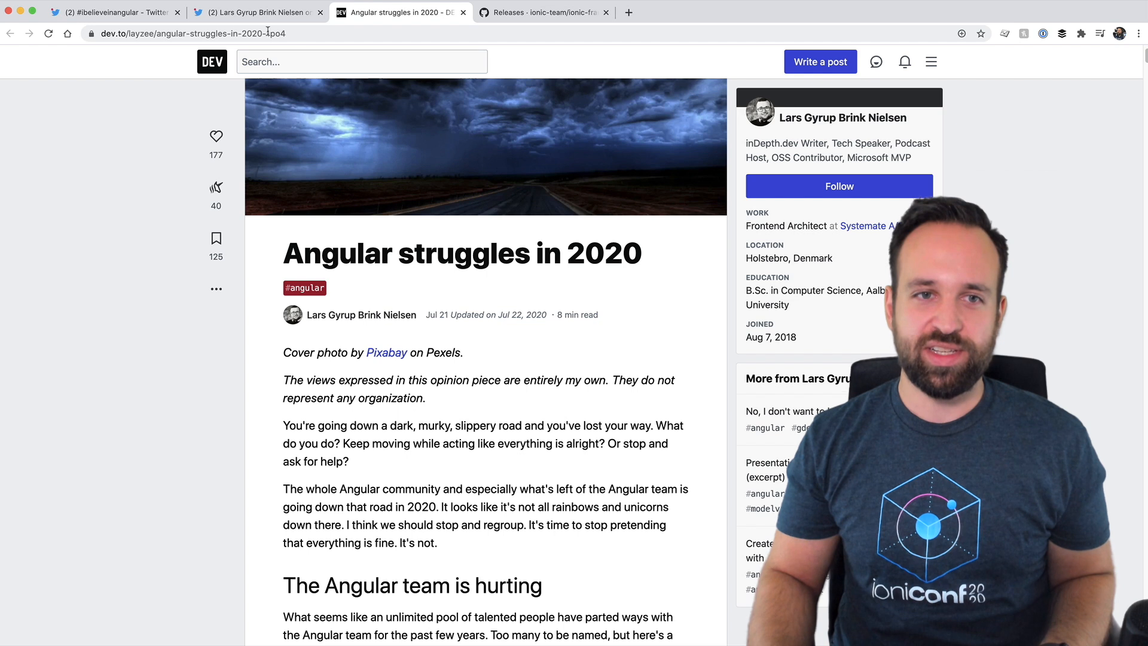
pyautogui.scroll(-3)
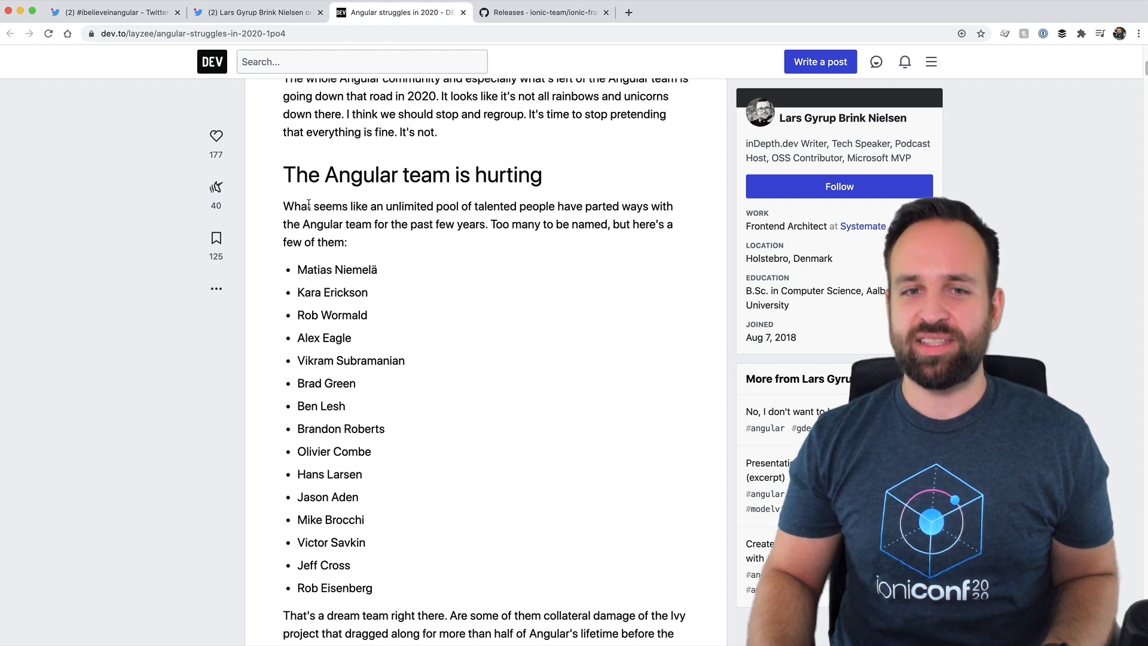
pyautogui.moveTo(546, 186)
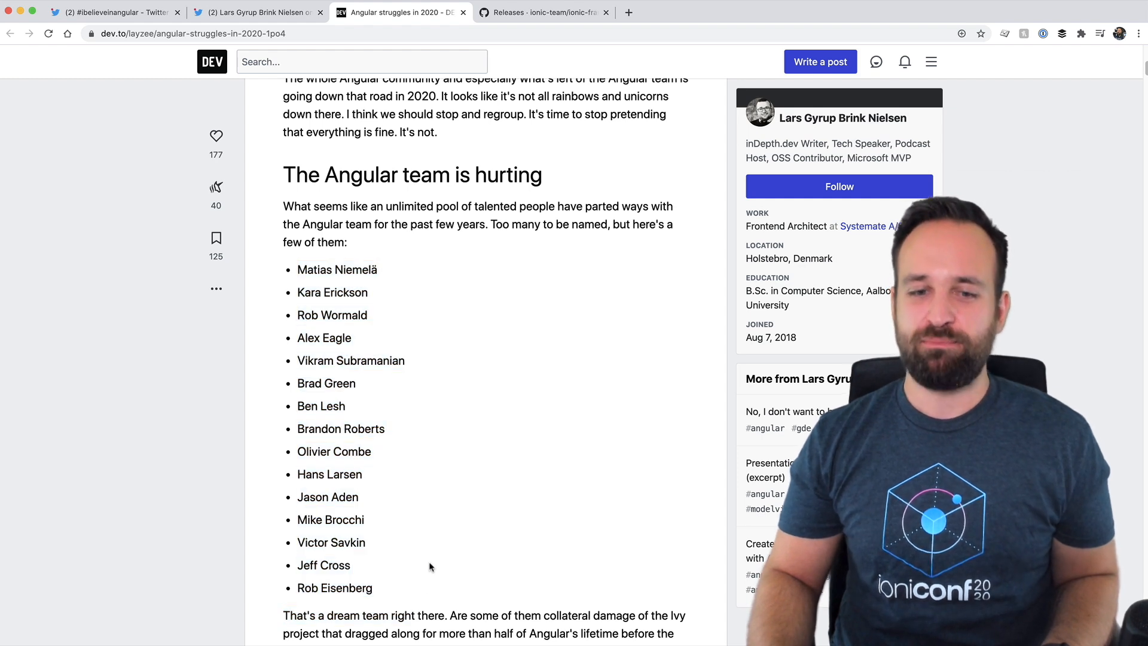
pyautogui.scroll(-3)
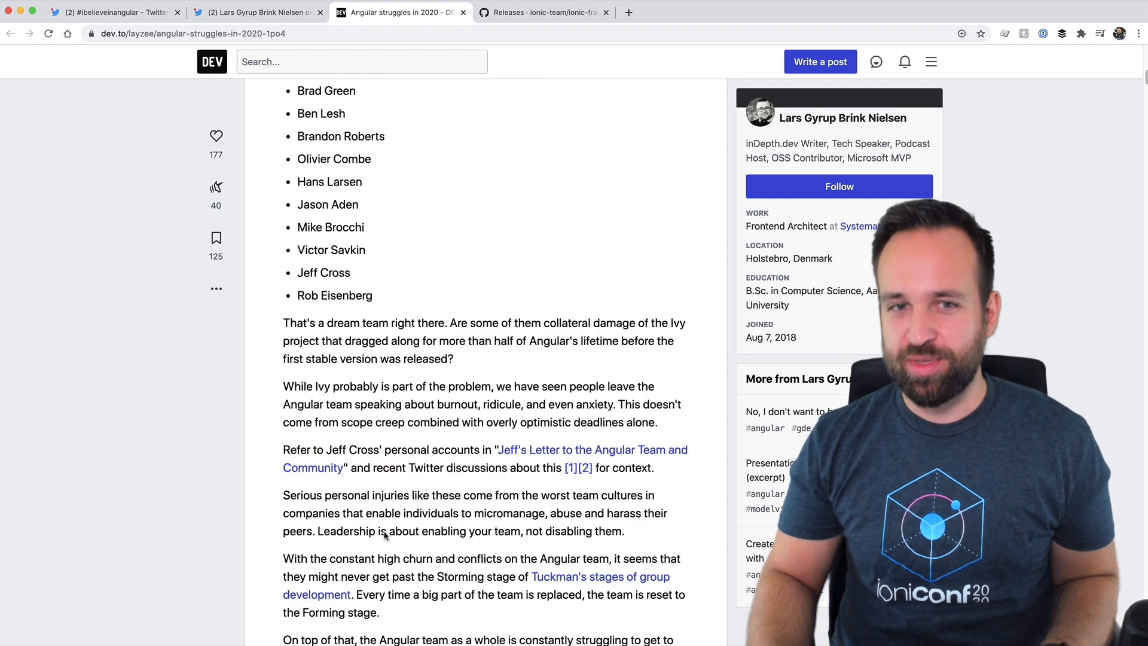
pyautogui.scroll(-3)
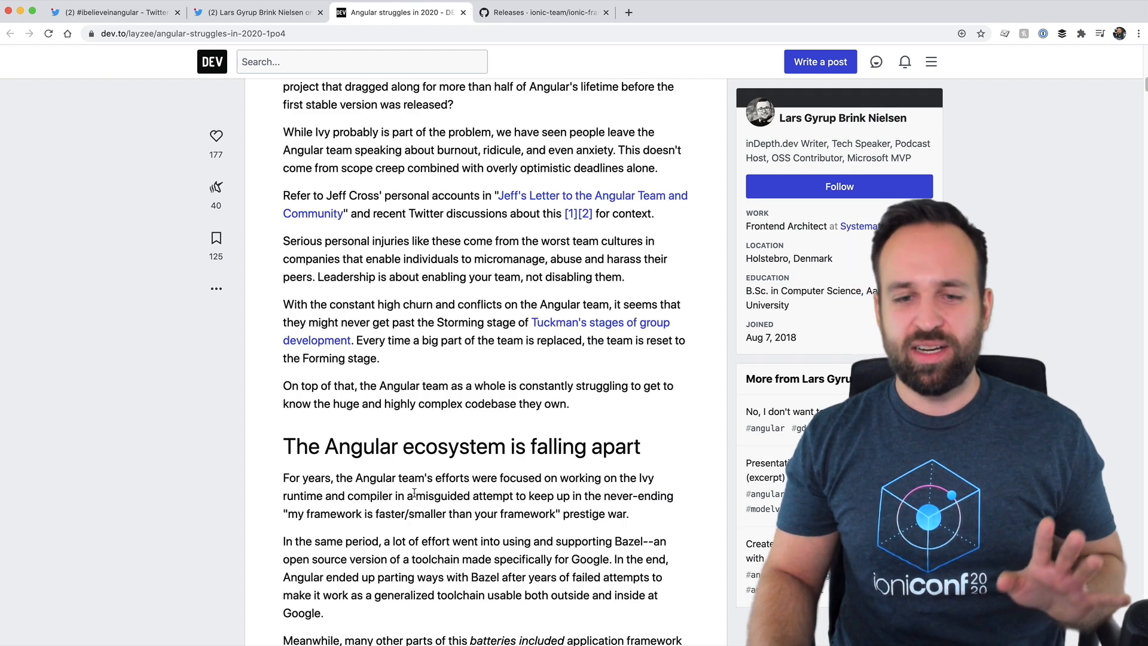
pyautogui.scroll(-3)
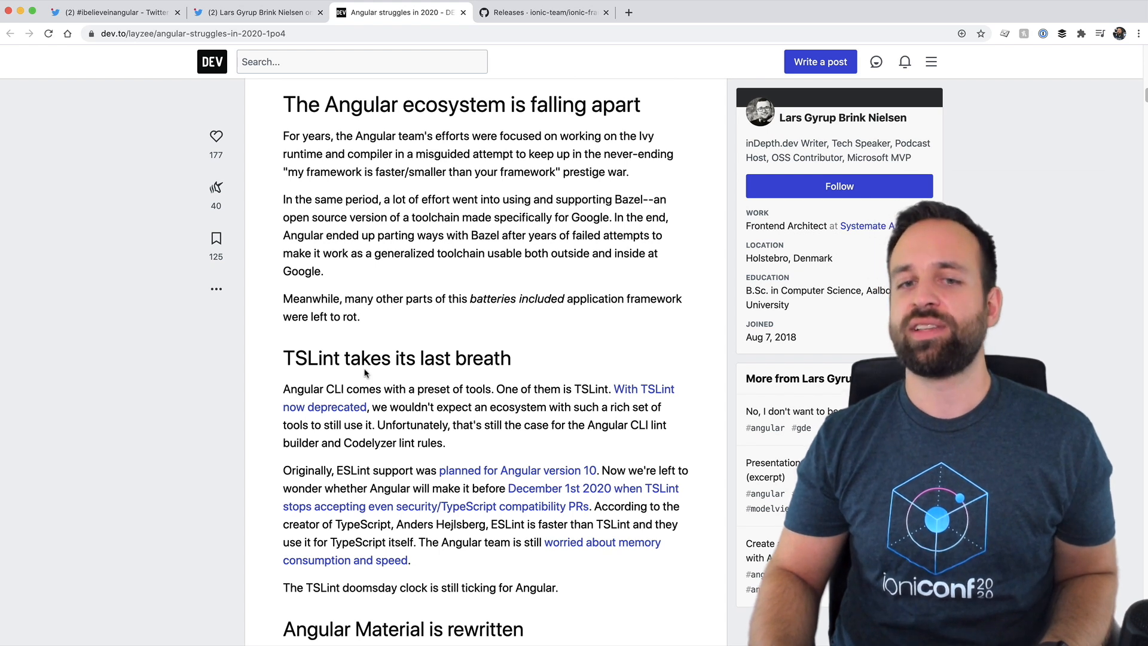
# - Read on down to the article's No public roadmap conclusion
pyautogui.scroll(-3)
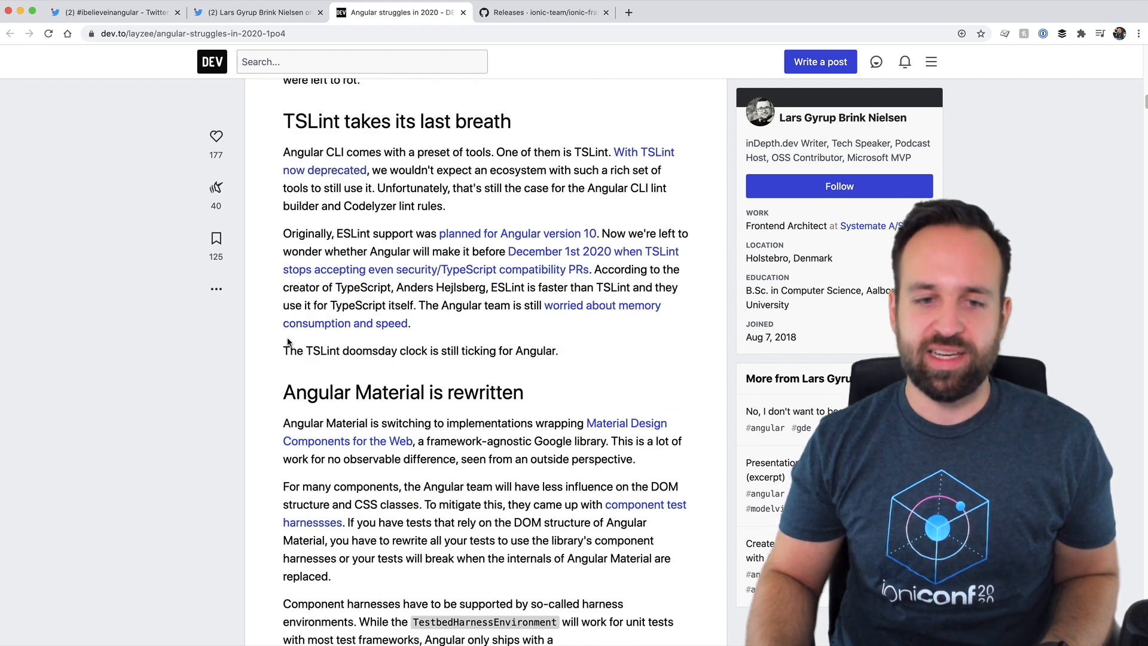
pyautogui.scroll(-3)
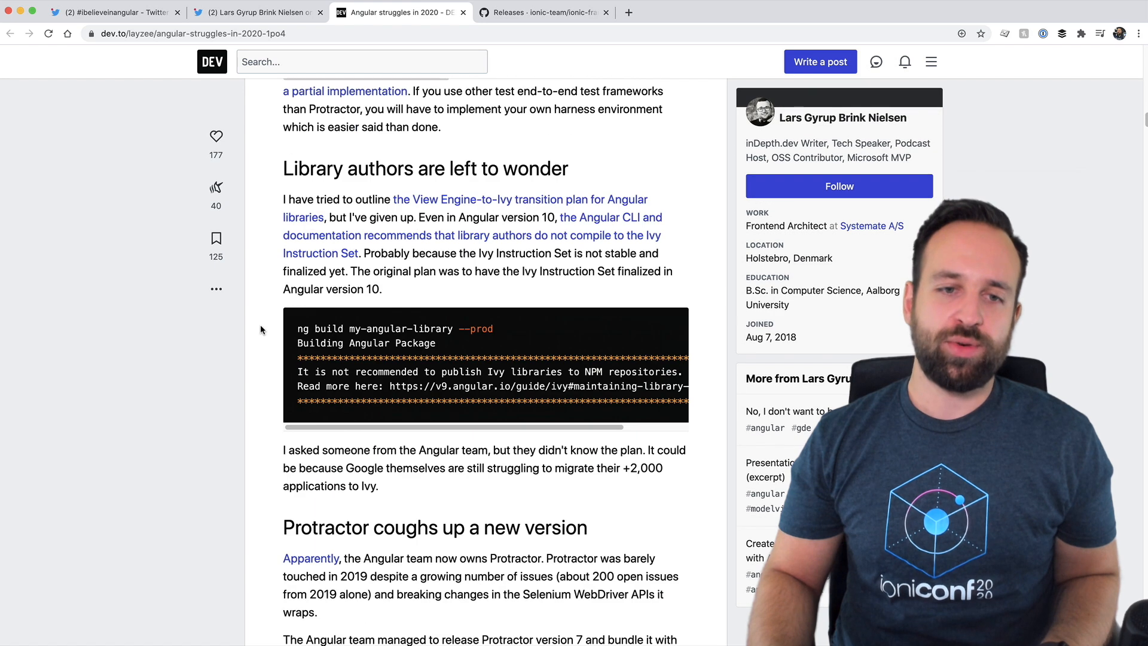
pyautogui.scroll(-3)
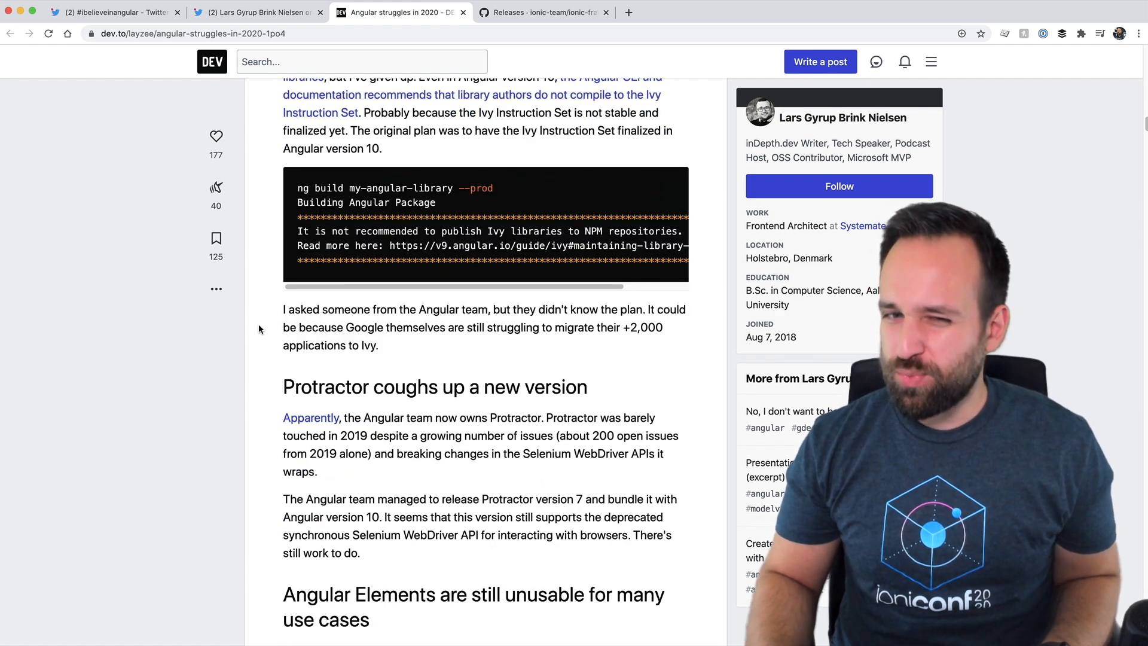
pyautogui.scroll(-3)
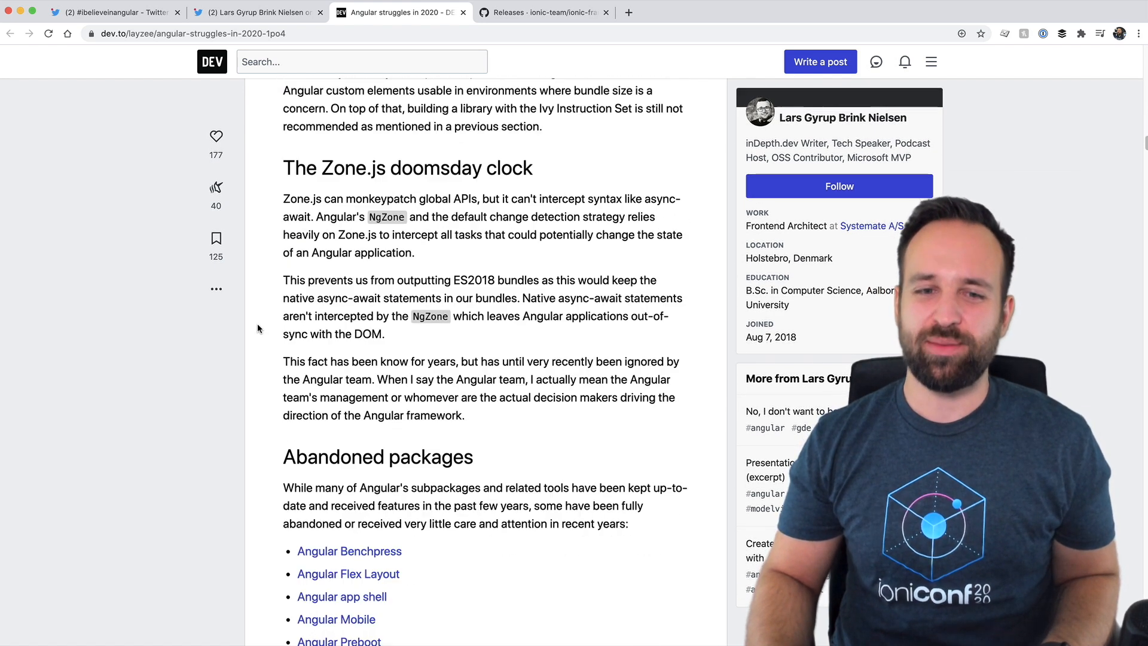
pyautogui.scroll(-3)
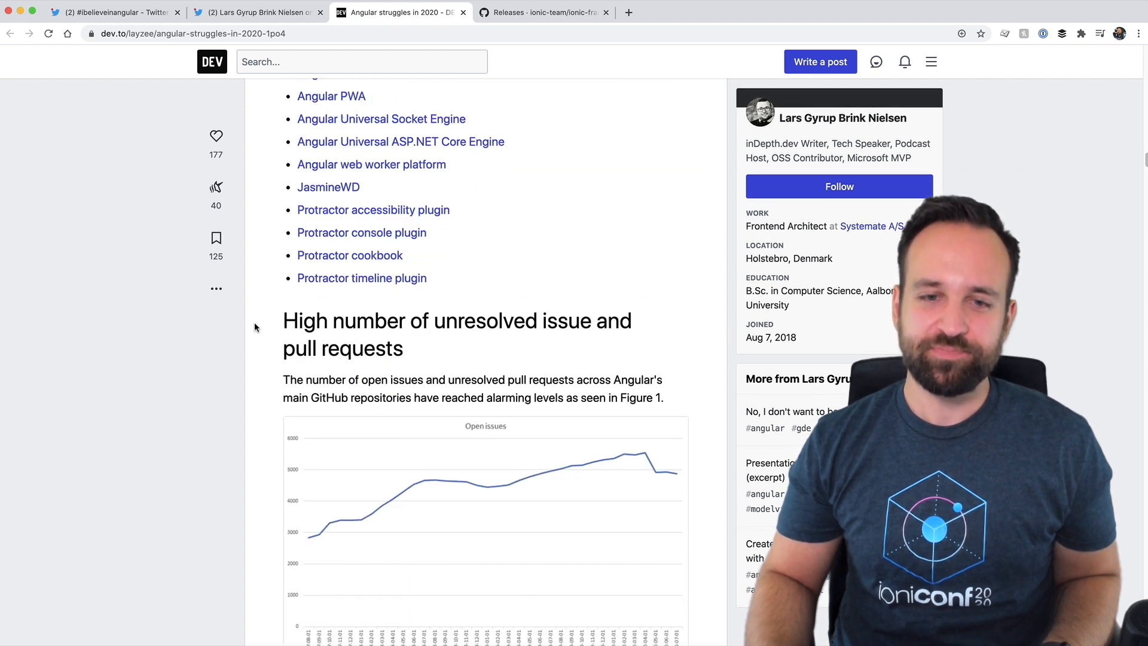
pyautogui.scroll(-3)
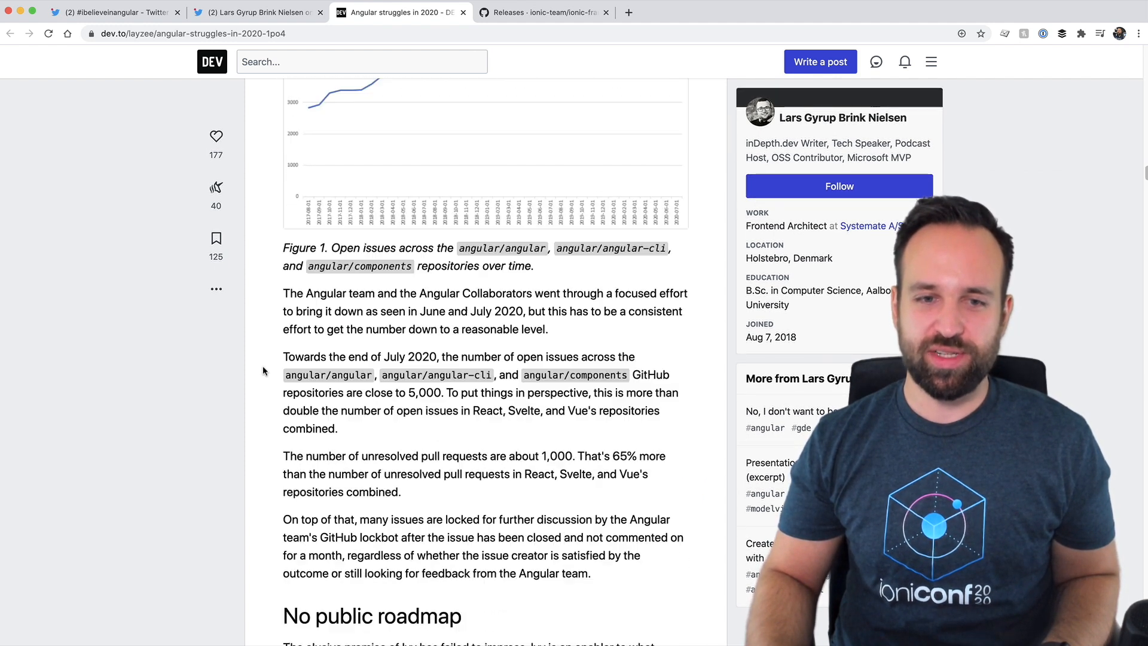
pyautogui.scroll(-3)
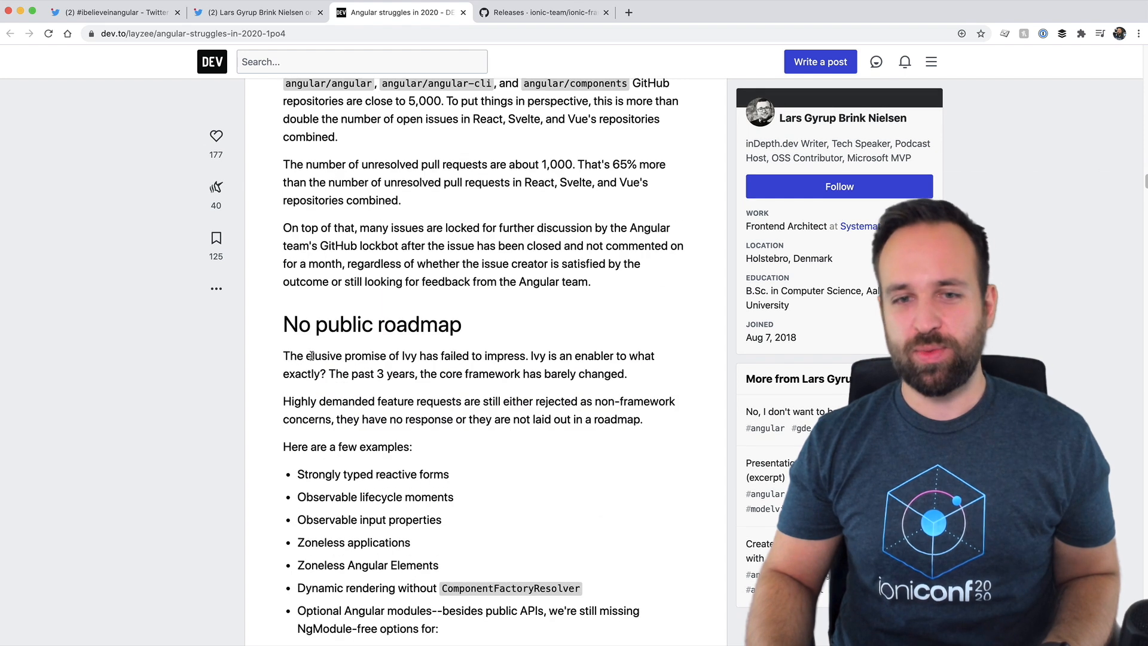
pyautogui.scroll(-3)
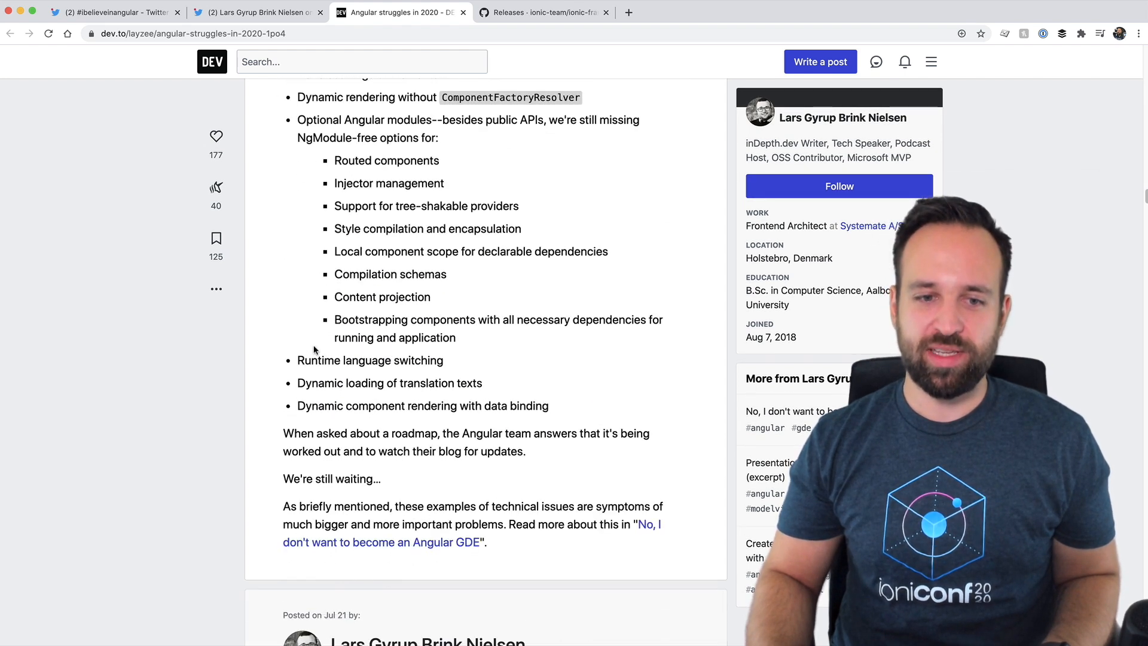
# - Close the other user's tweet page and the Angular struggles in 2020 article
pyautogui.click(253, 12)
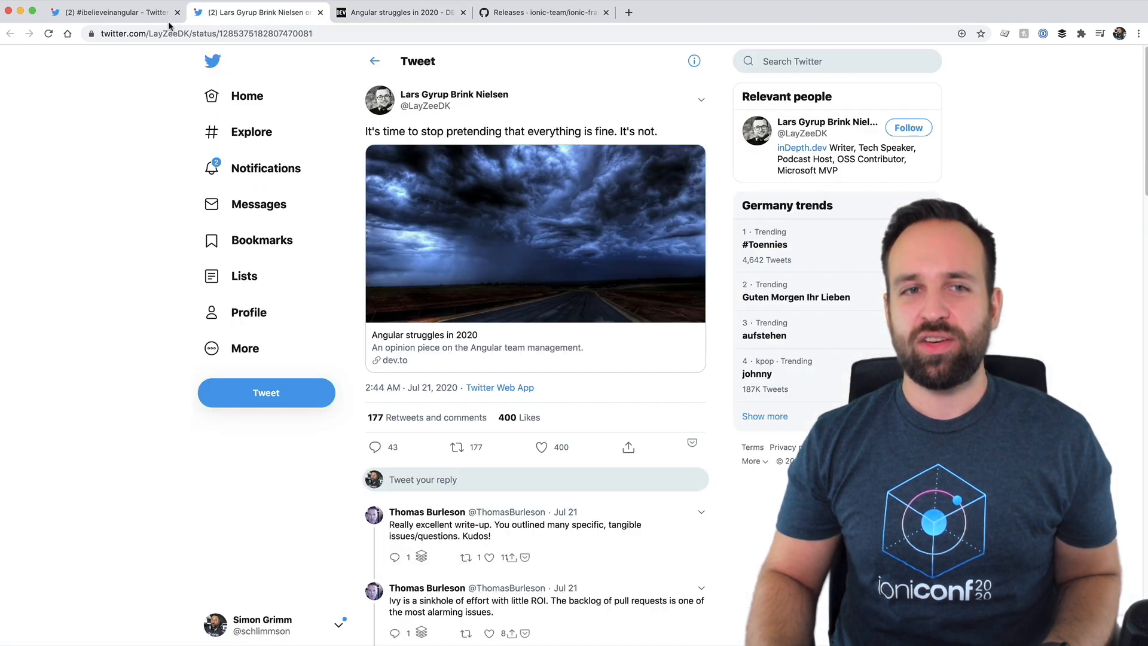
pyautogui.click(110, 13)
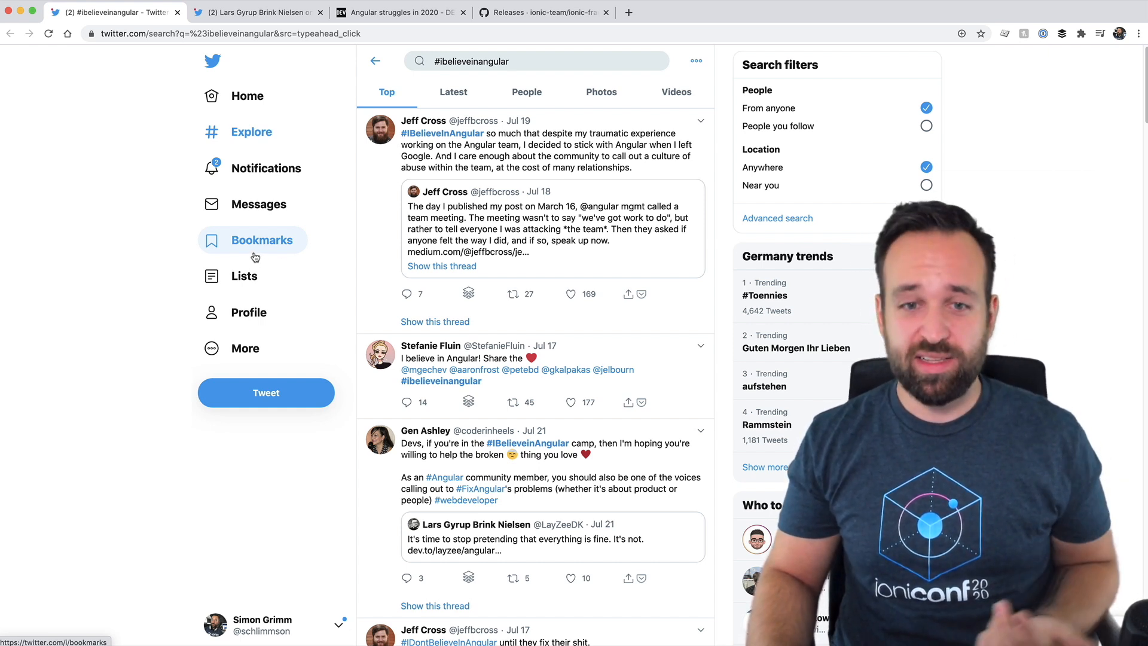
pyautogui.moveTo(366, 270)
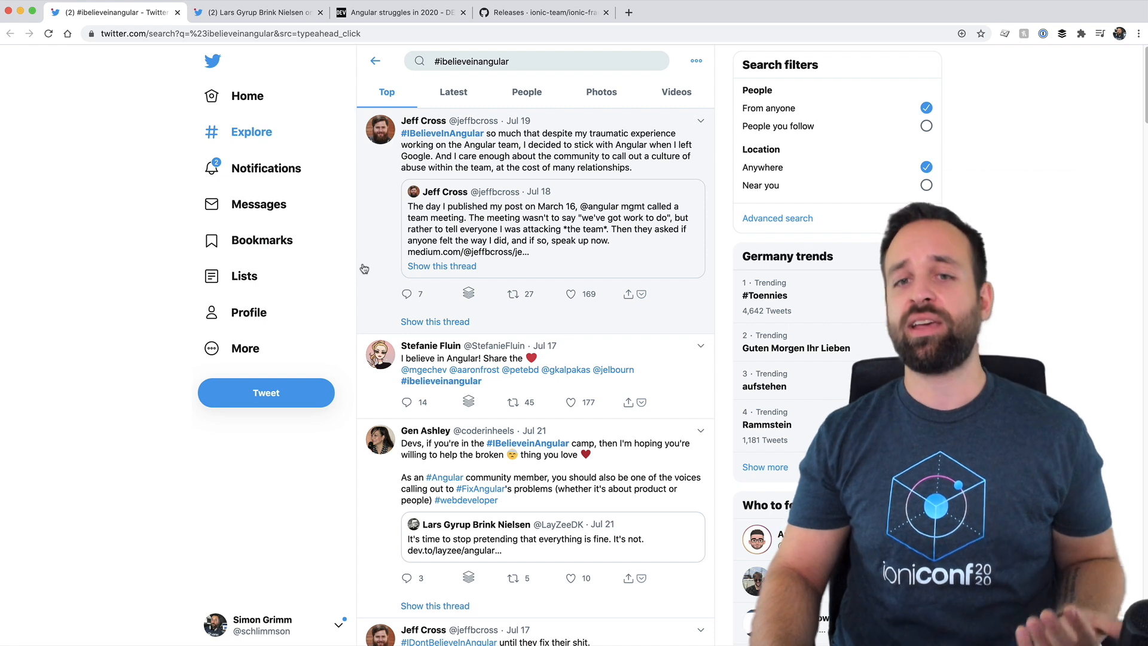
pyautogui.moveTo(574, 244)
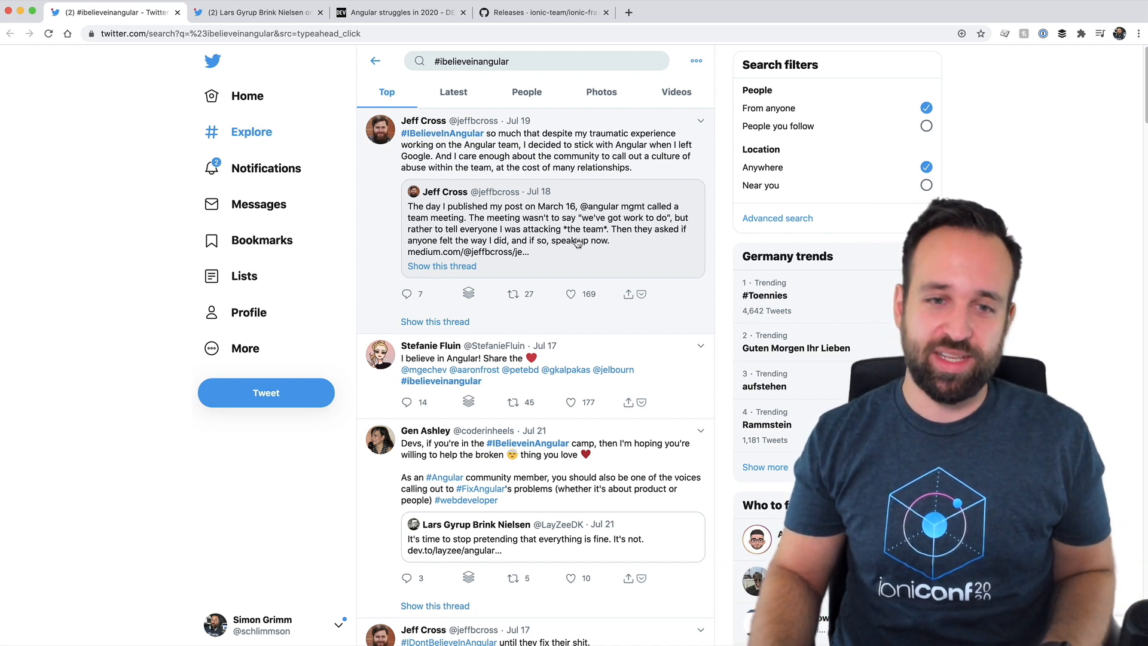
pyautogui.moveTo(244, 275)
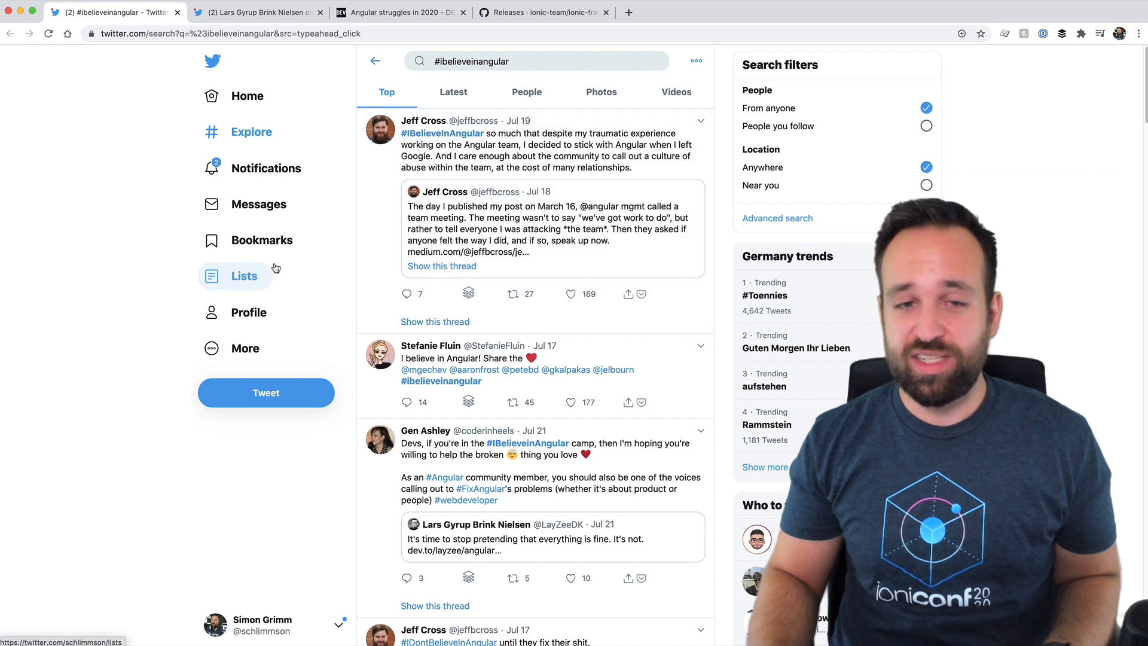
pyautogui.moveTo(38, 252)
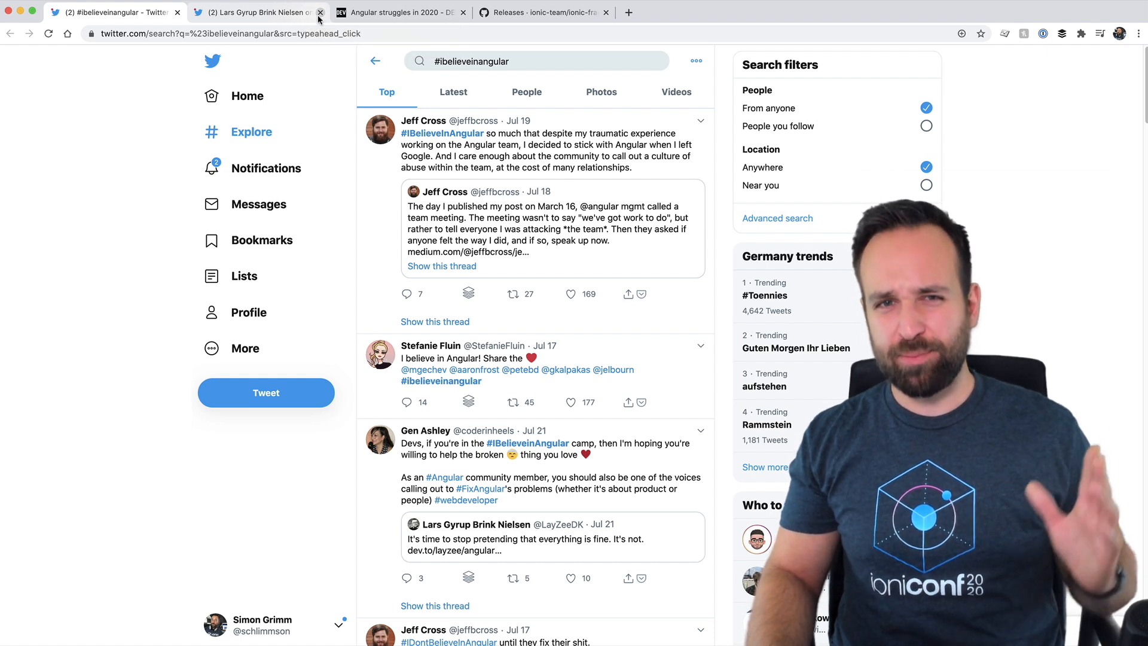
pyautogui.click(320, 12)
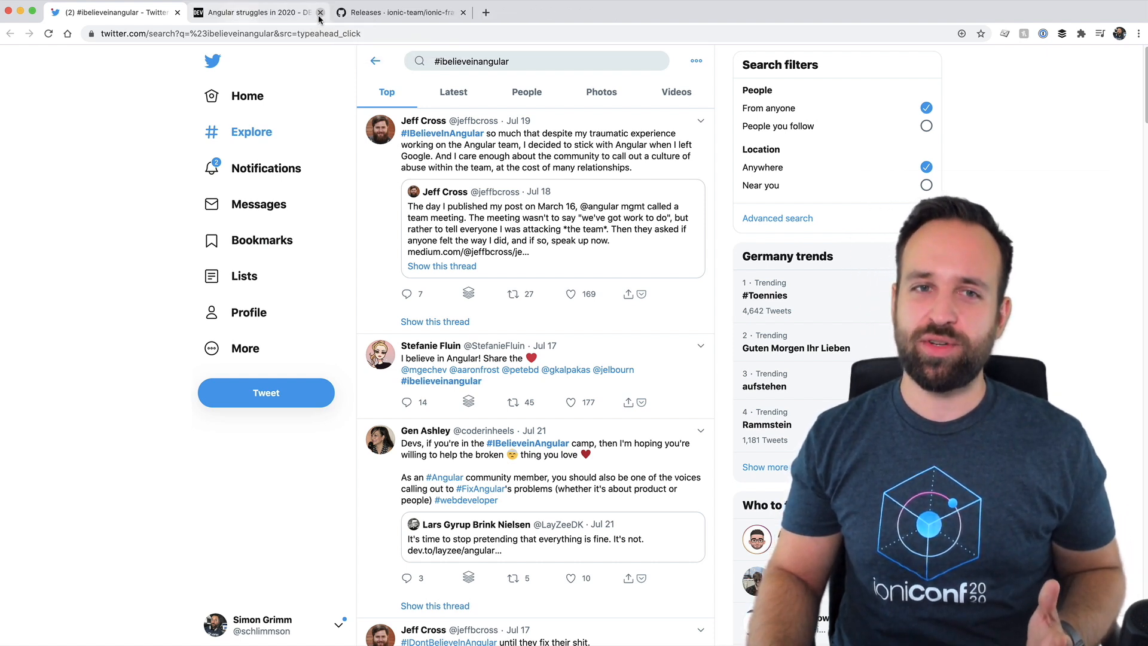
pyautogui.click(320, 13)
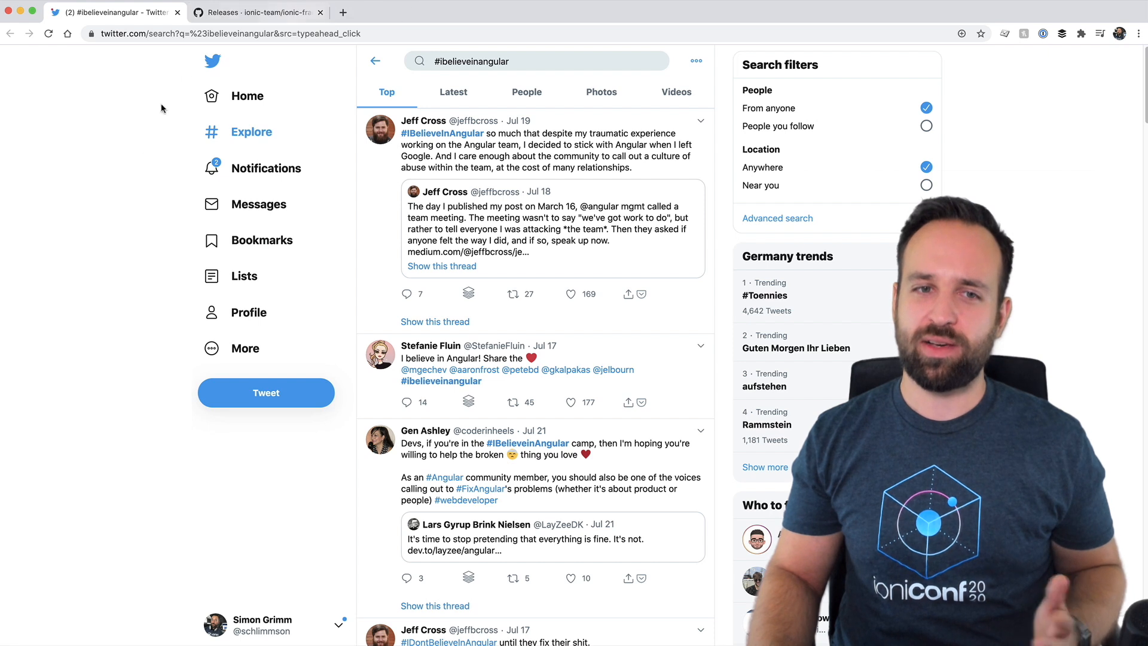
pyautogui.moveTo(113, 174)
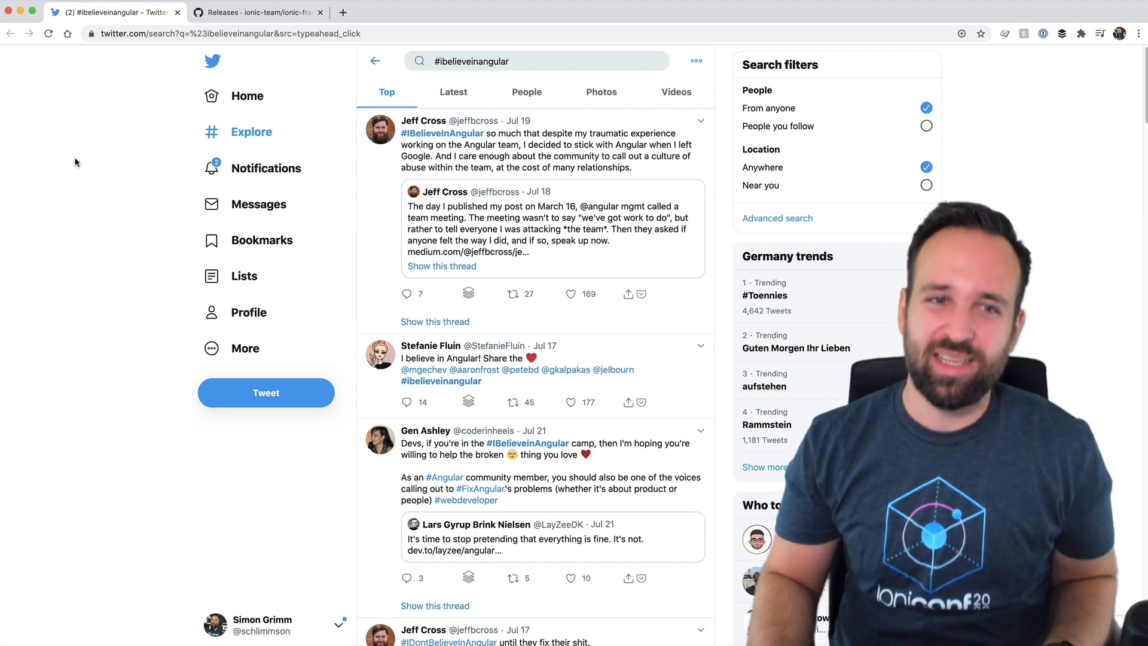
pyautogui.moveTo(84, 175)
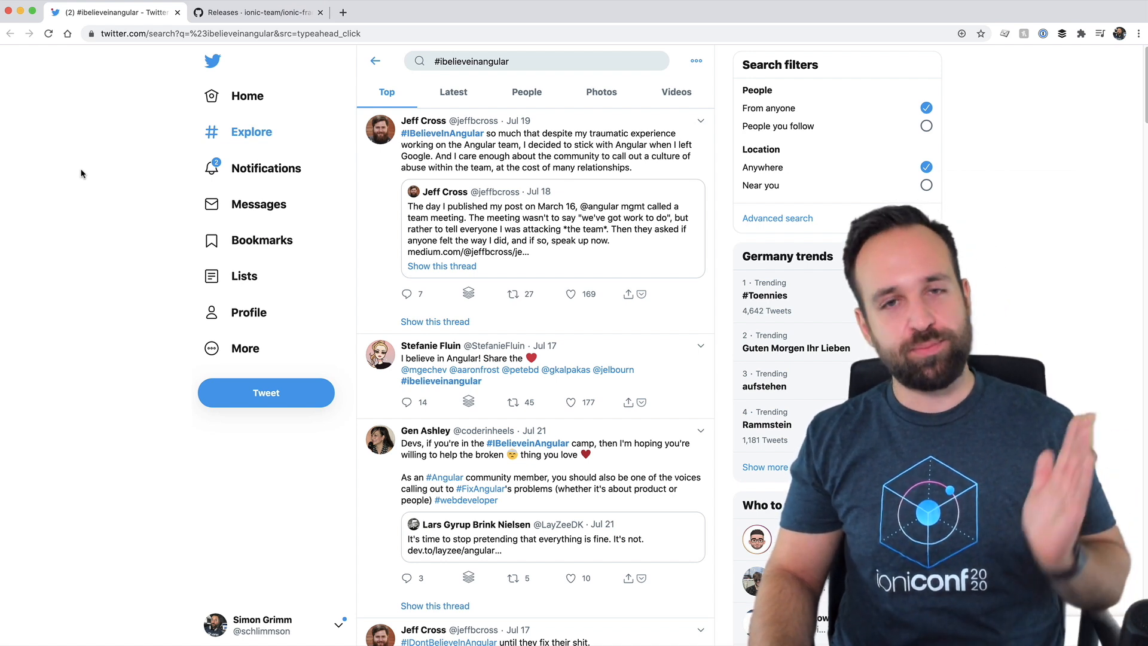
pyautogui.moveTo(457, 66)
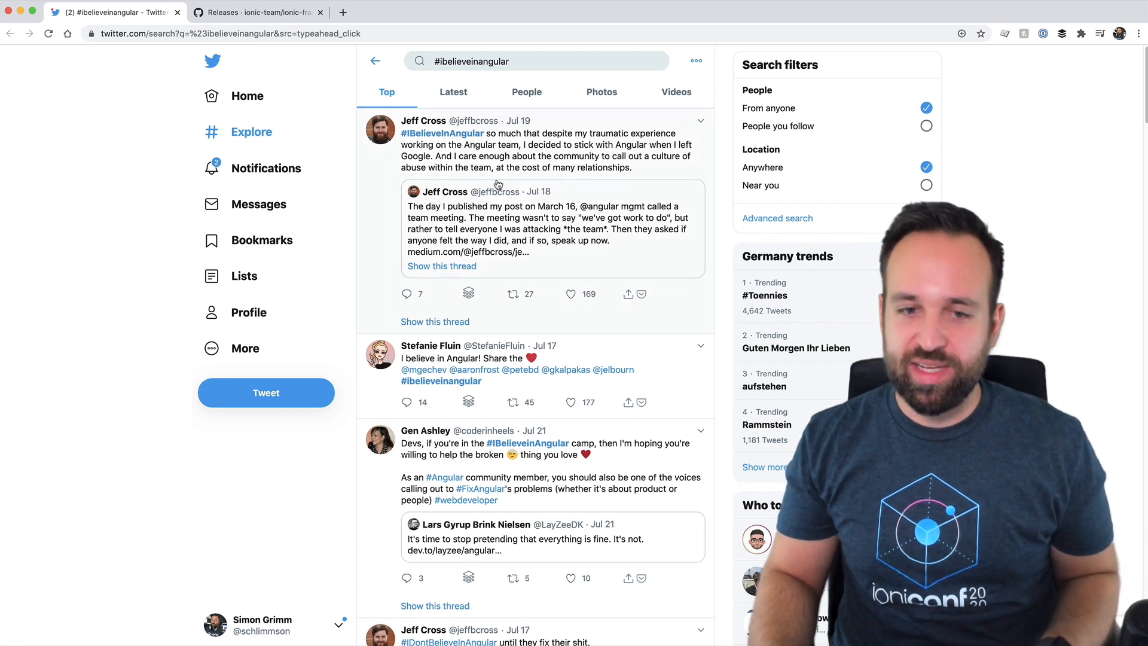
# - Scroll the #ibelieveinangular search results and return to the top
pyautogui.scroll(-3)
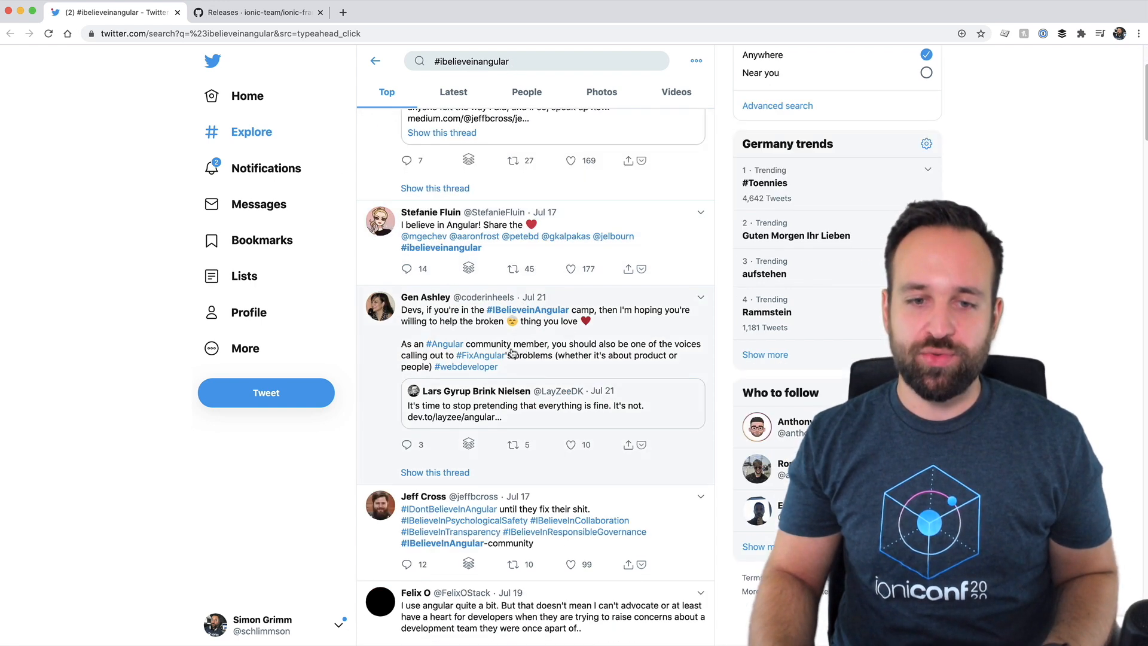
pyautogui.scroll(-3)
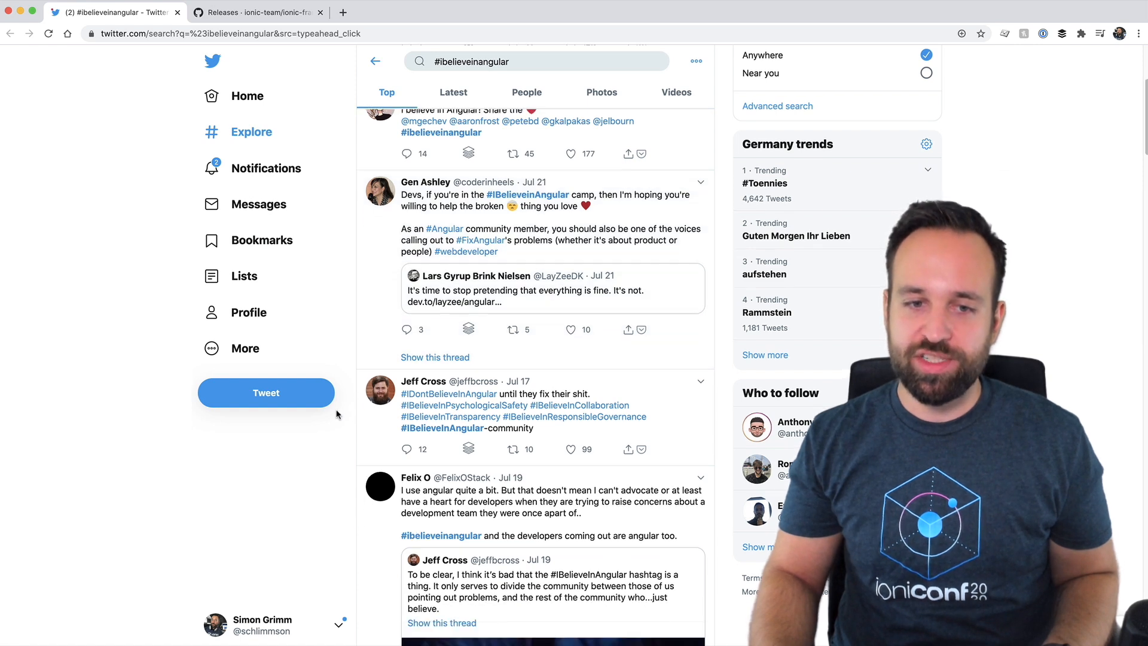
pyautogui.scroll(3)
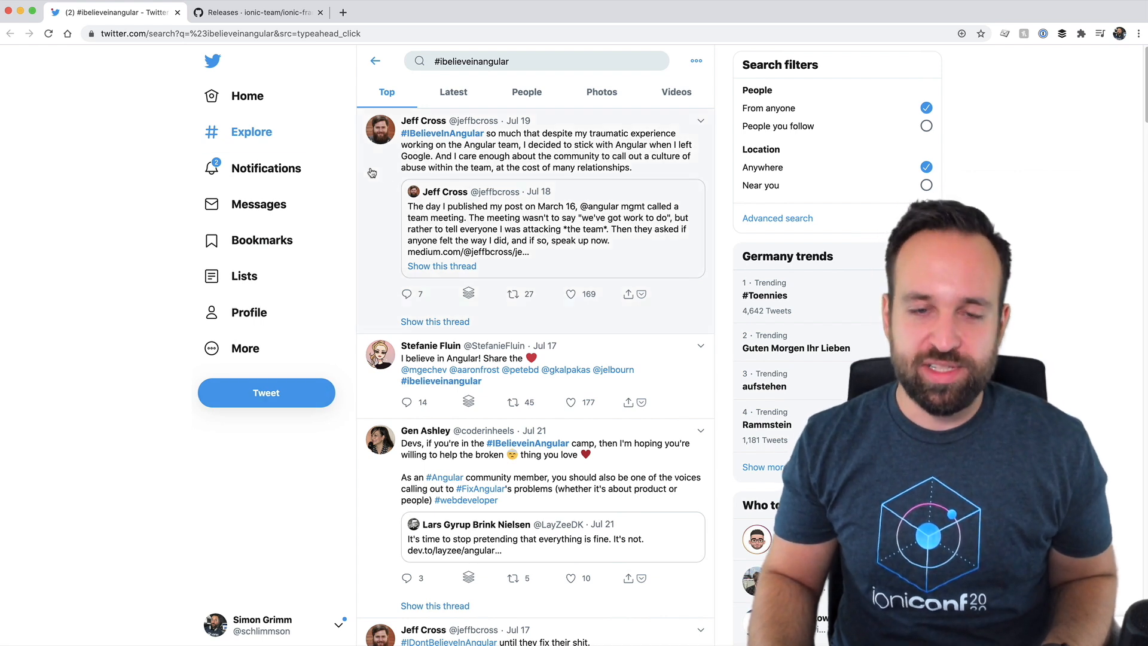
# - Switch to the ionic-framework releases page and scroll through the 5.3.x release notes
pyautogui.click(257, 12)
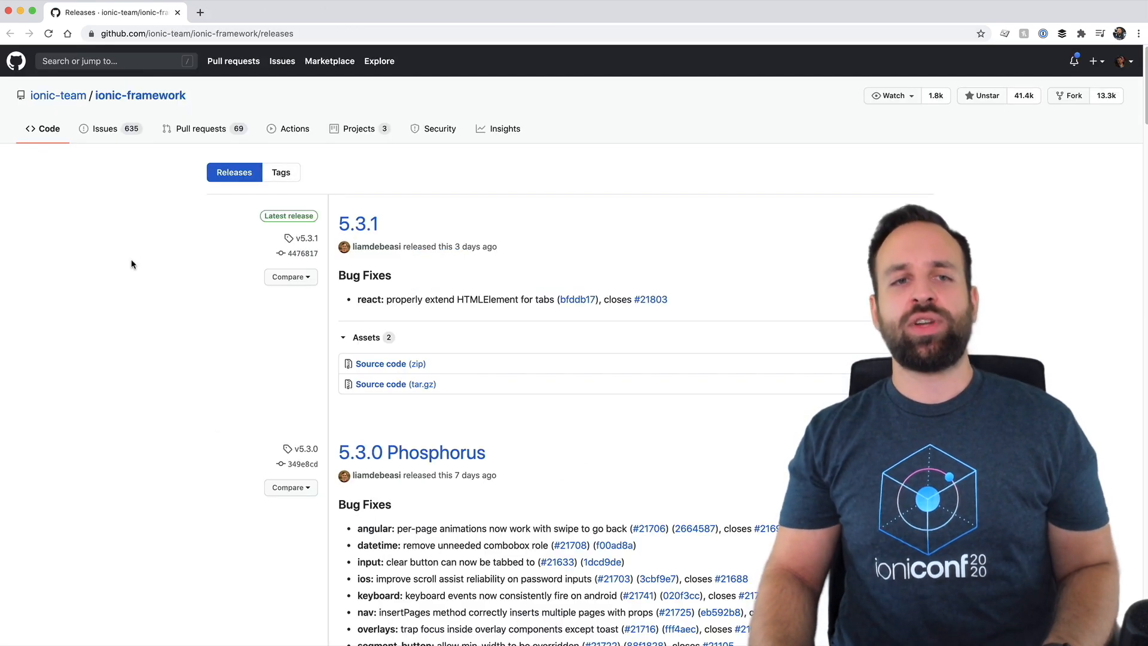
pyautogui.moveTo(172, 313)
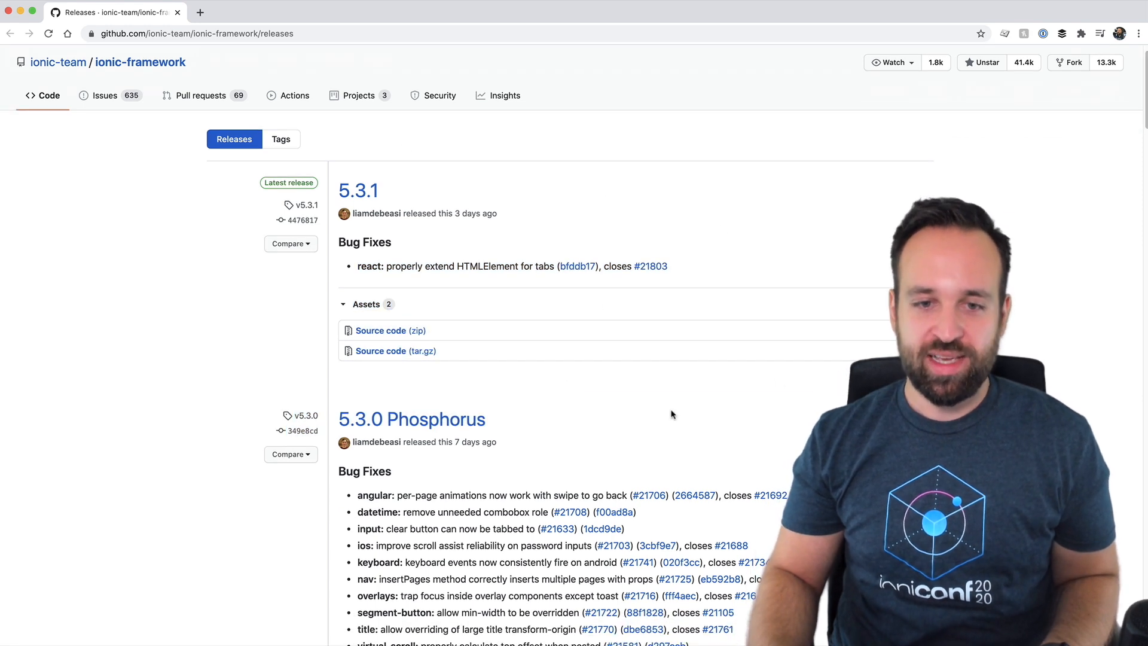
pyautogui.scroll(-3)
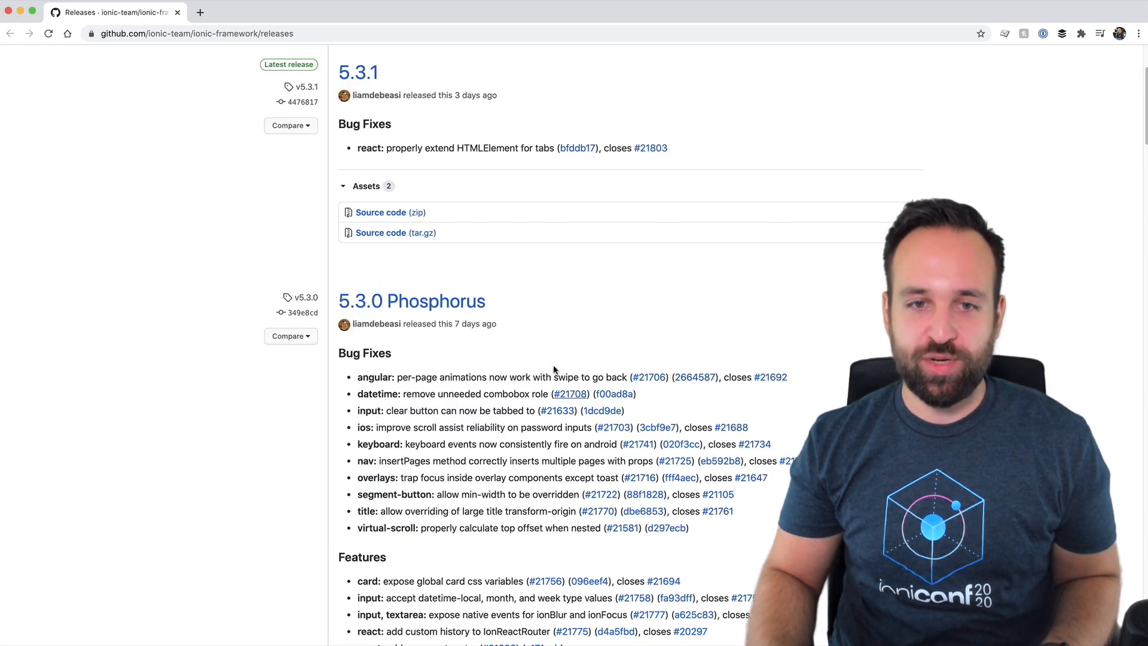
pyautogui.scroll(-3)
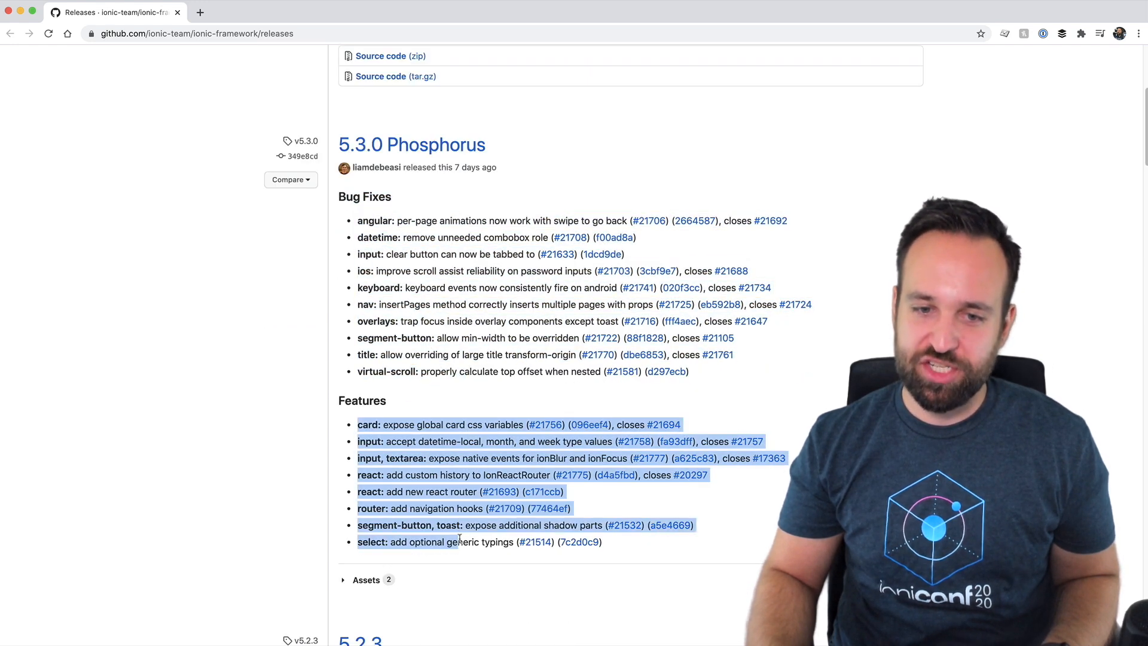
pyautogui.scroll(-3)
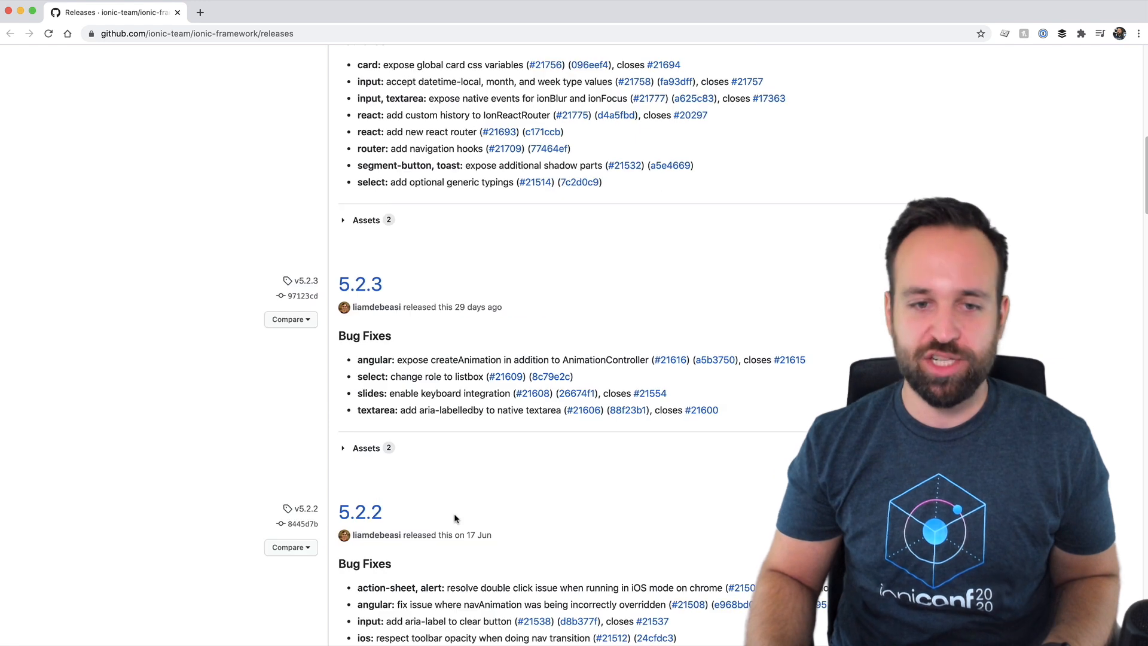
pyautogui.scroll(-3)
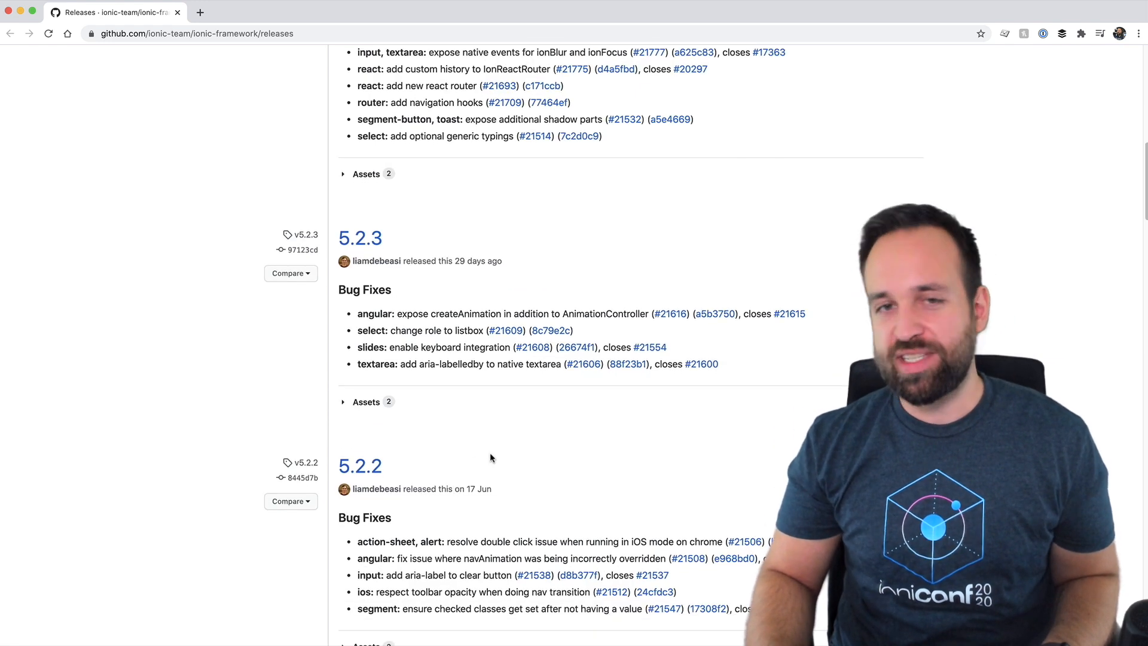
pyautogui.scroll(3)
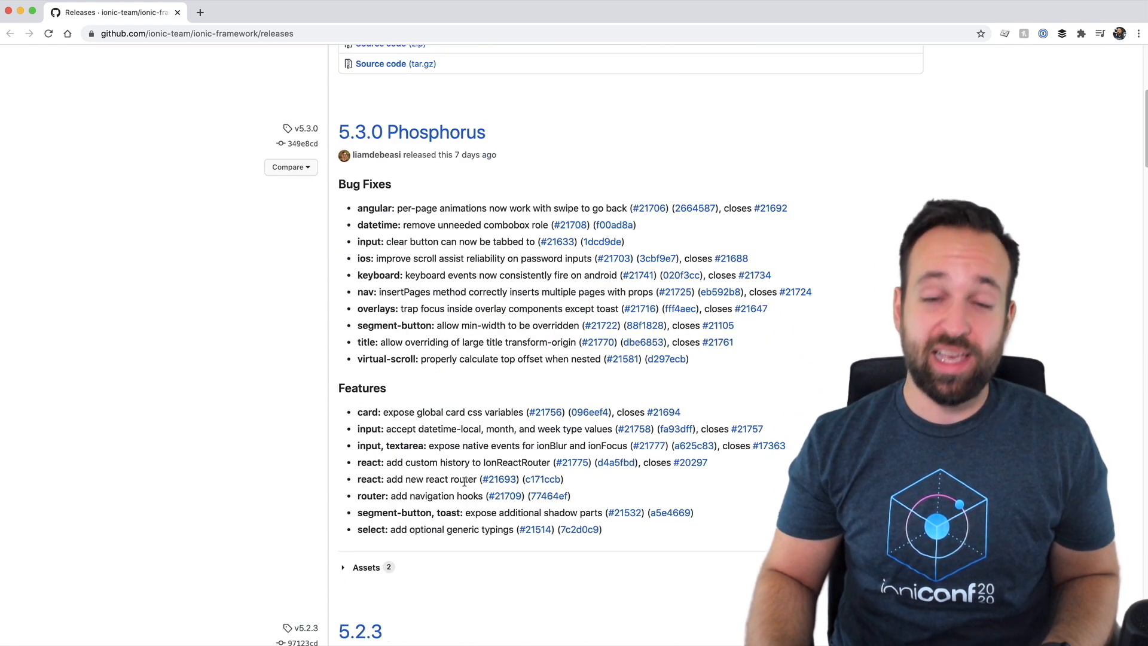
pyautogui.scroll(-3)
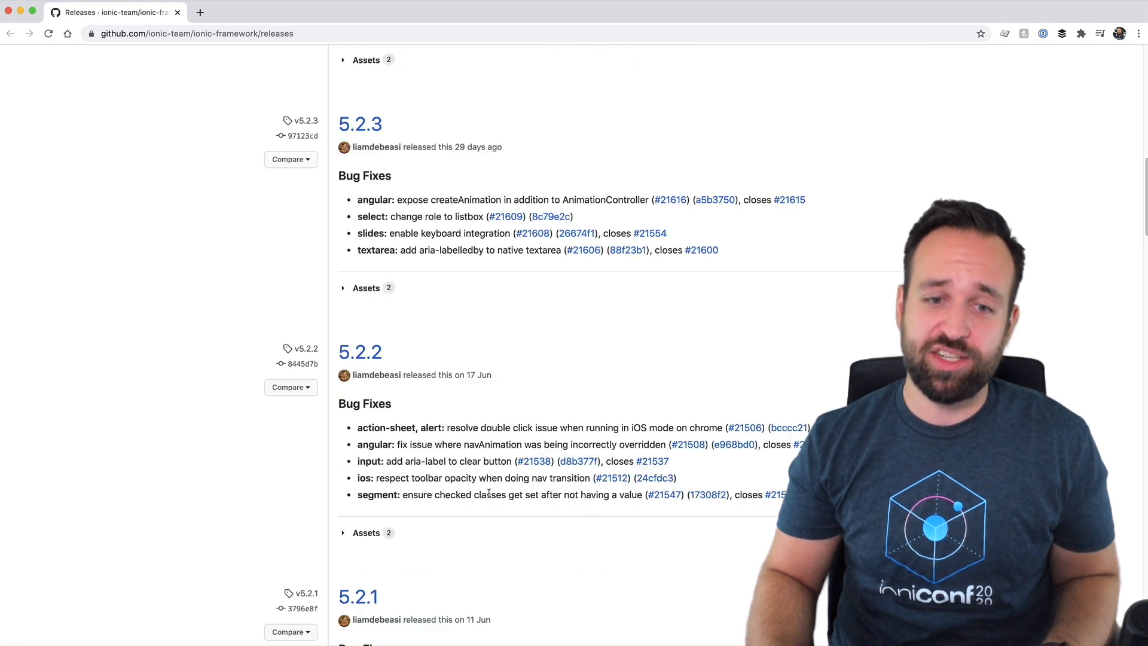
pyautogui.scroll(-3)
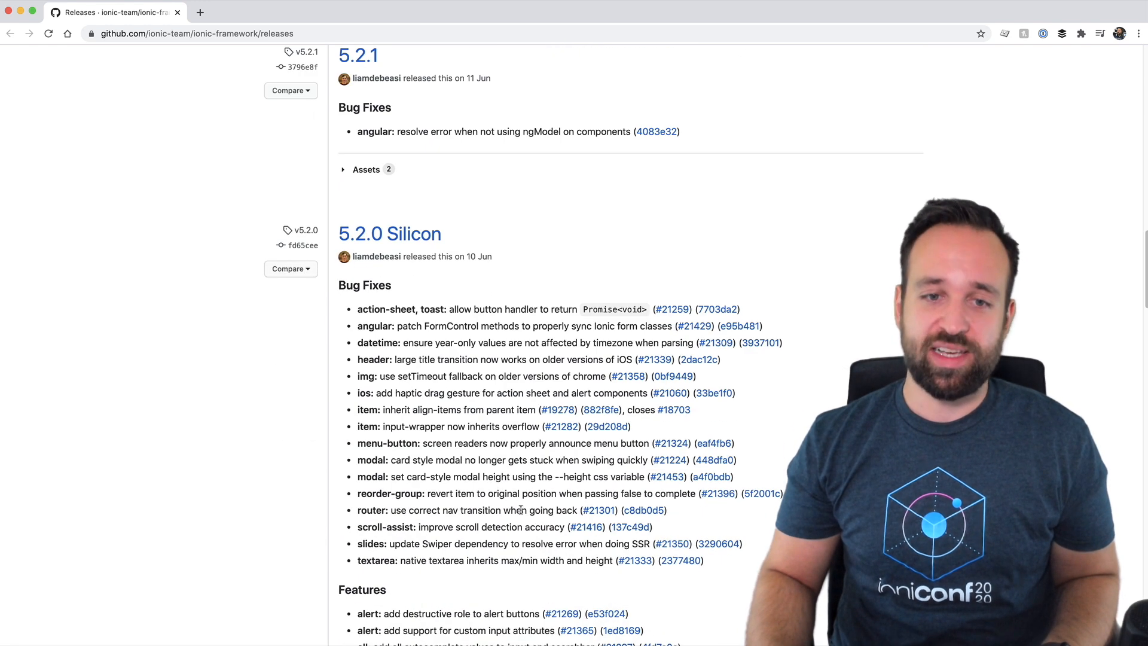
pyautogui.scroll(3)
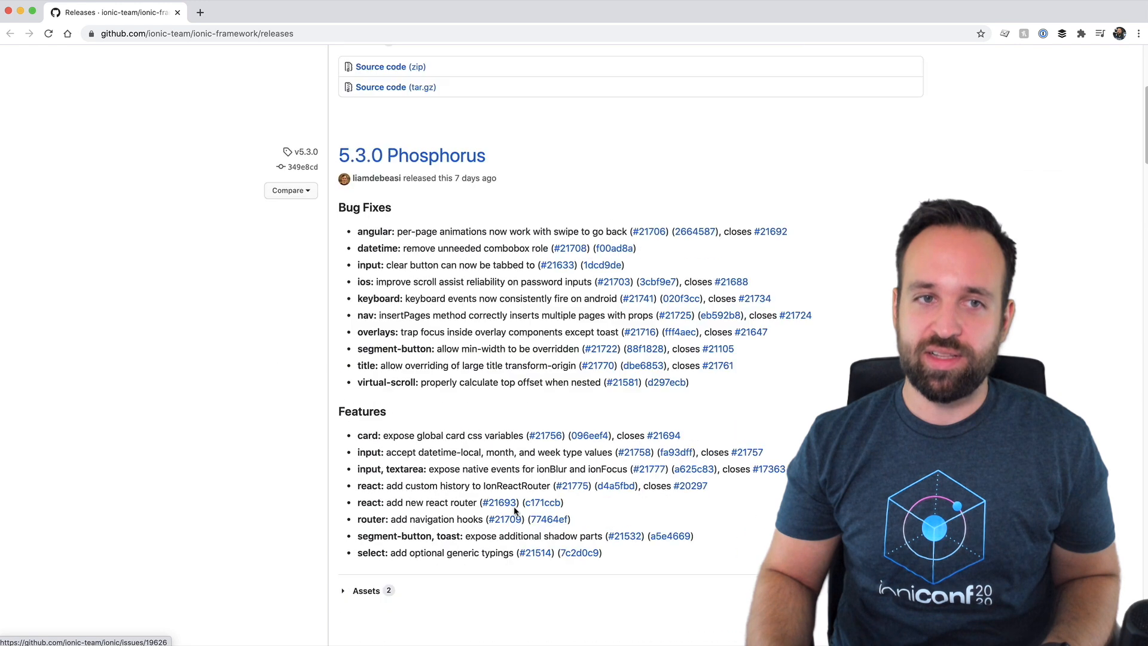
pyautogui.scroll(3)
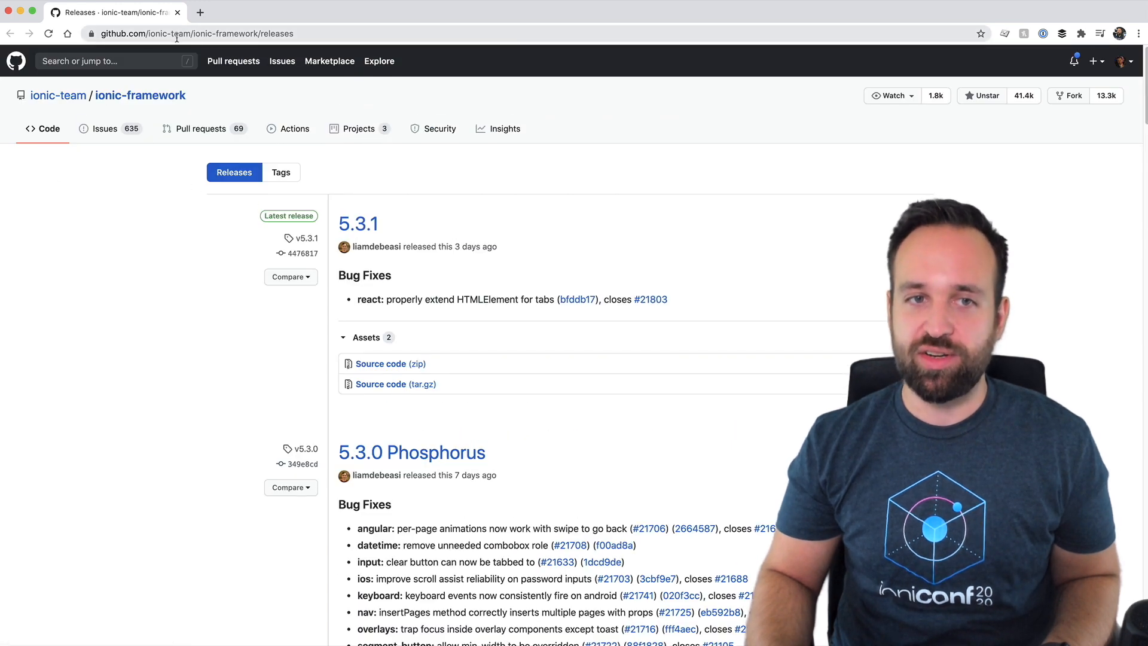
pyautogui.moveTo(427, 234)
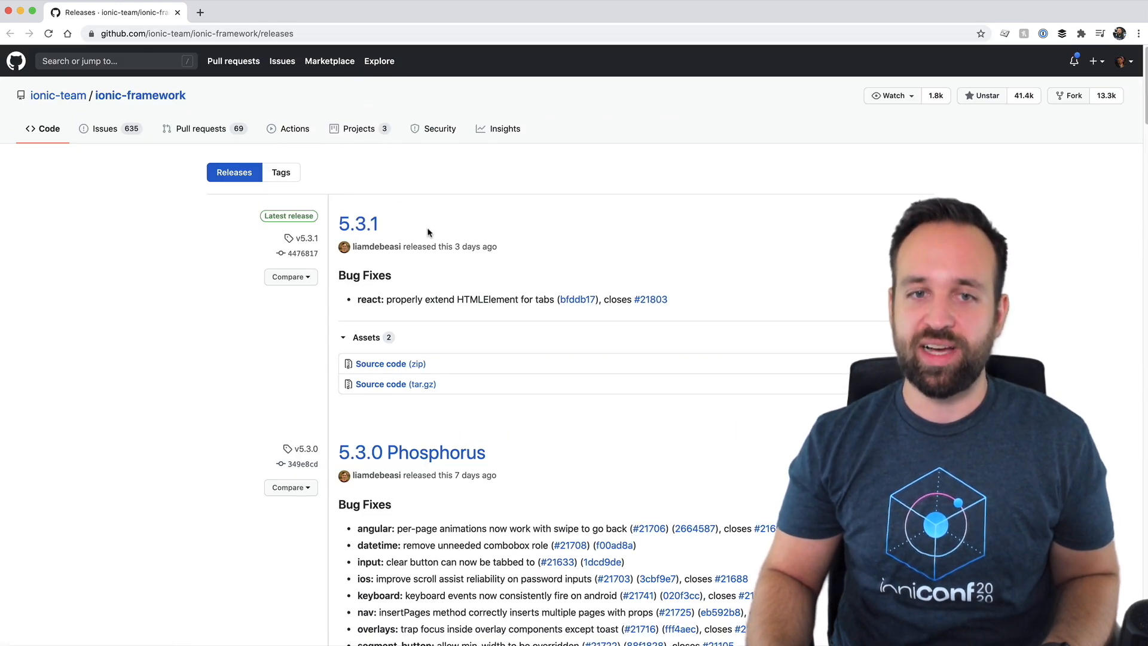
# - Scroll down through the 5.2.x releases to 5.2.0 Silicon and back up
pyautogui.scroll(-3)
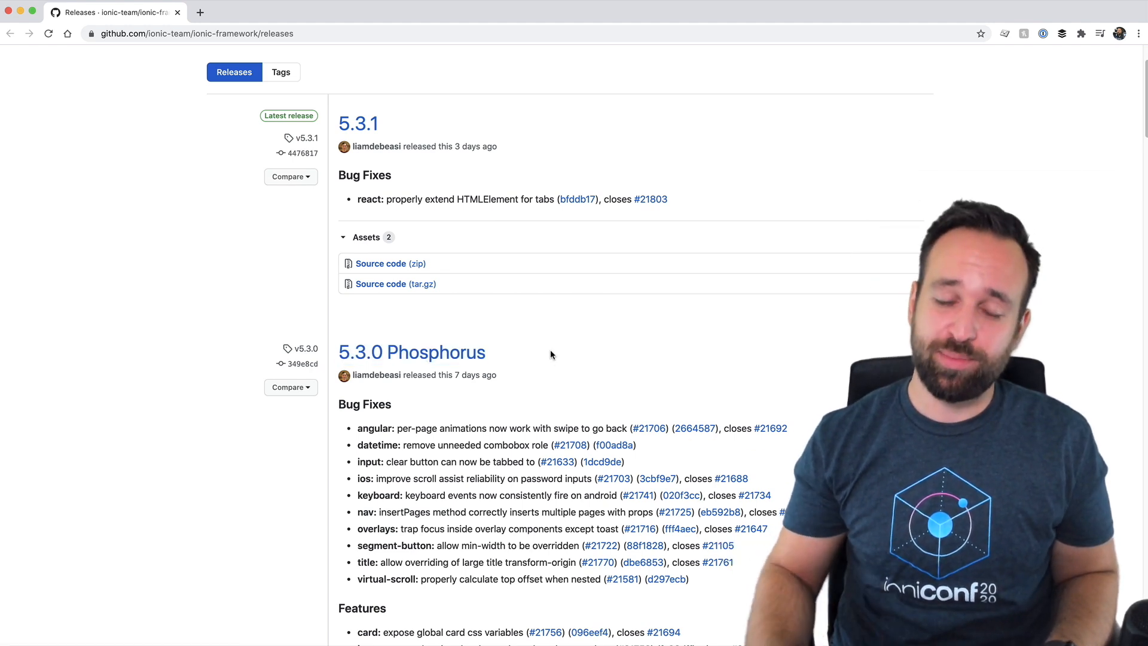
pyautogui.scroll(-3)
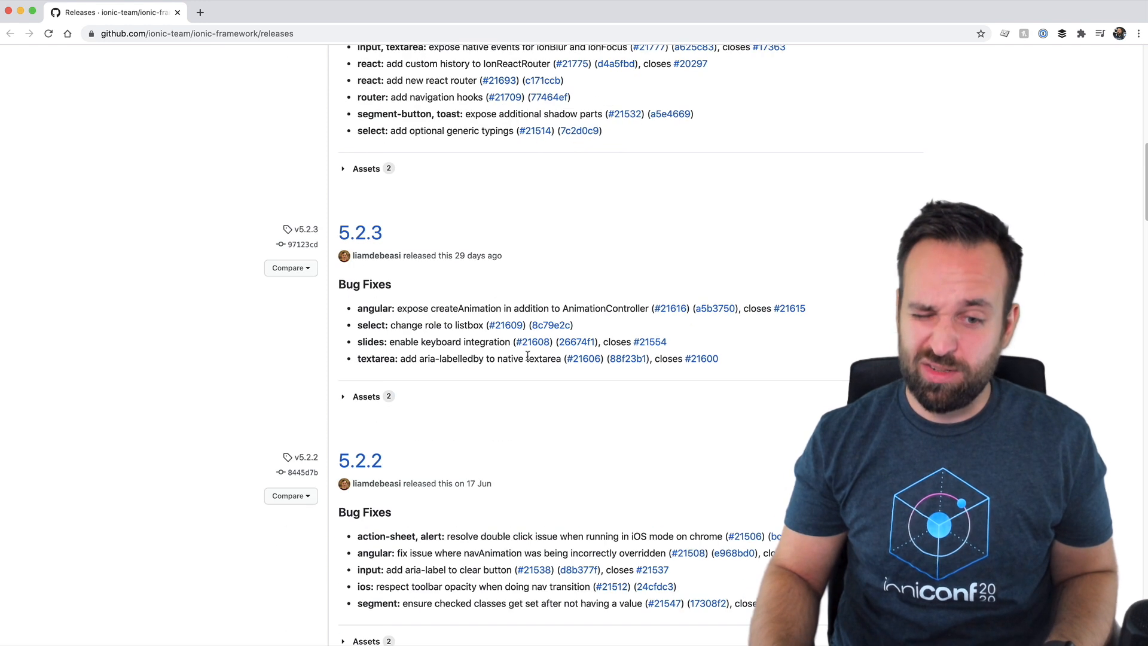
pyautogui.scroll(-3)
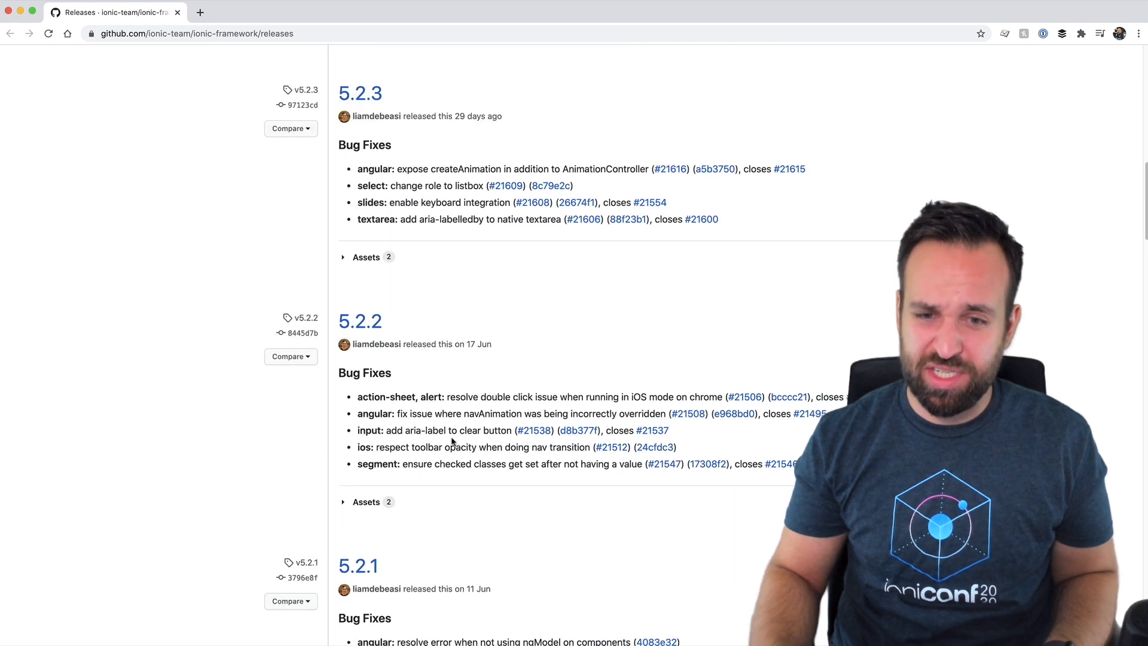
pyautogui.scroll(-3)
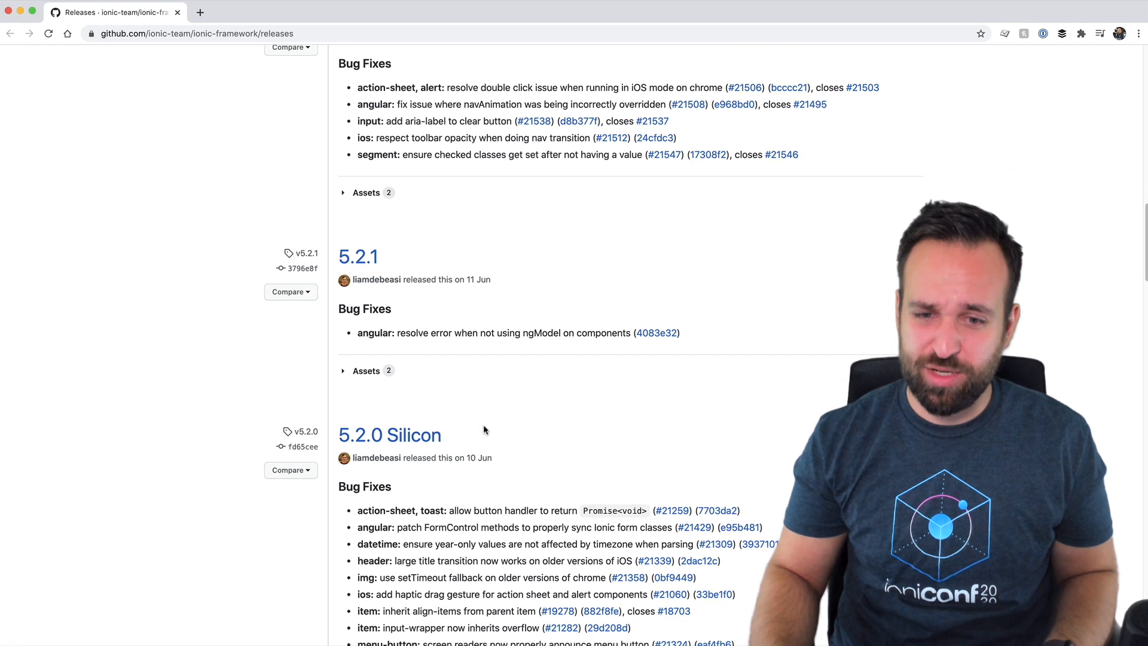
pyautogui.scroll(3)
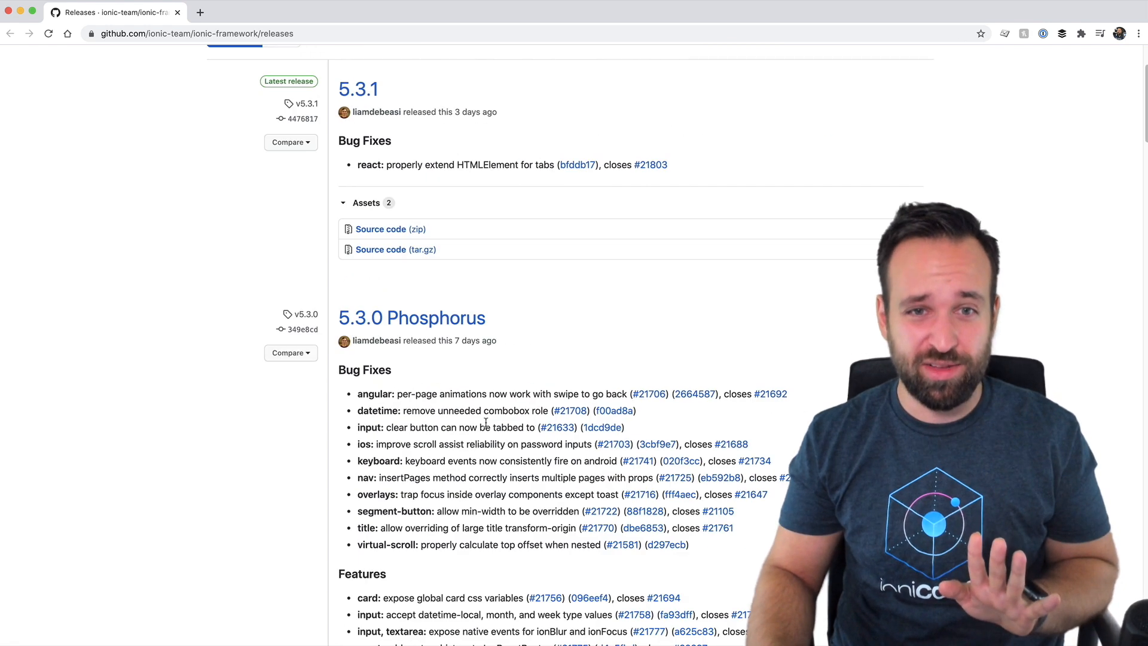
pyautogui.scroll(3)
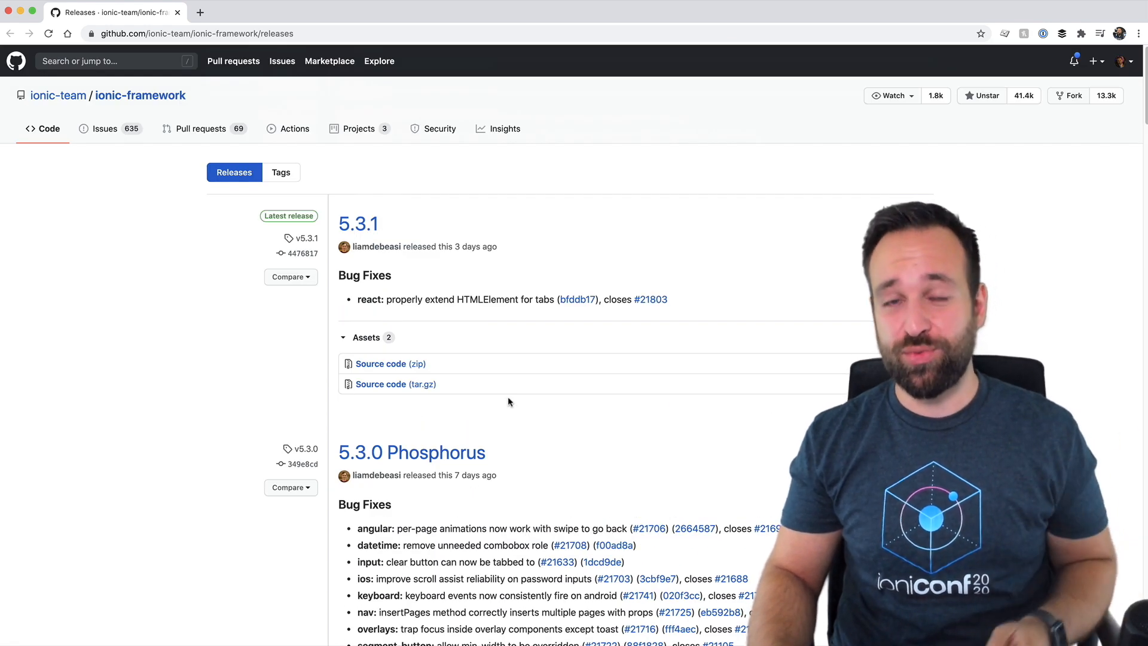